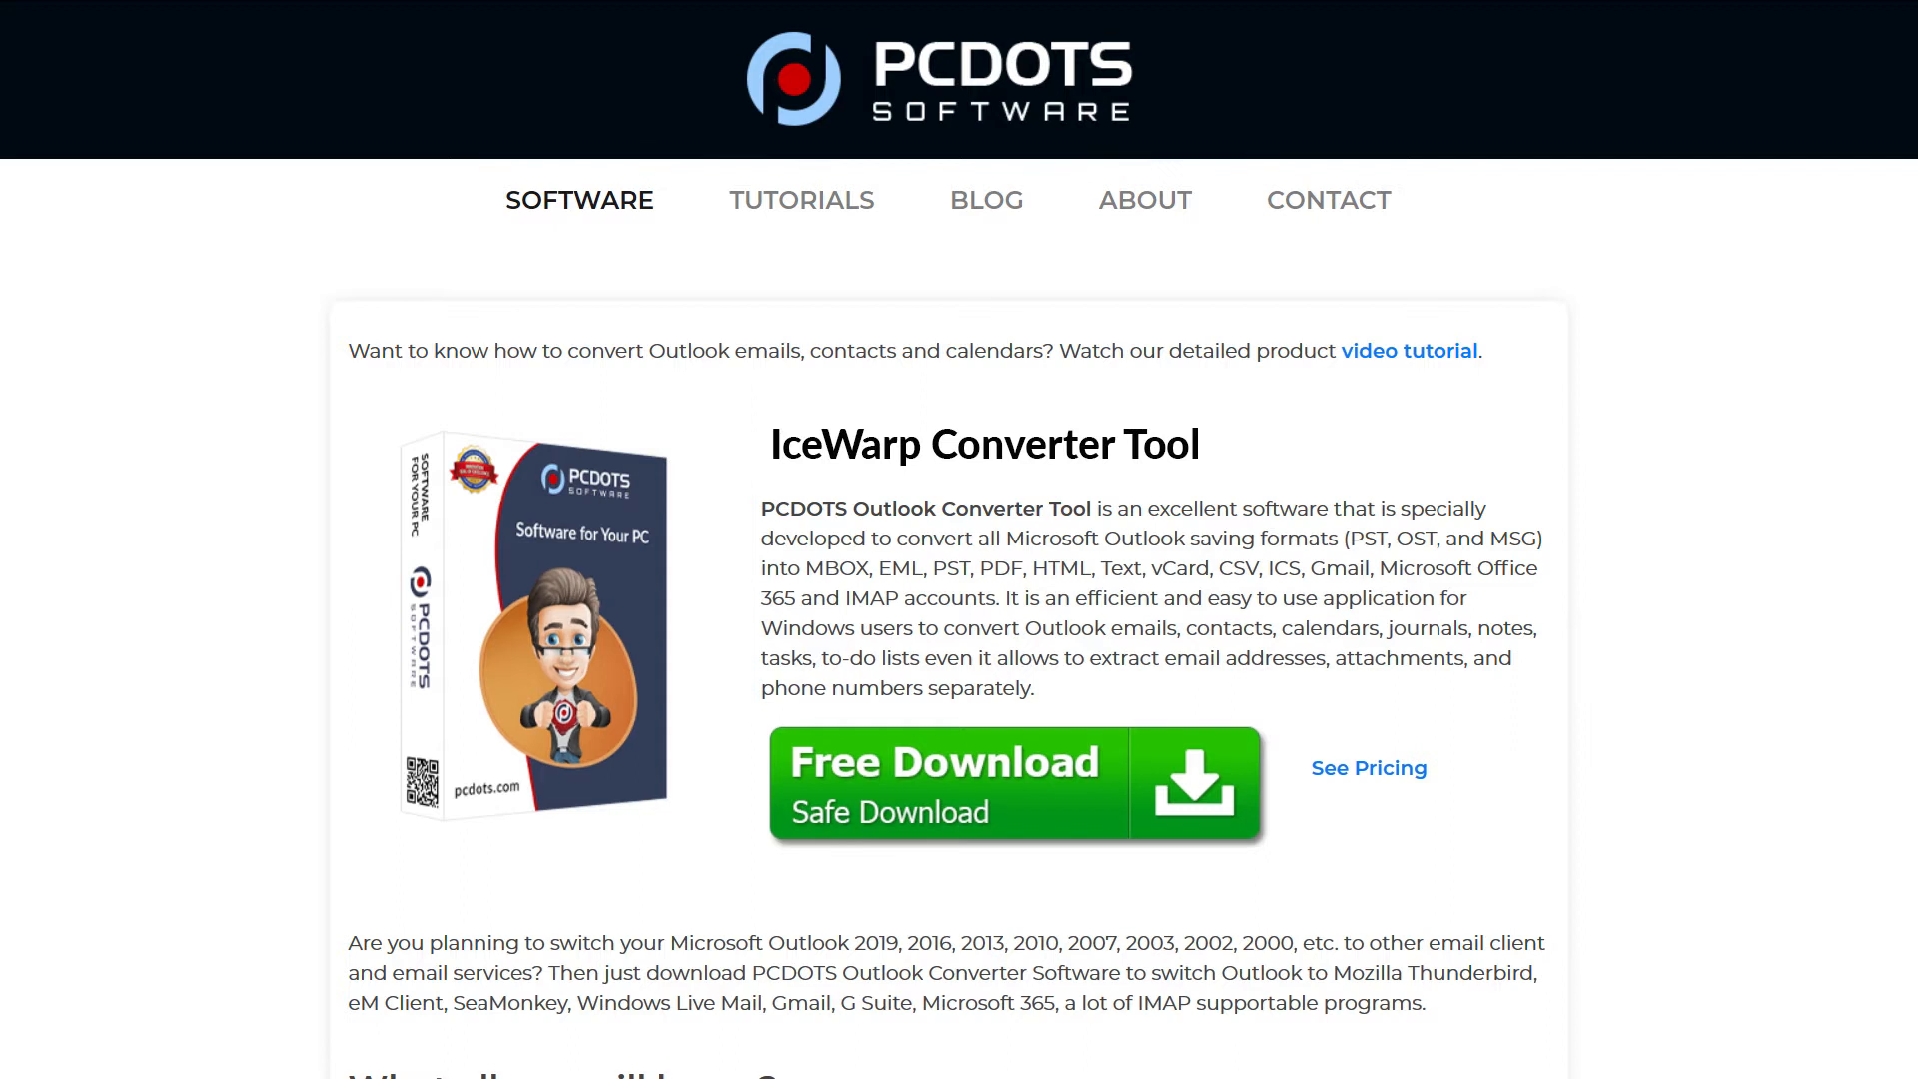
# Download the IceWarp Converter Tool from the PCDOTS page via the Free Download button
pyautogui.click(1013, 785)
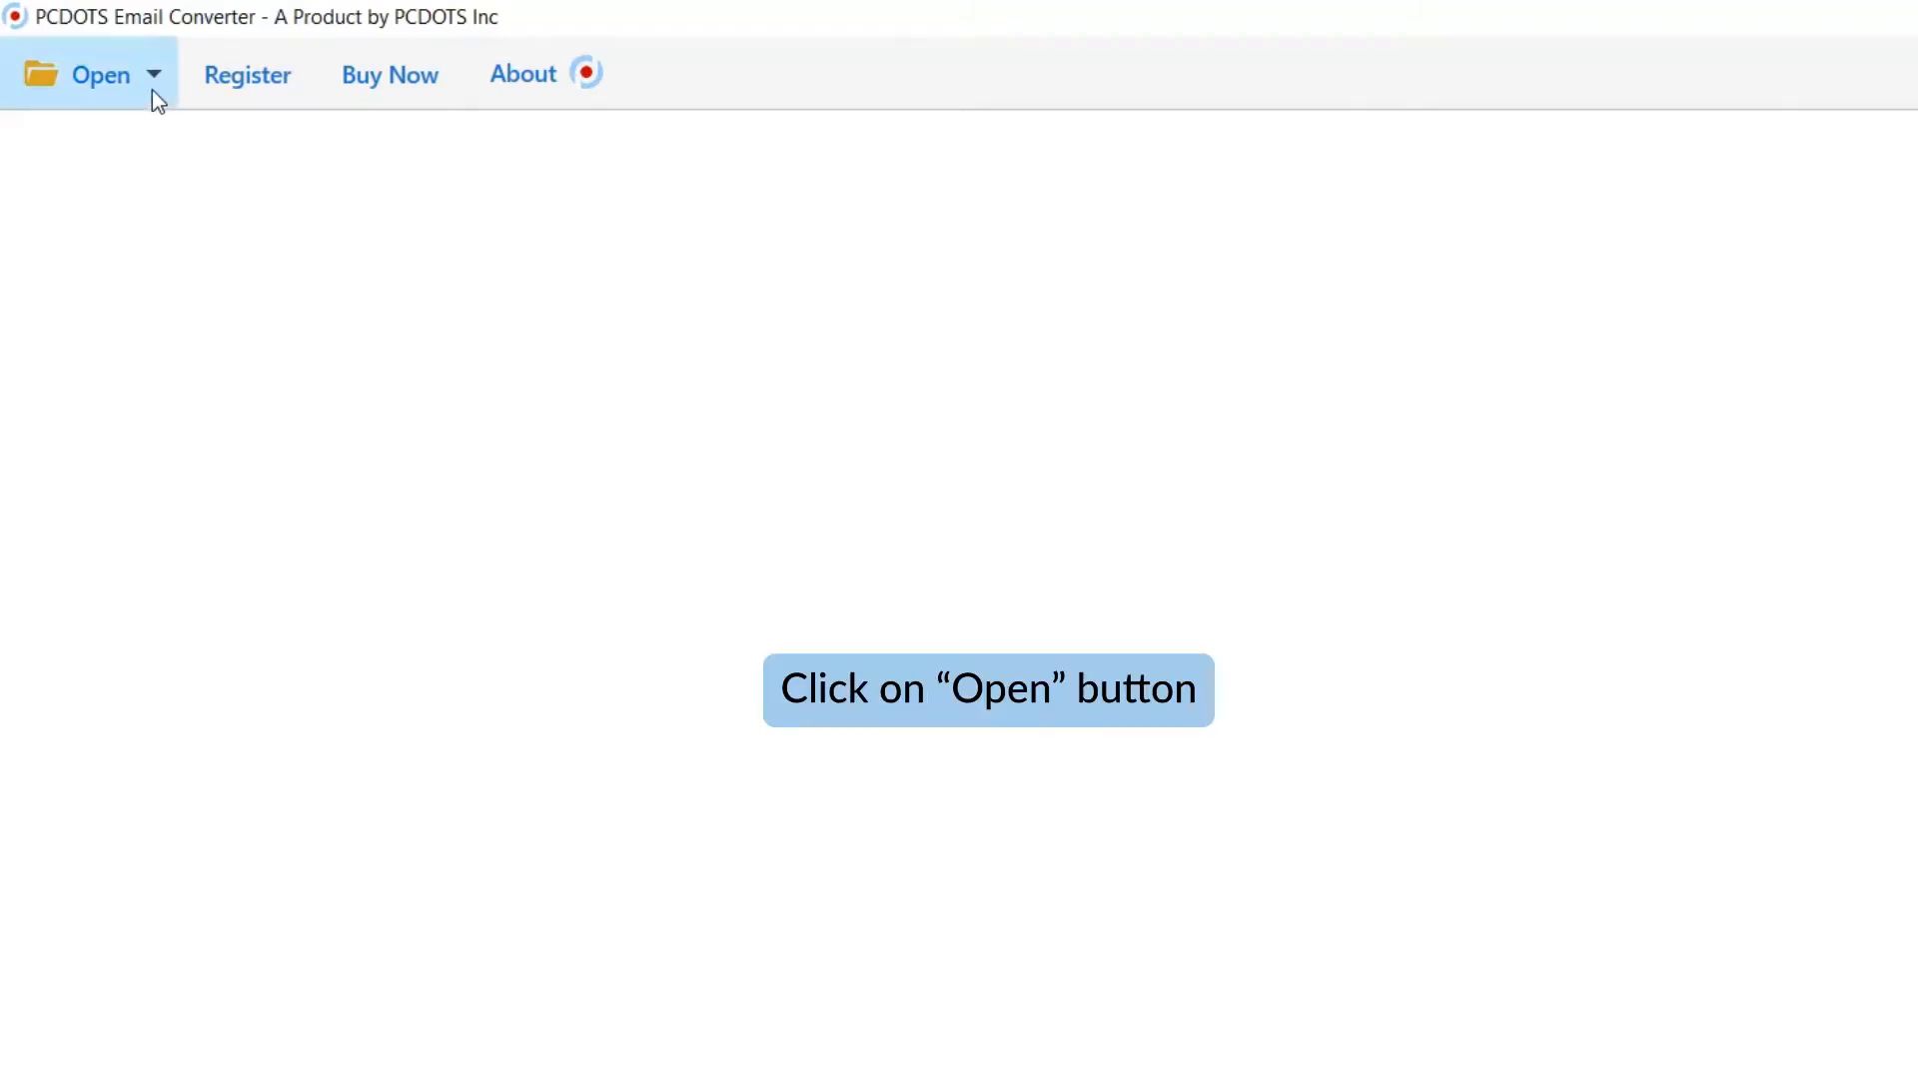
# Bring up the Open menu listing email sources, including IceWarp Accounts
pyautogui.click(98, 74)
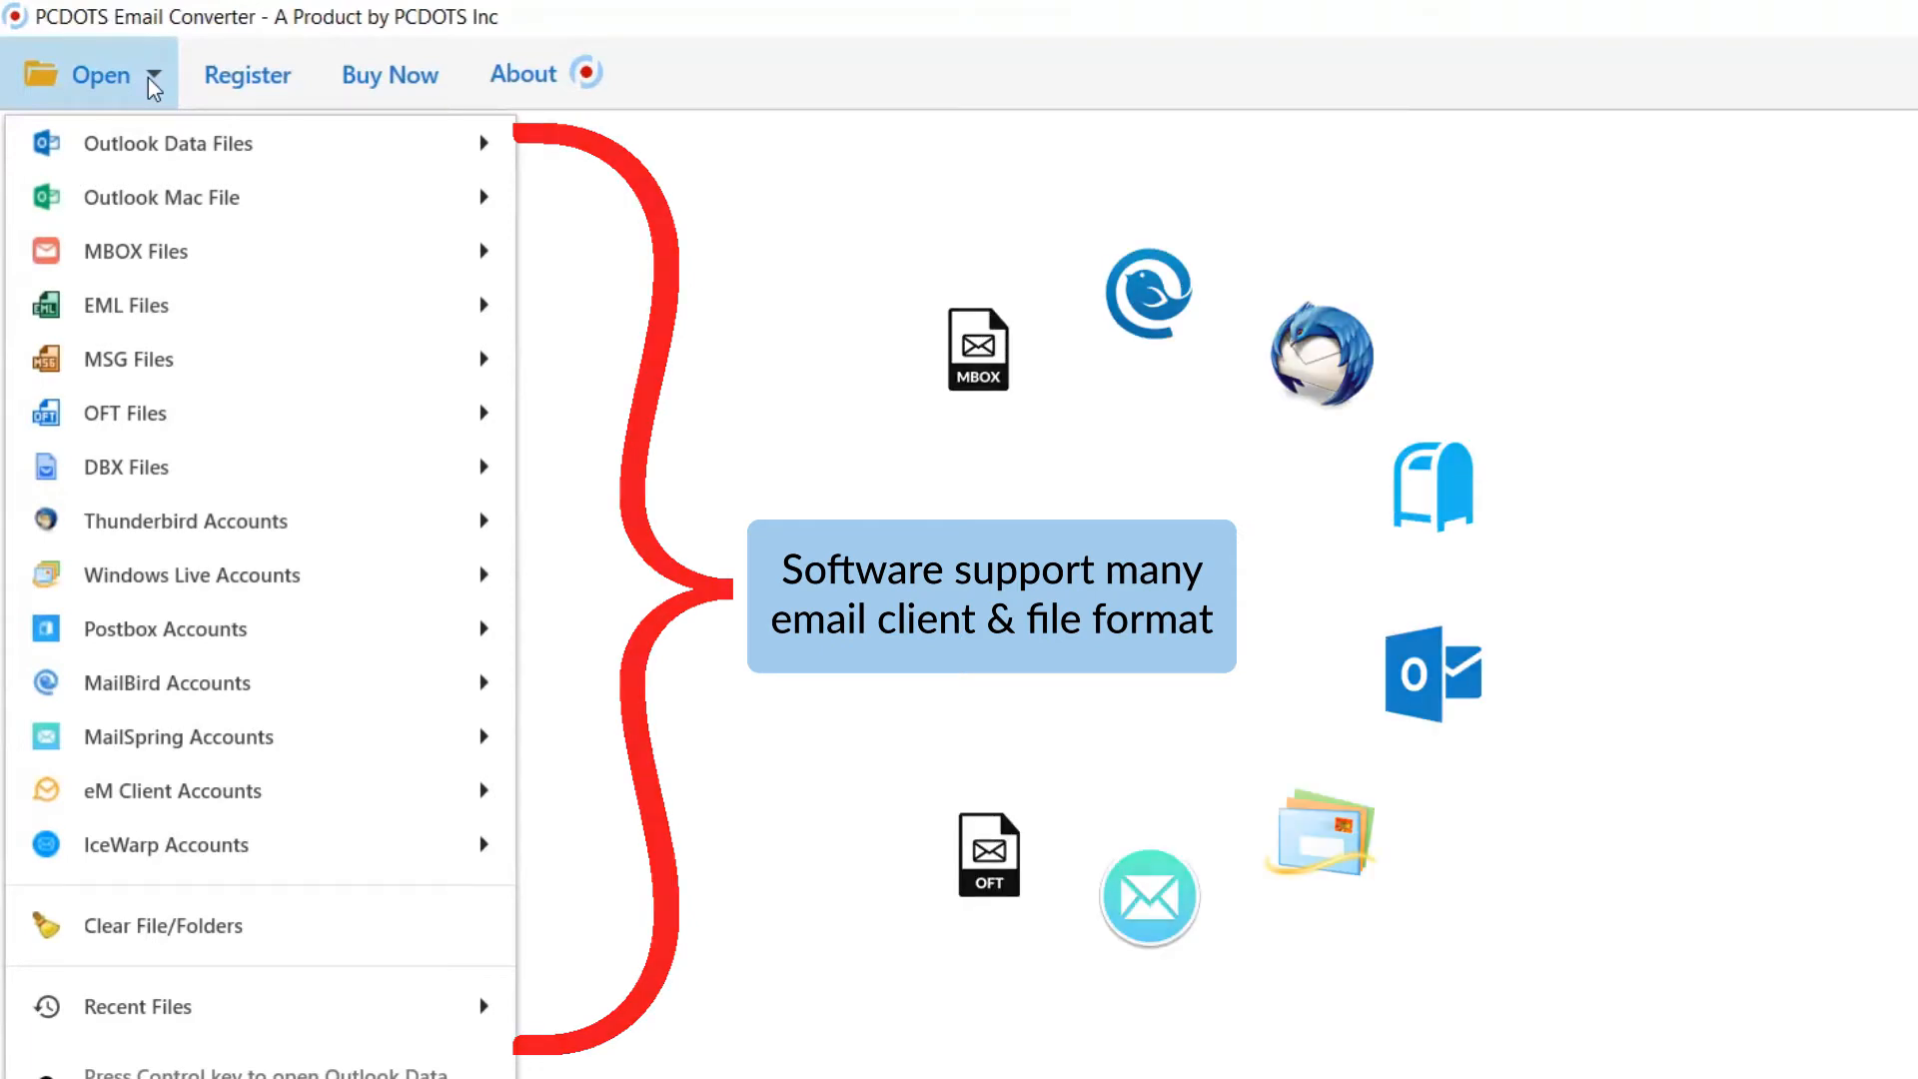
pyautogui.moveTo(172, 252)
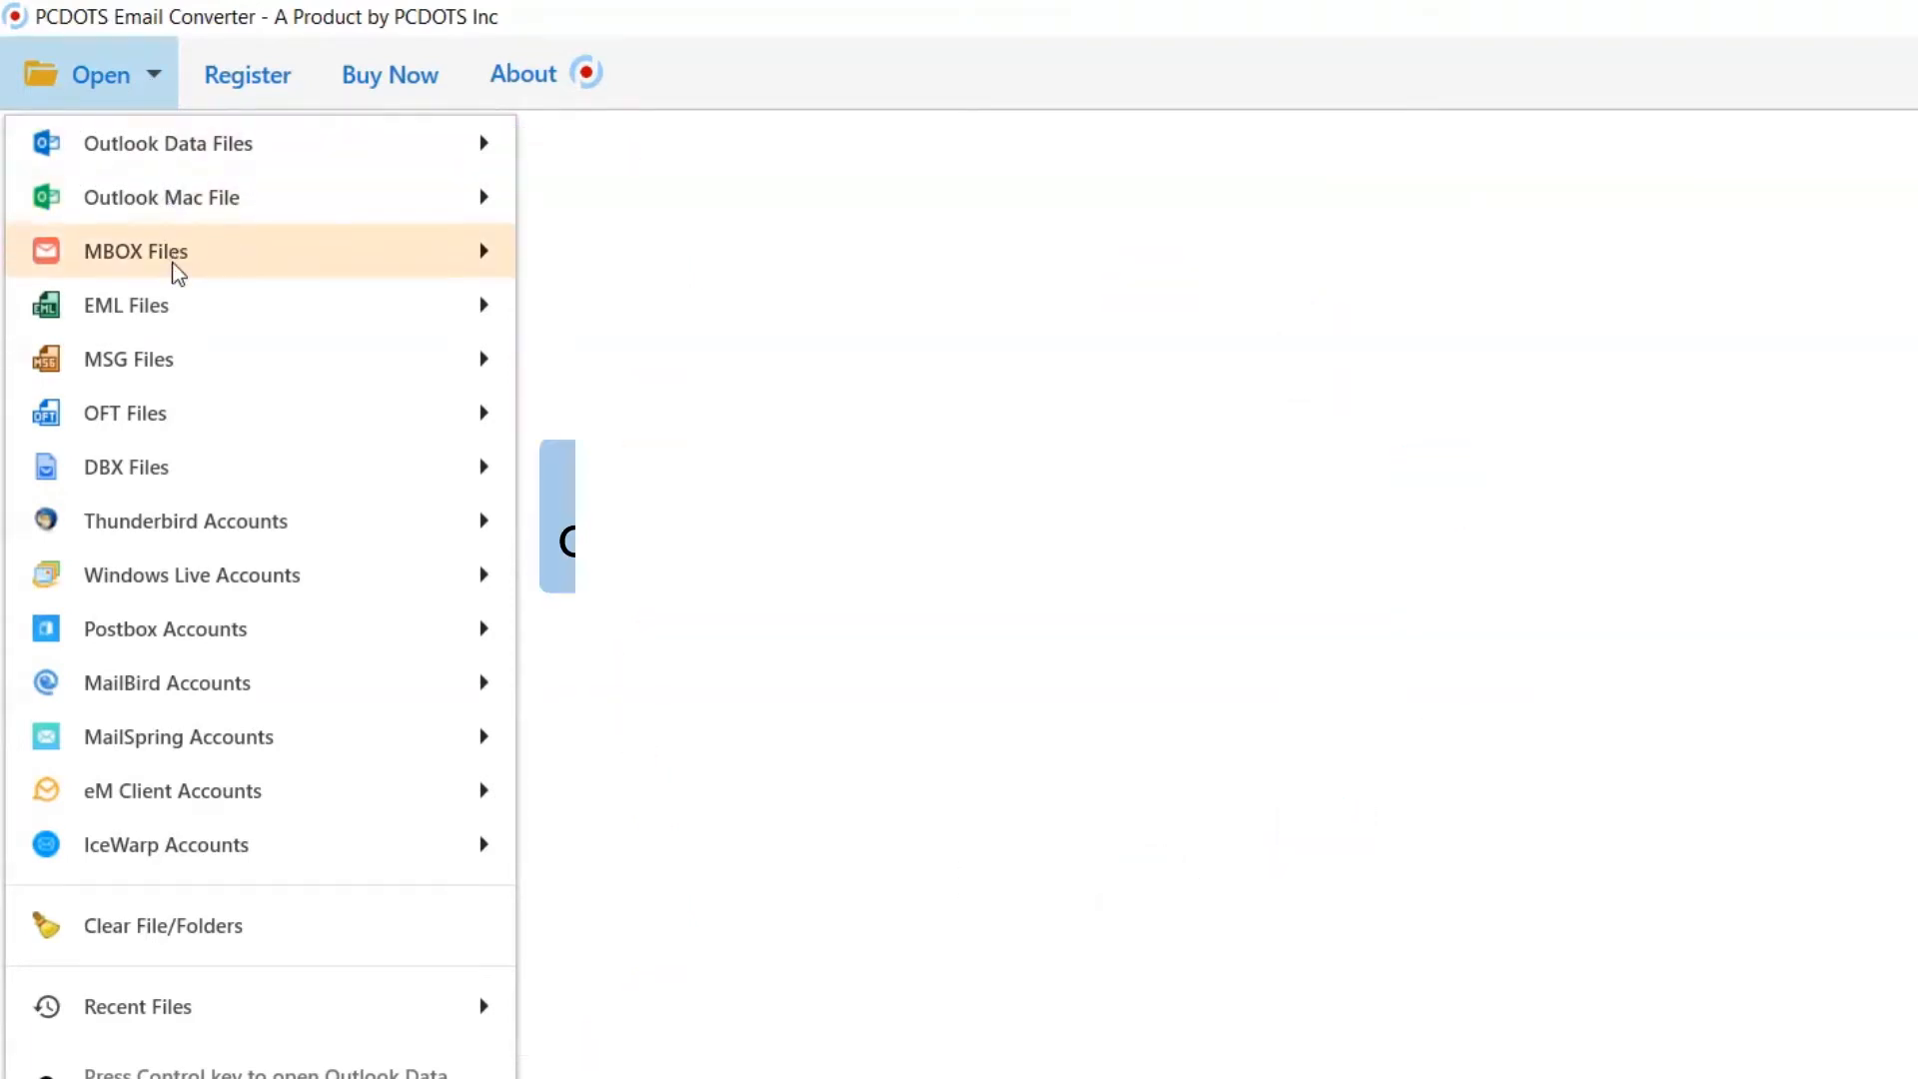
pyautogui.moveTo(244, 791)
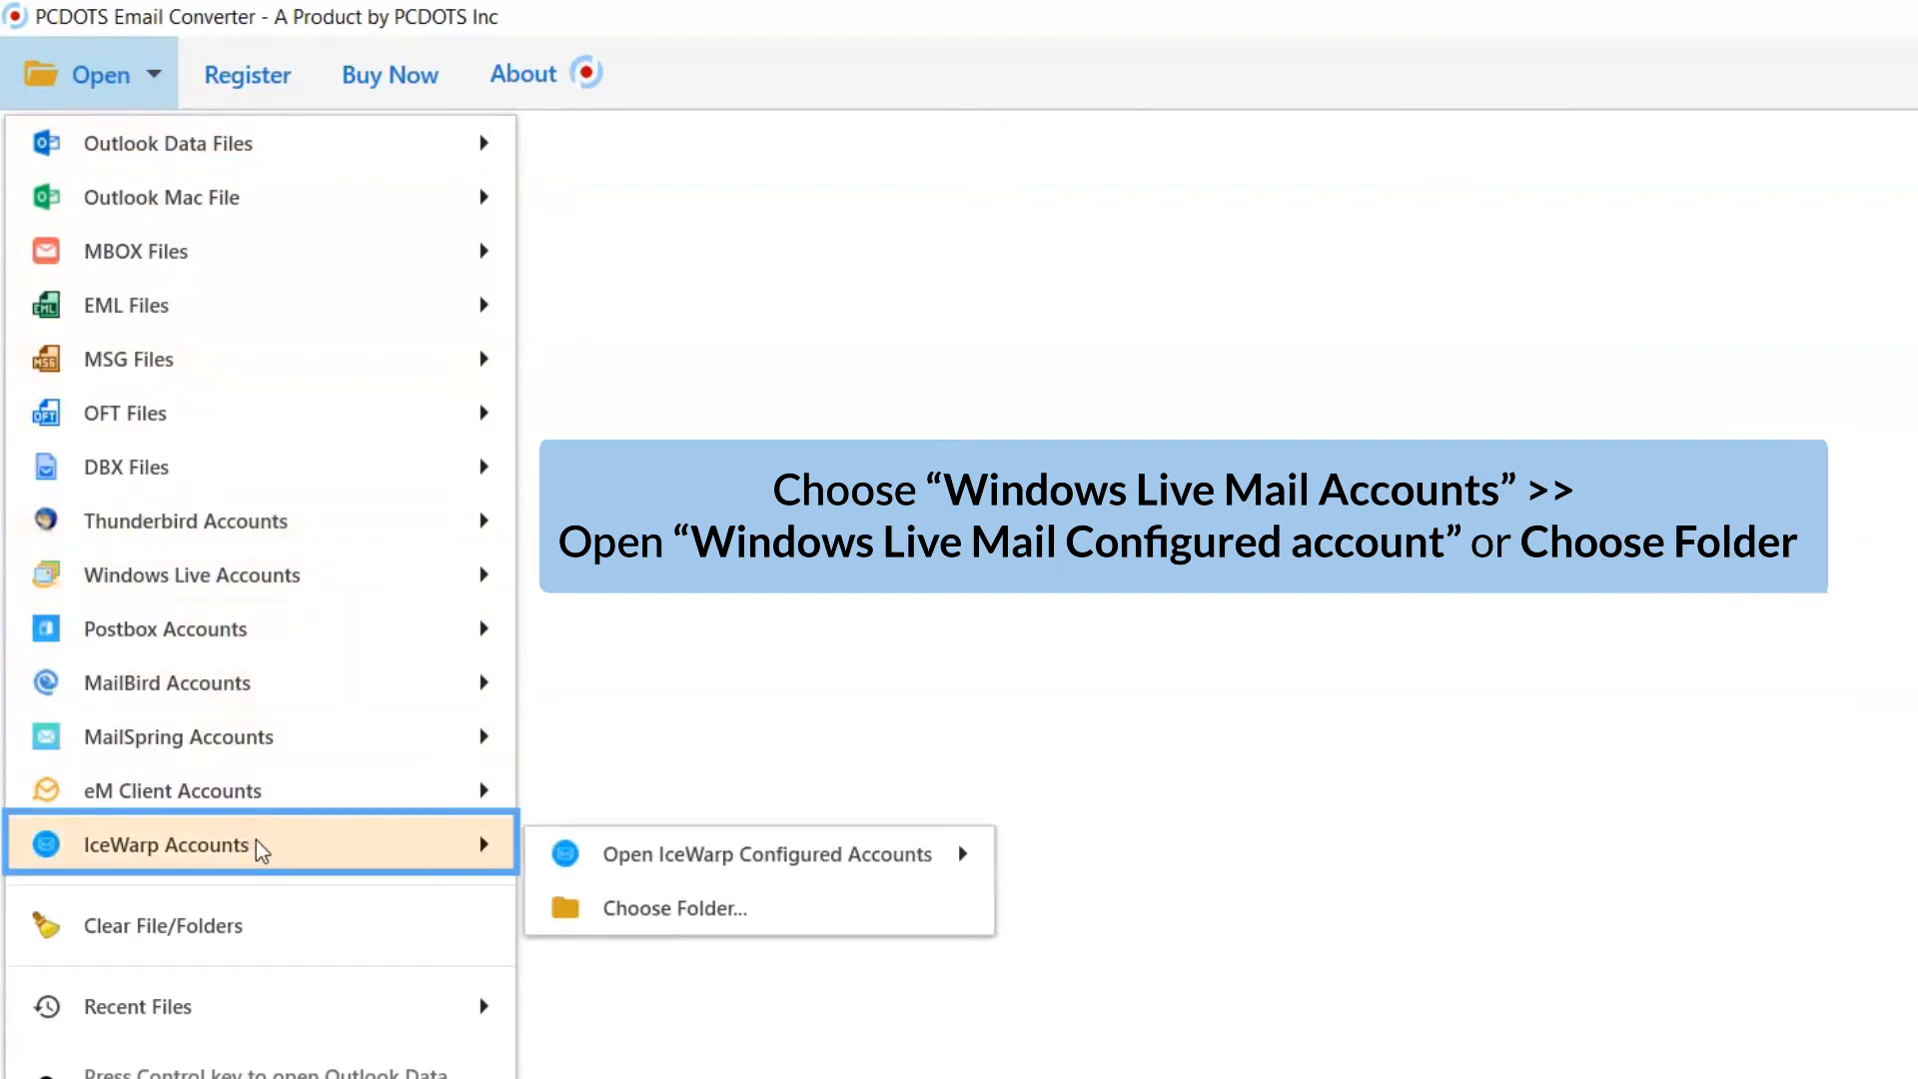
pyautogui.moveTo(760, 853)
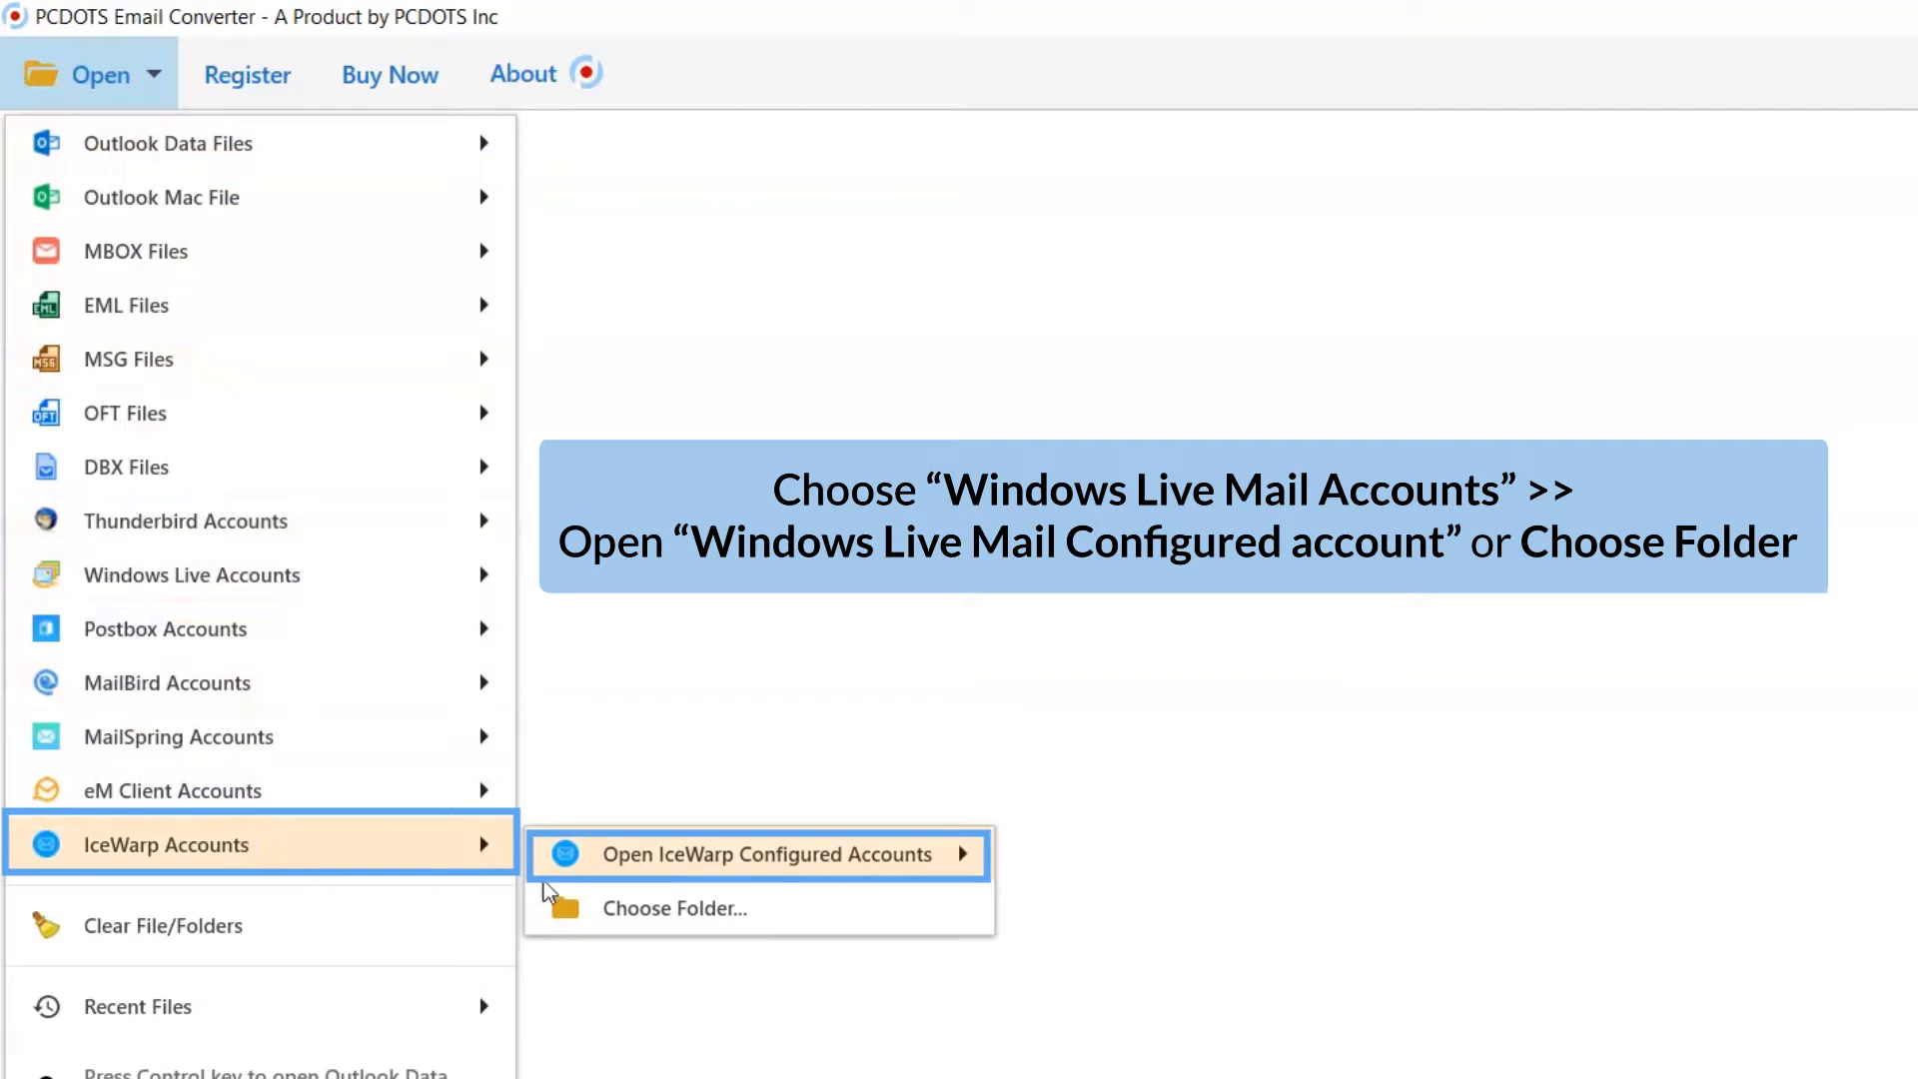
pyautogui.moveTo(759, 853)
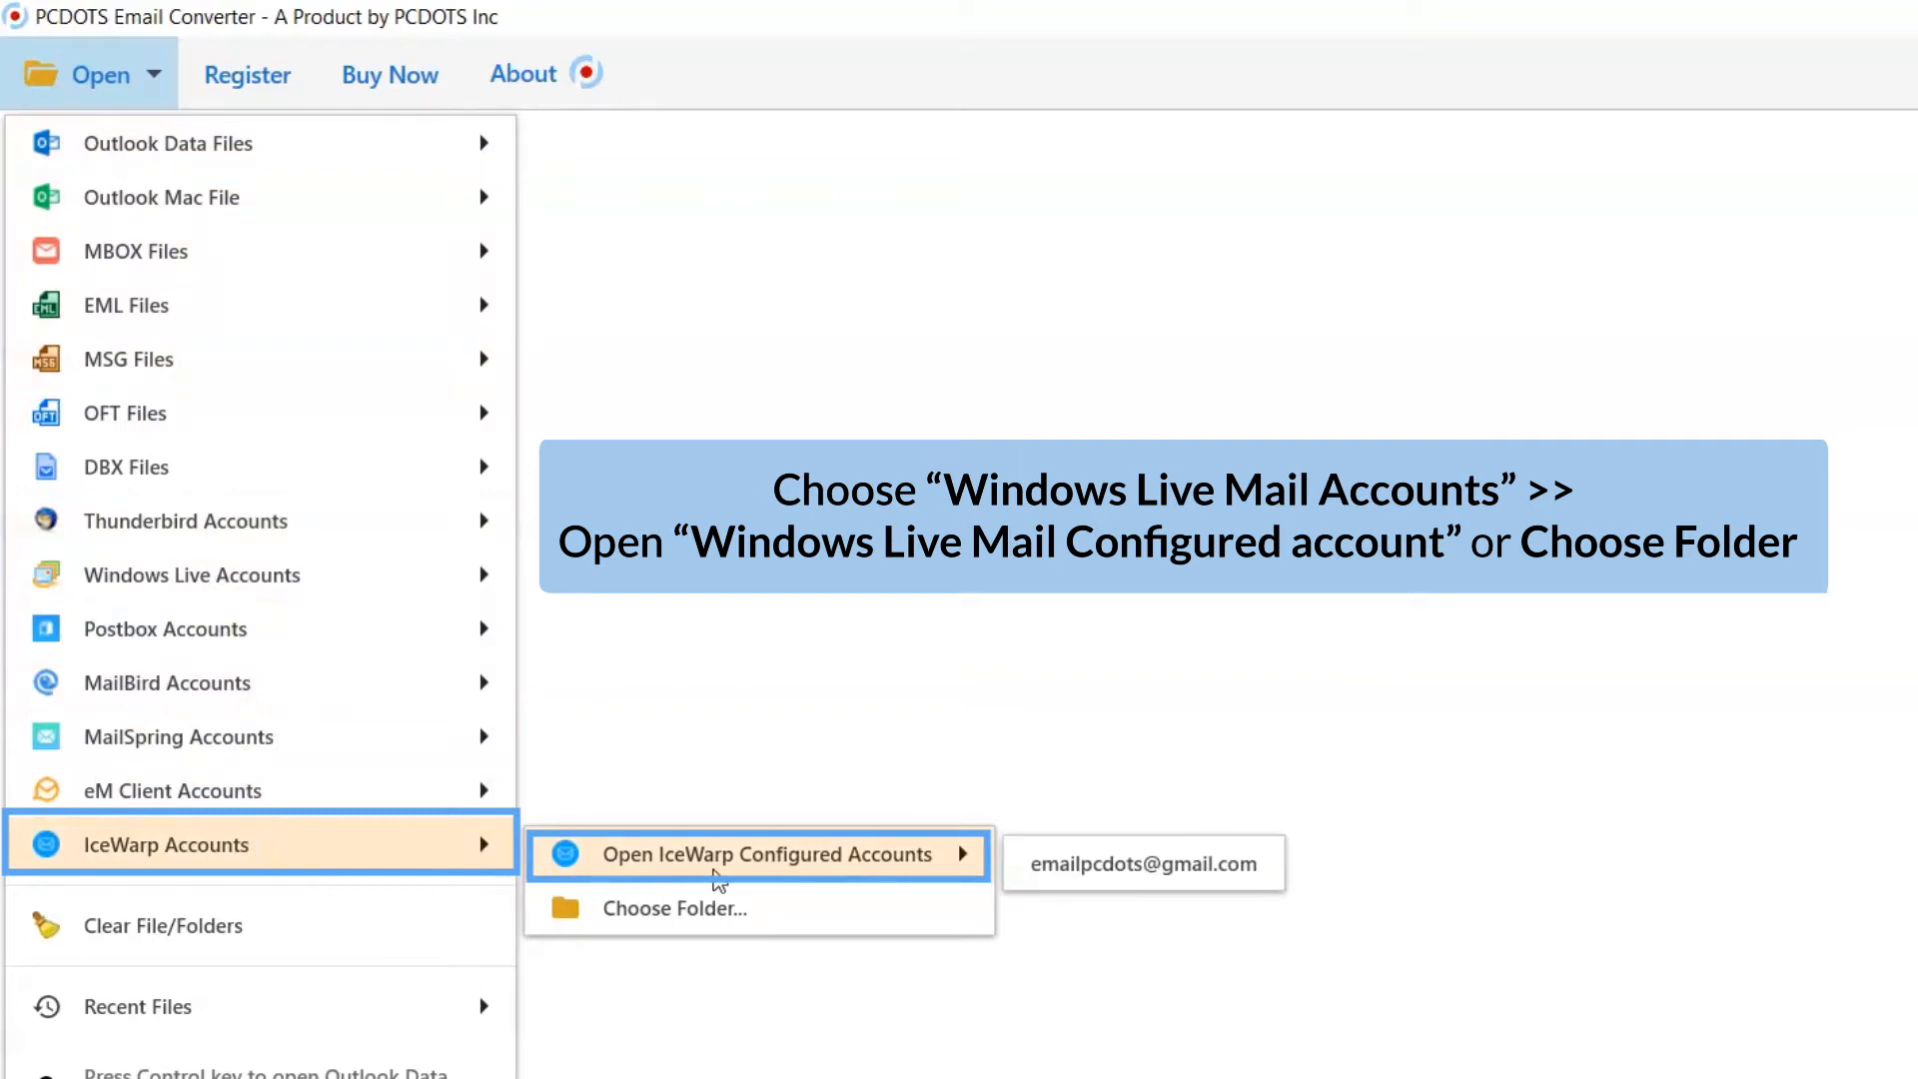
pyautogui.moveTo(673, 907)
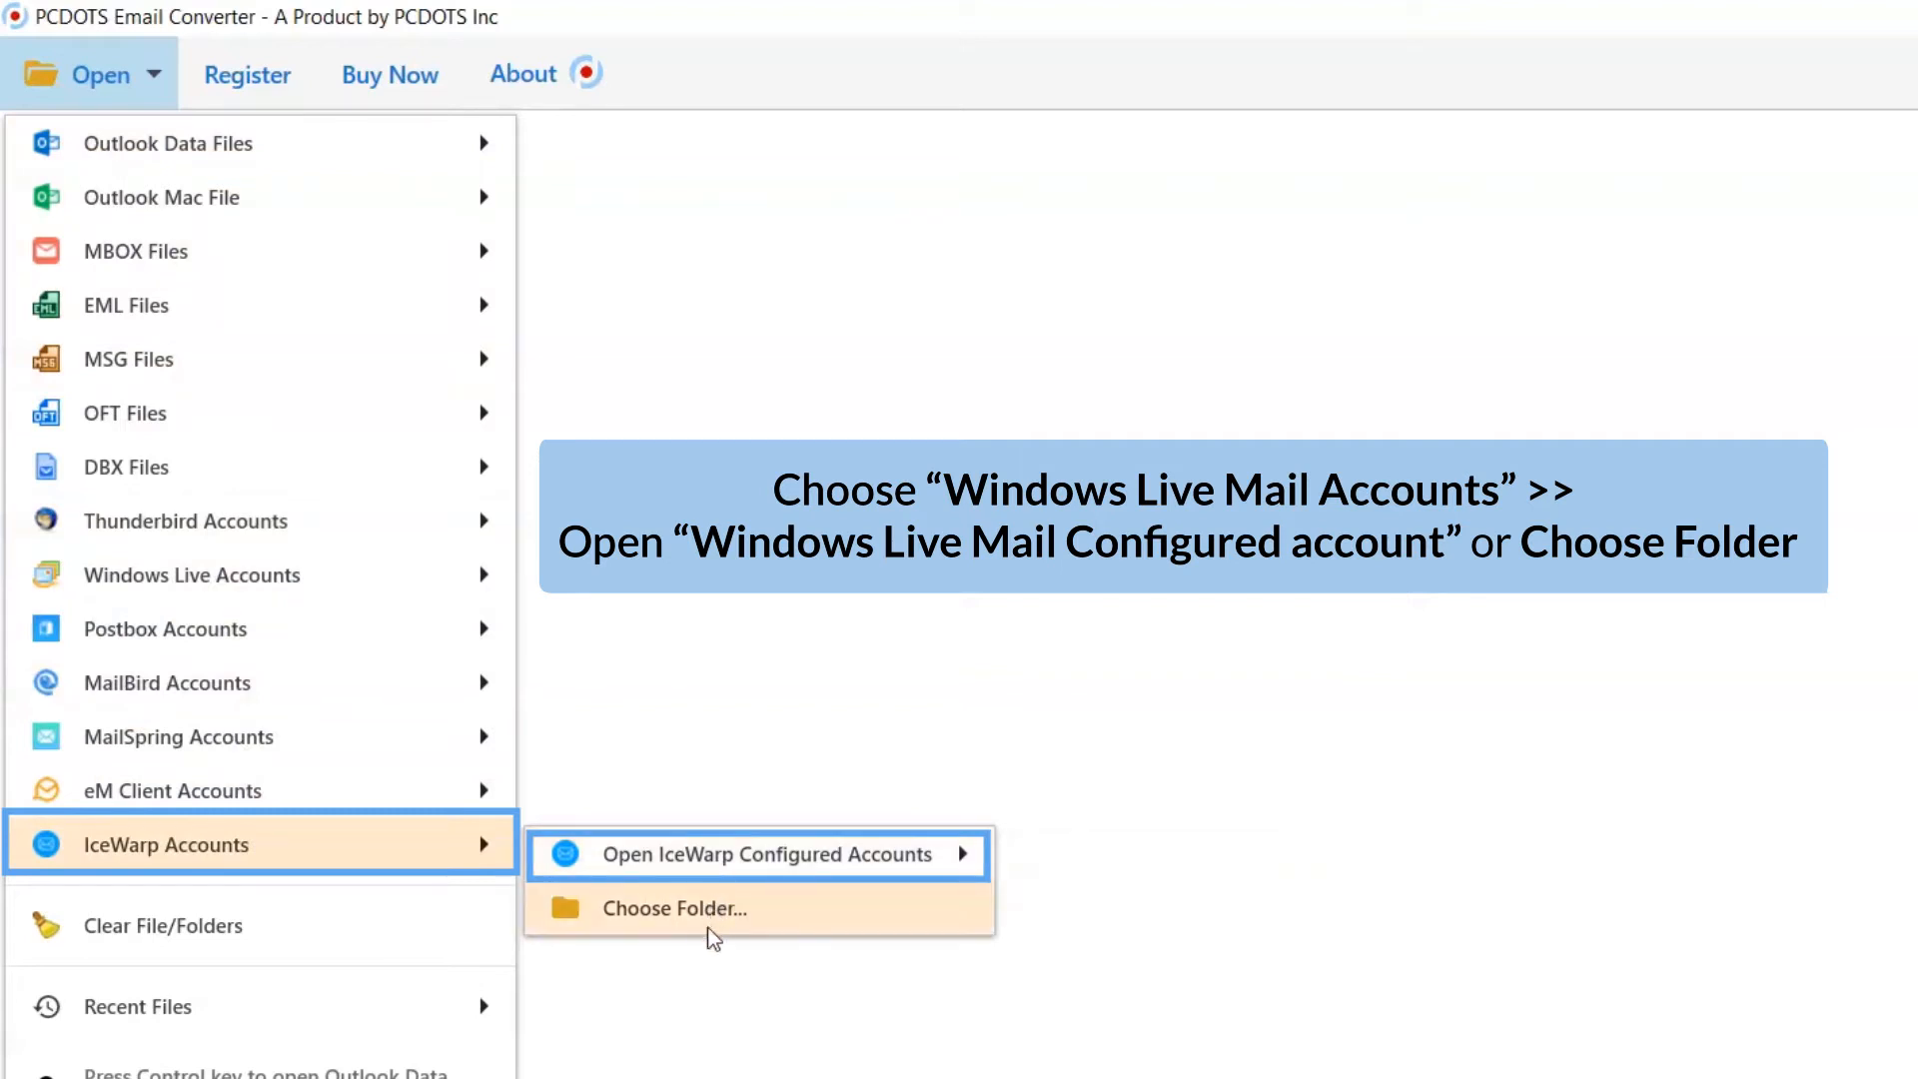
pyautogui.moveTo(703, 891)
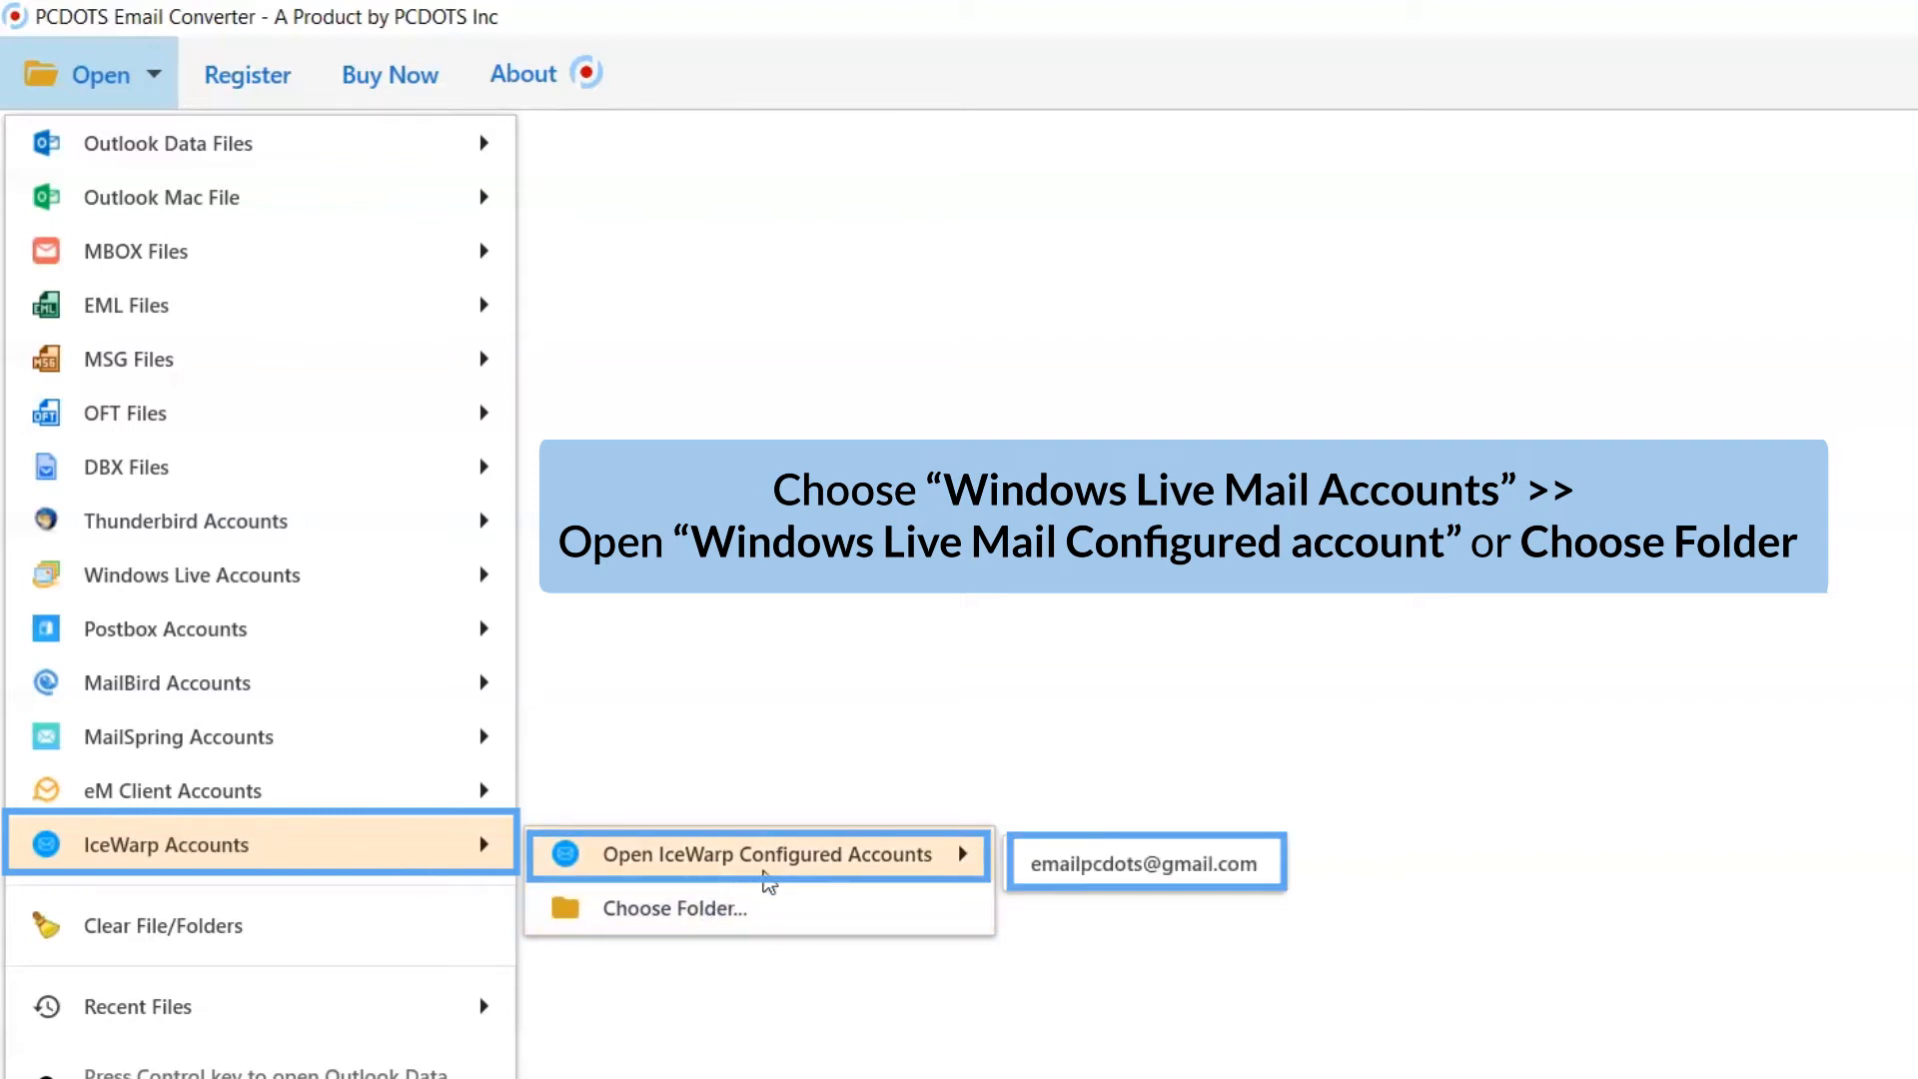
pyautogui.moveTo(1143, 863)
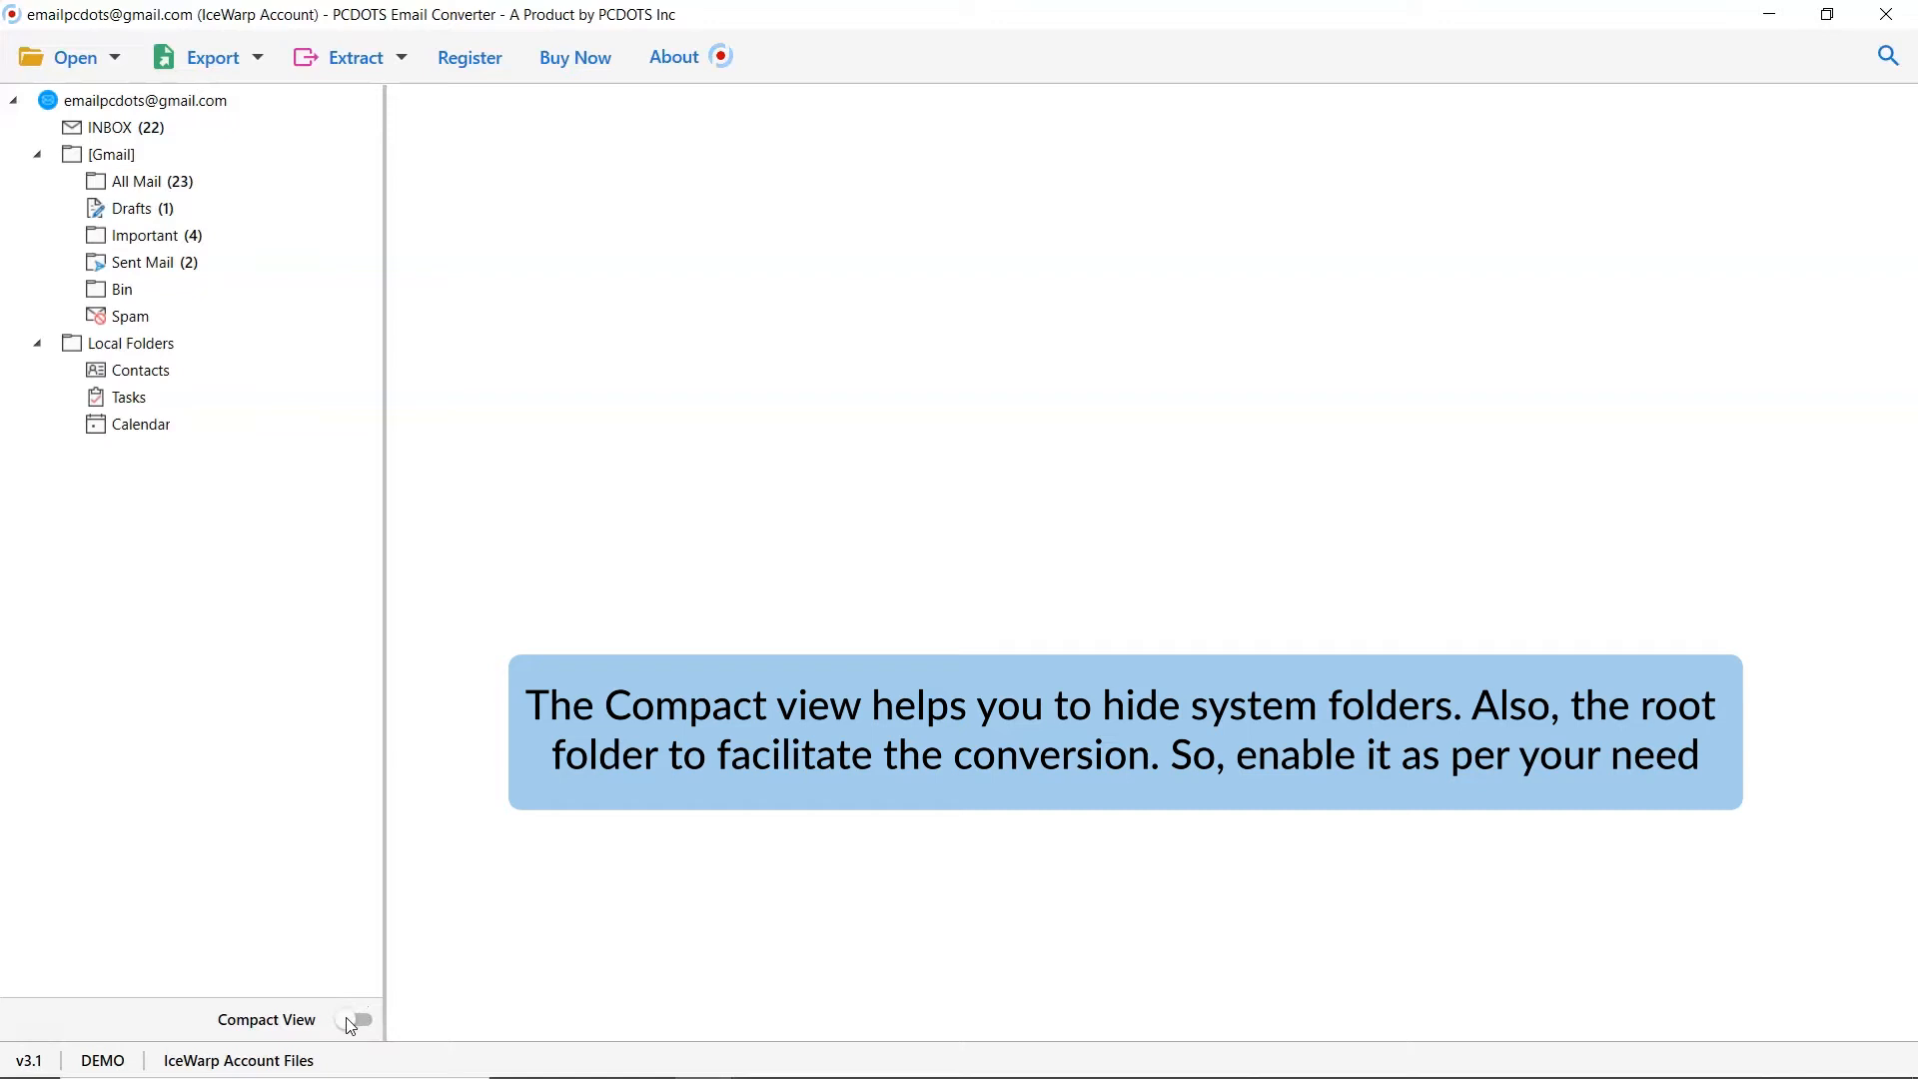
# Toggle Compact View on and off in the loaded IceWarp account's folder tree
pyautogui.click(356, 1019)
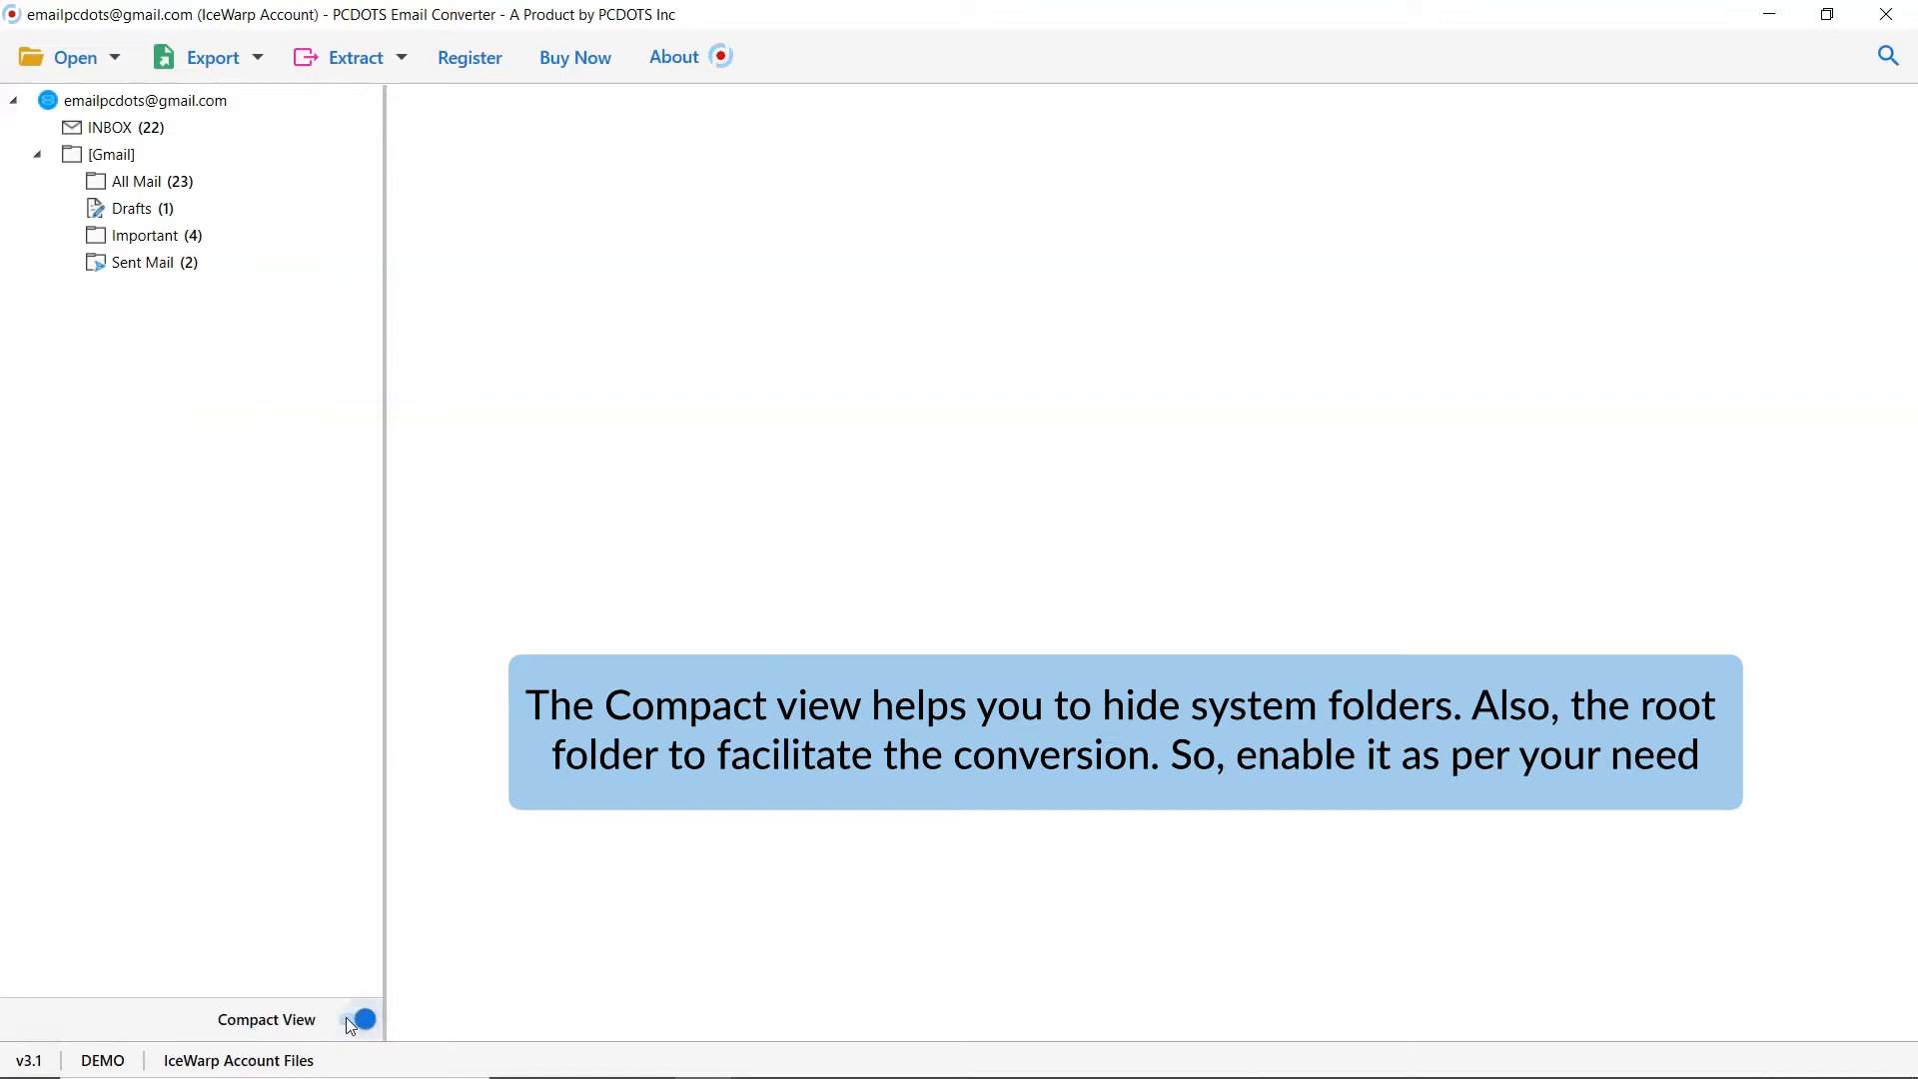
pyautogui.click(358, 1019)
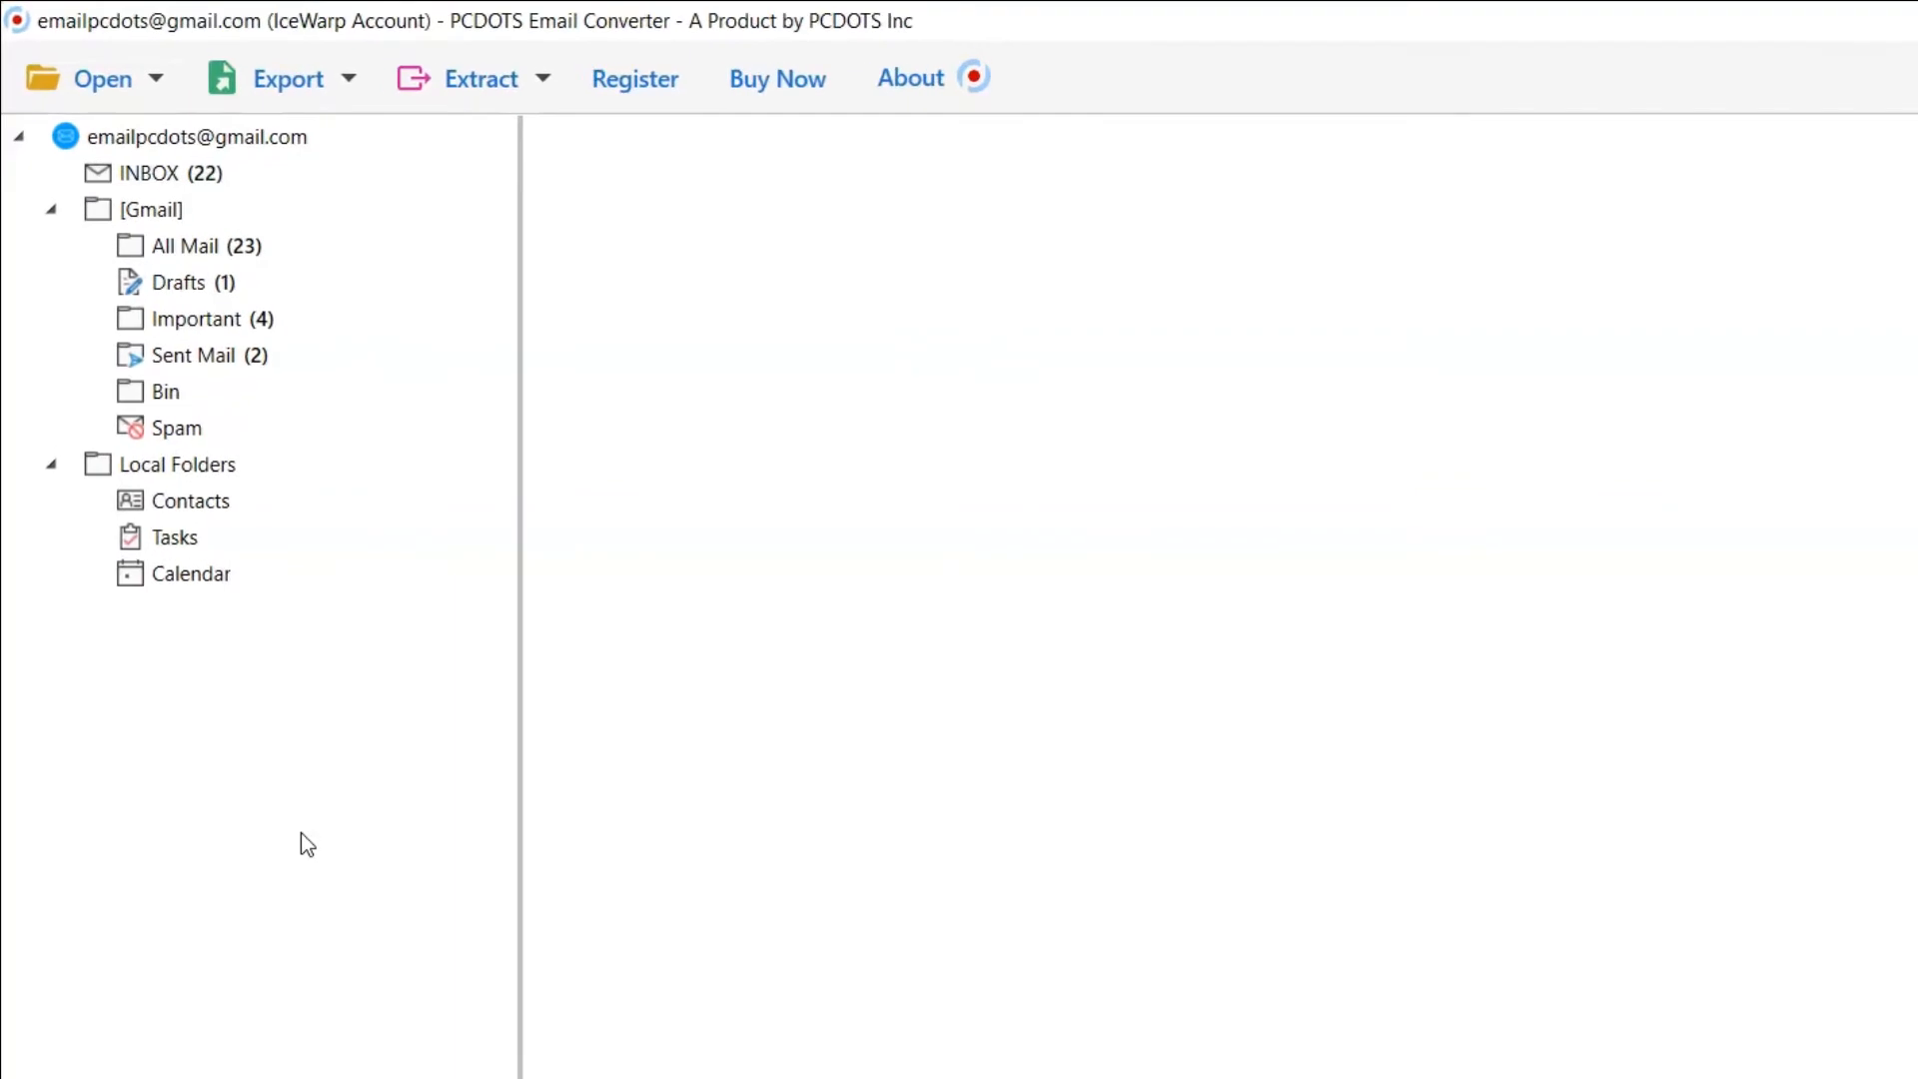
# Preview the PCDOTS 'How is the history put together?' email with its Email Marketing.docx attachment from All Mail
pyautogui.click(184, 244)
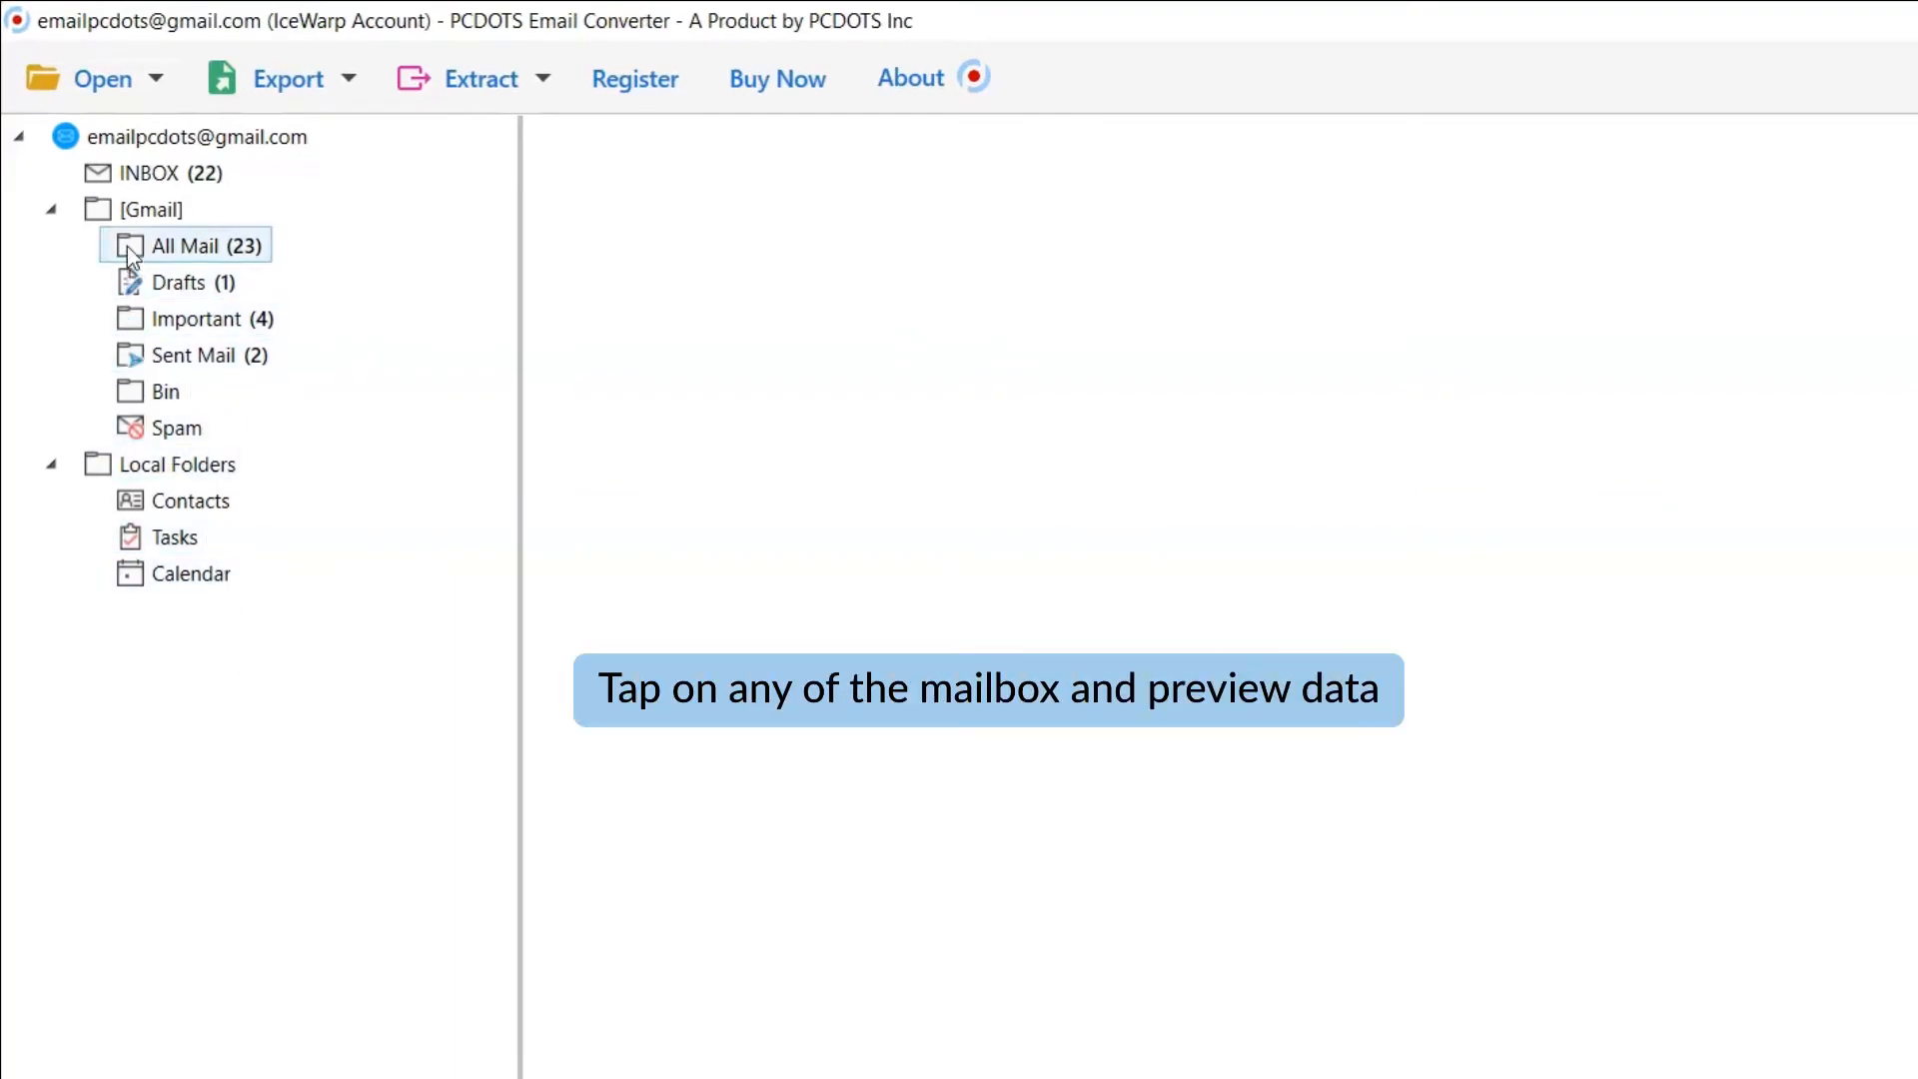
pyautogui.click(184, 243)
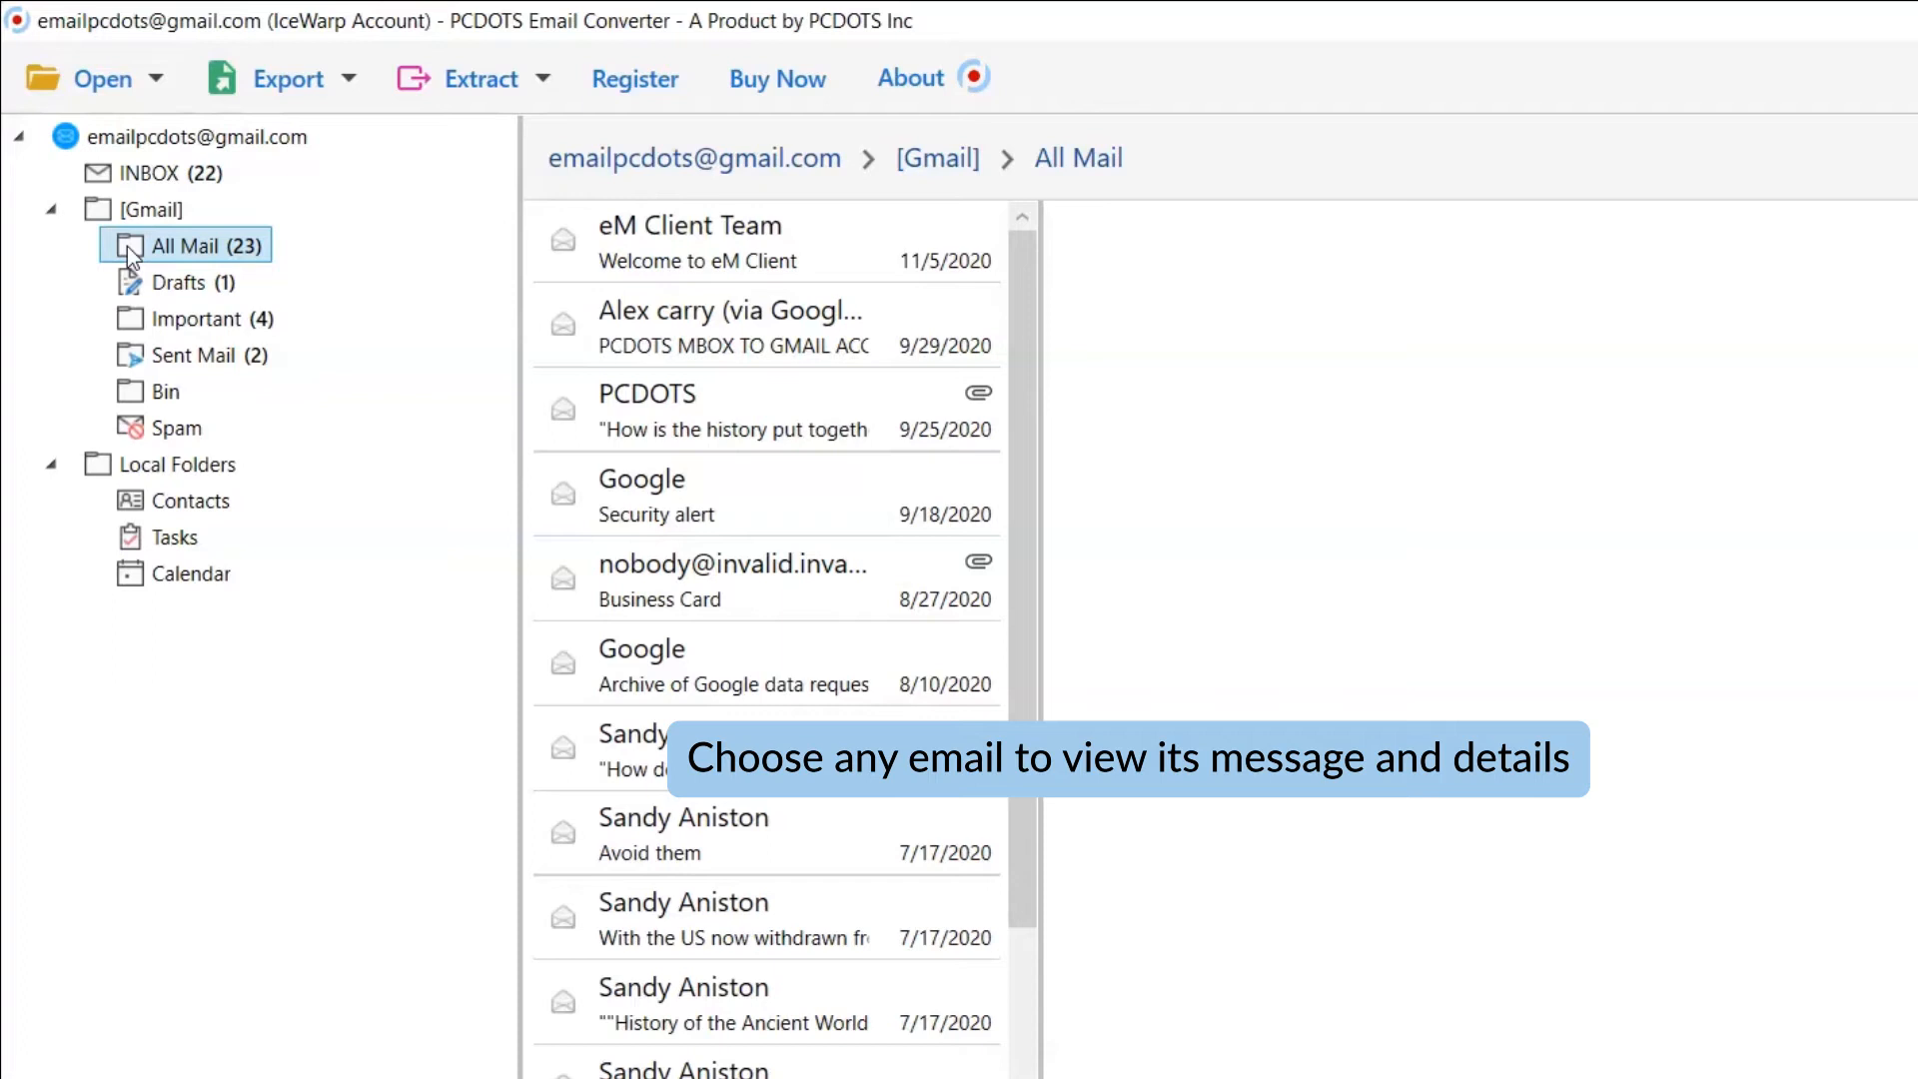
pyautogui.moveTo(196, 282)
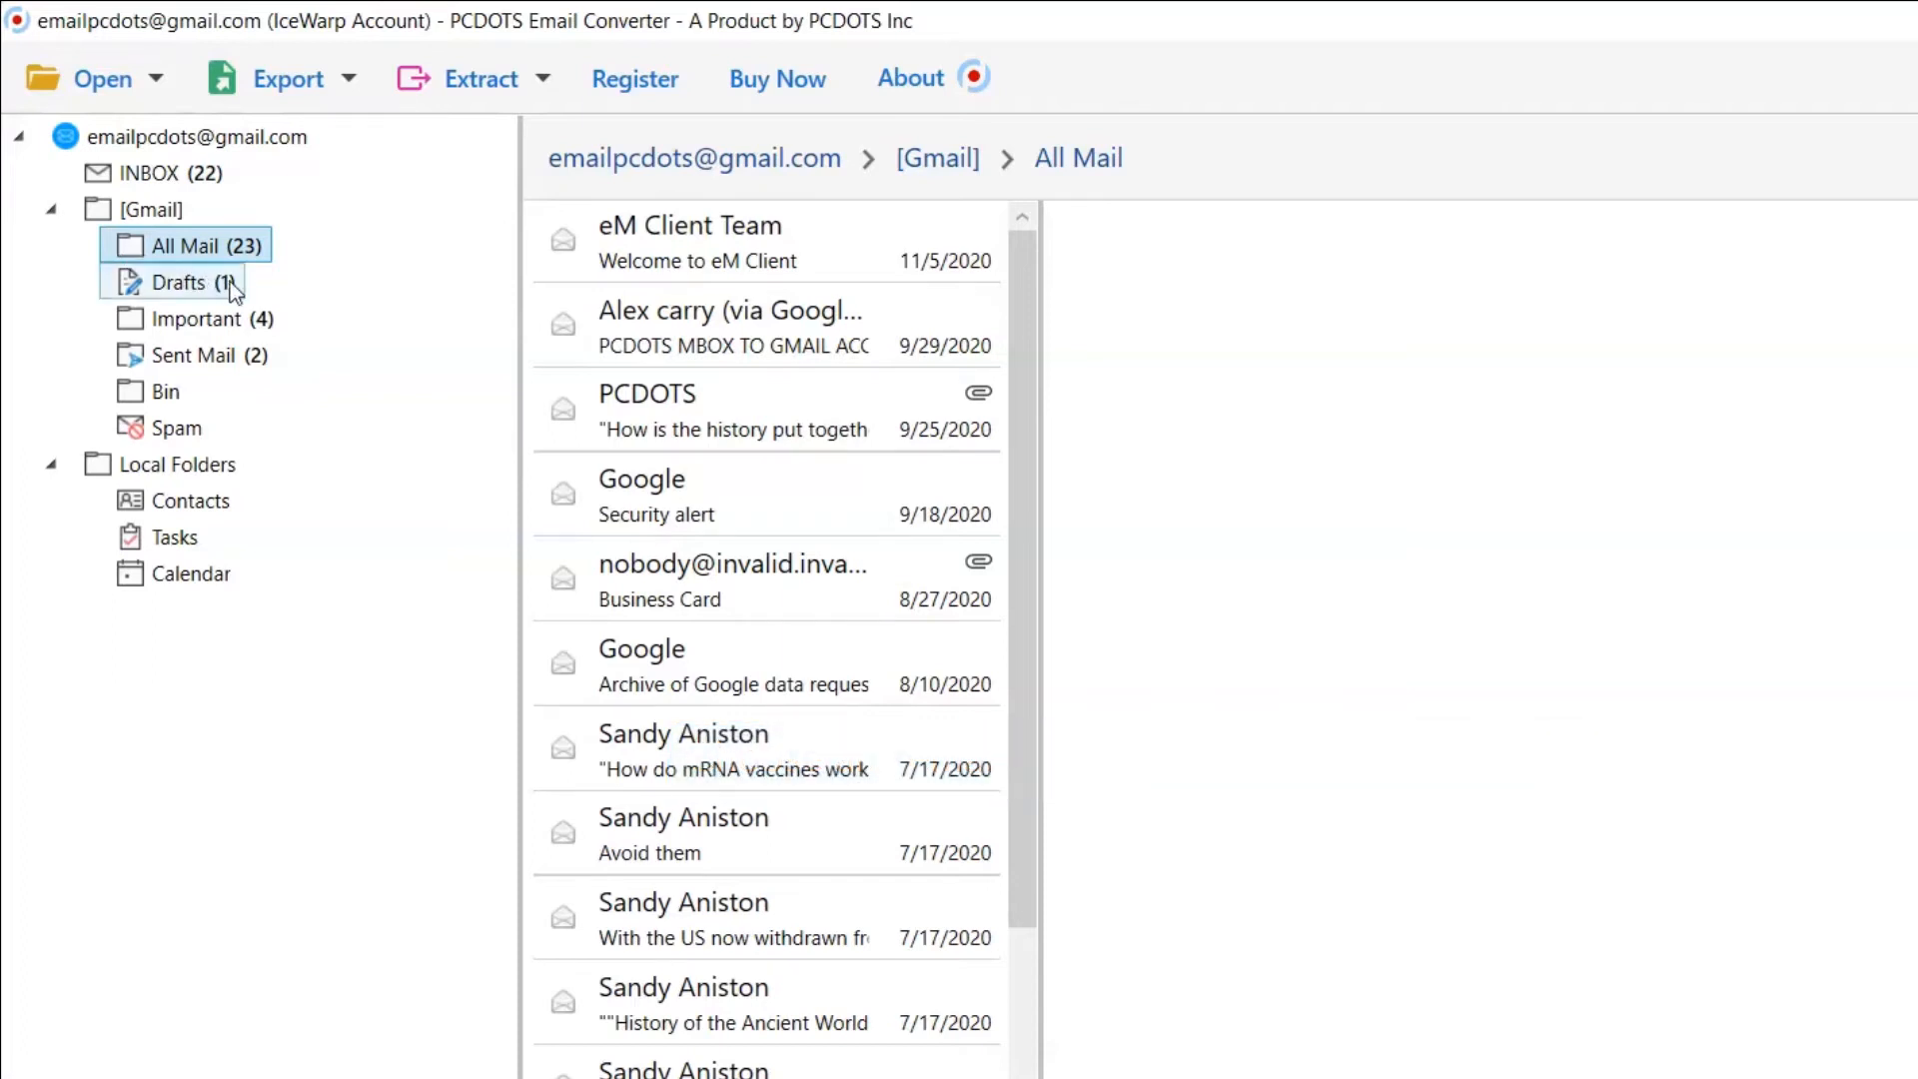
pyautogui.click(759, 412)
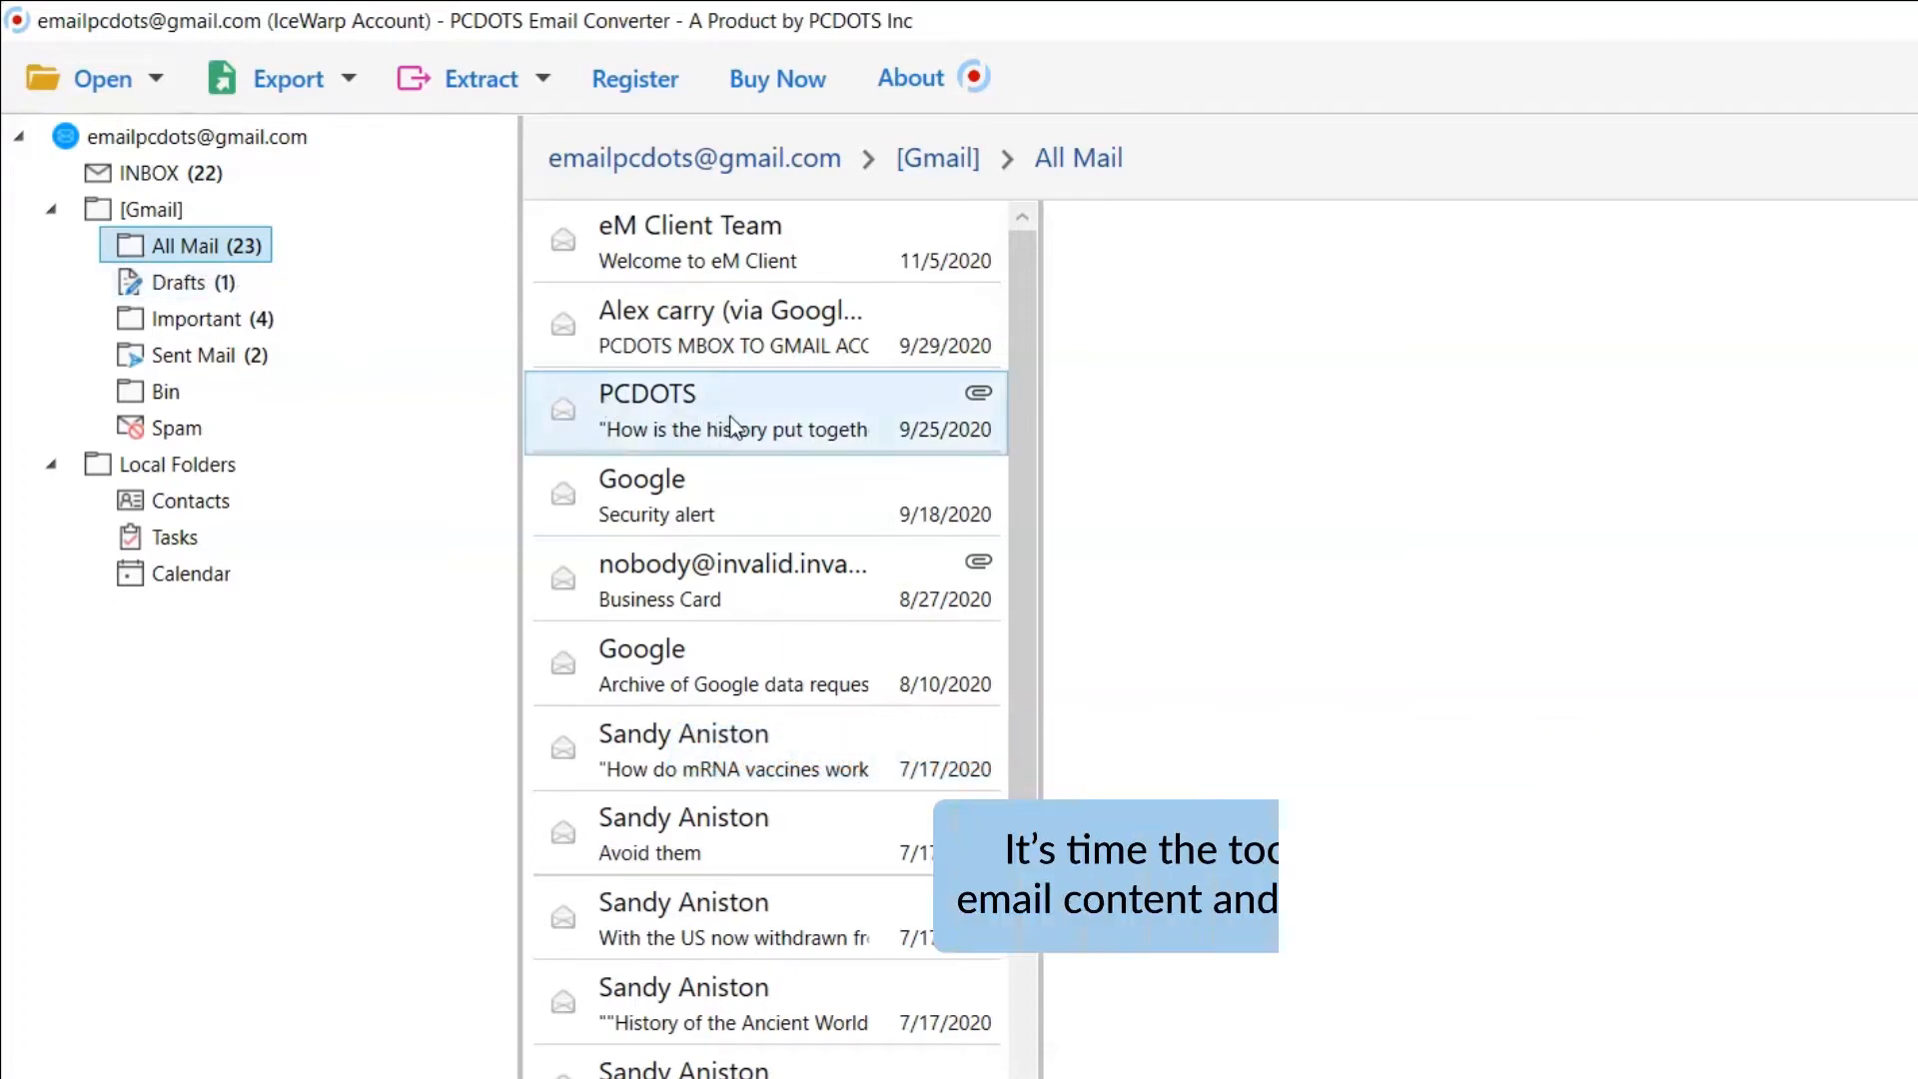
pyautogui.click(733, 411)
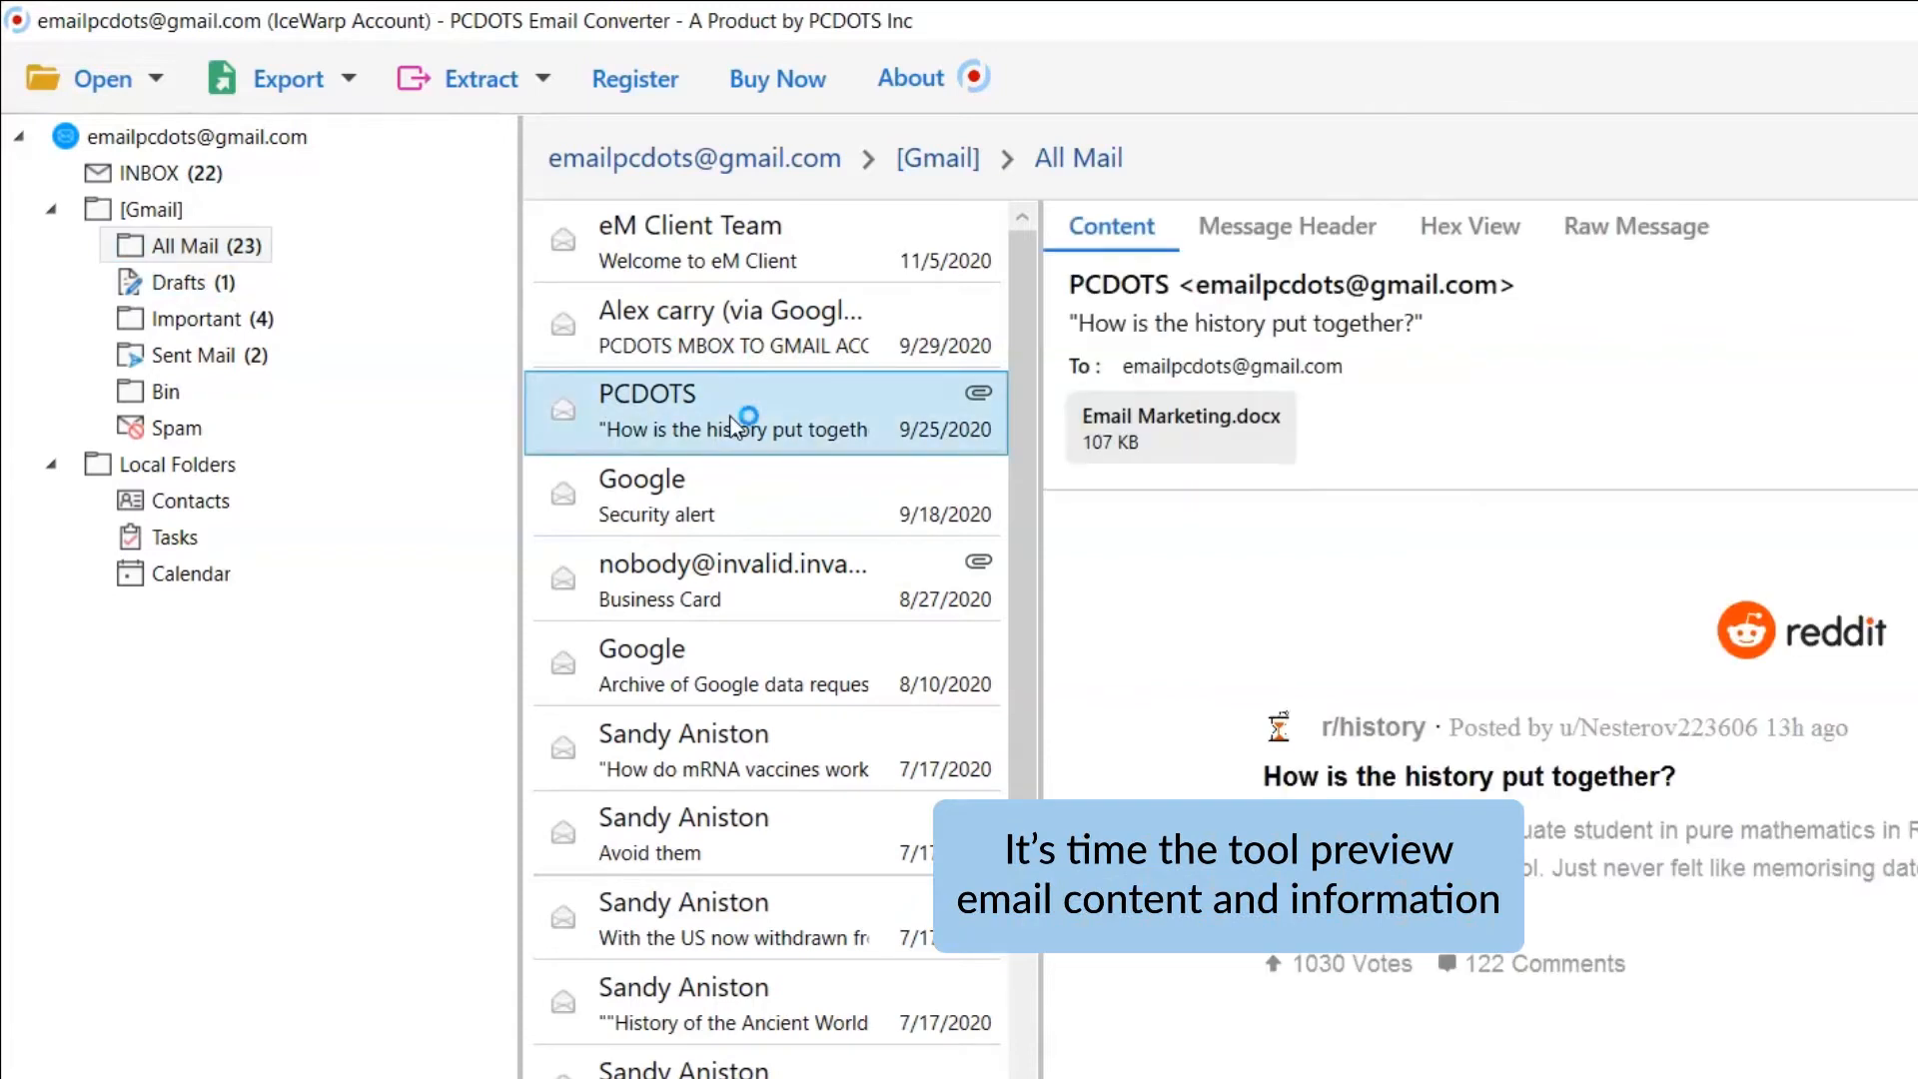
pyautogui.moveTo(733, 428)
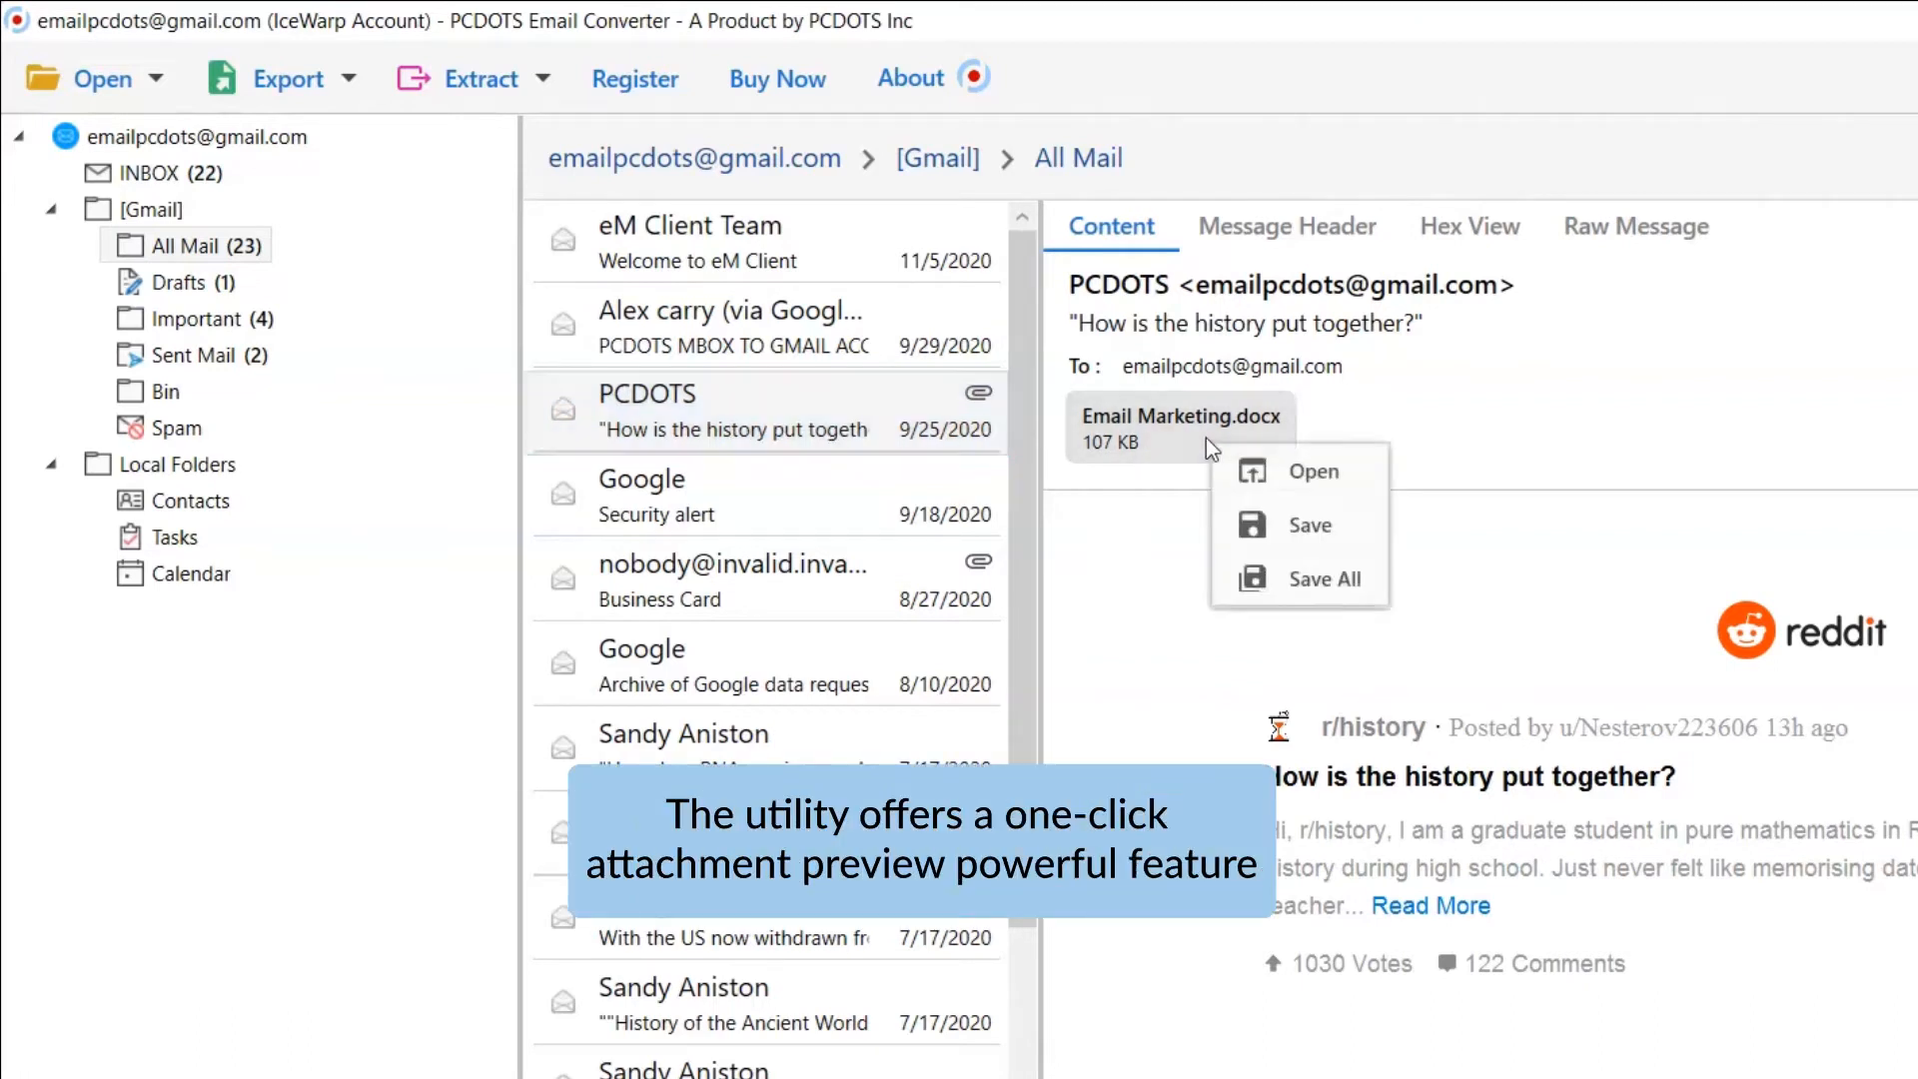
pyautogui.moveTo(1239, 527)
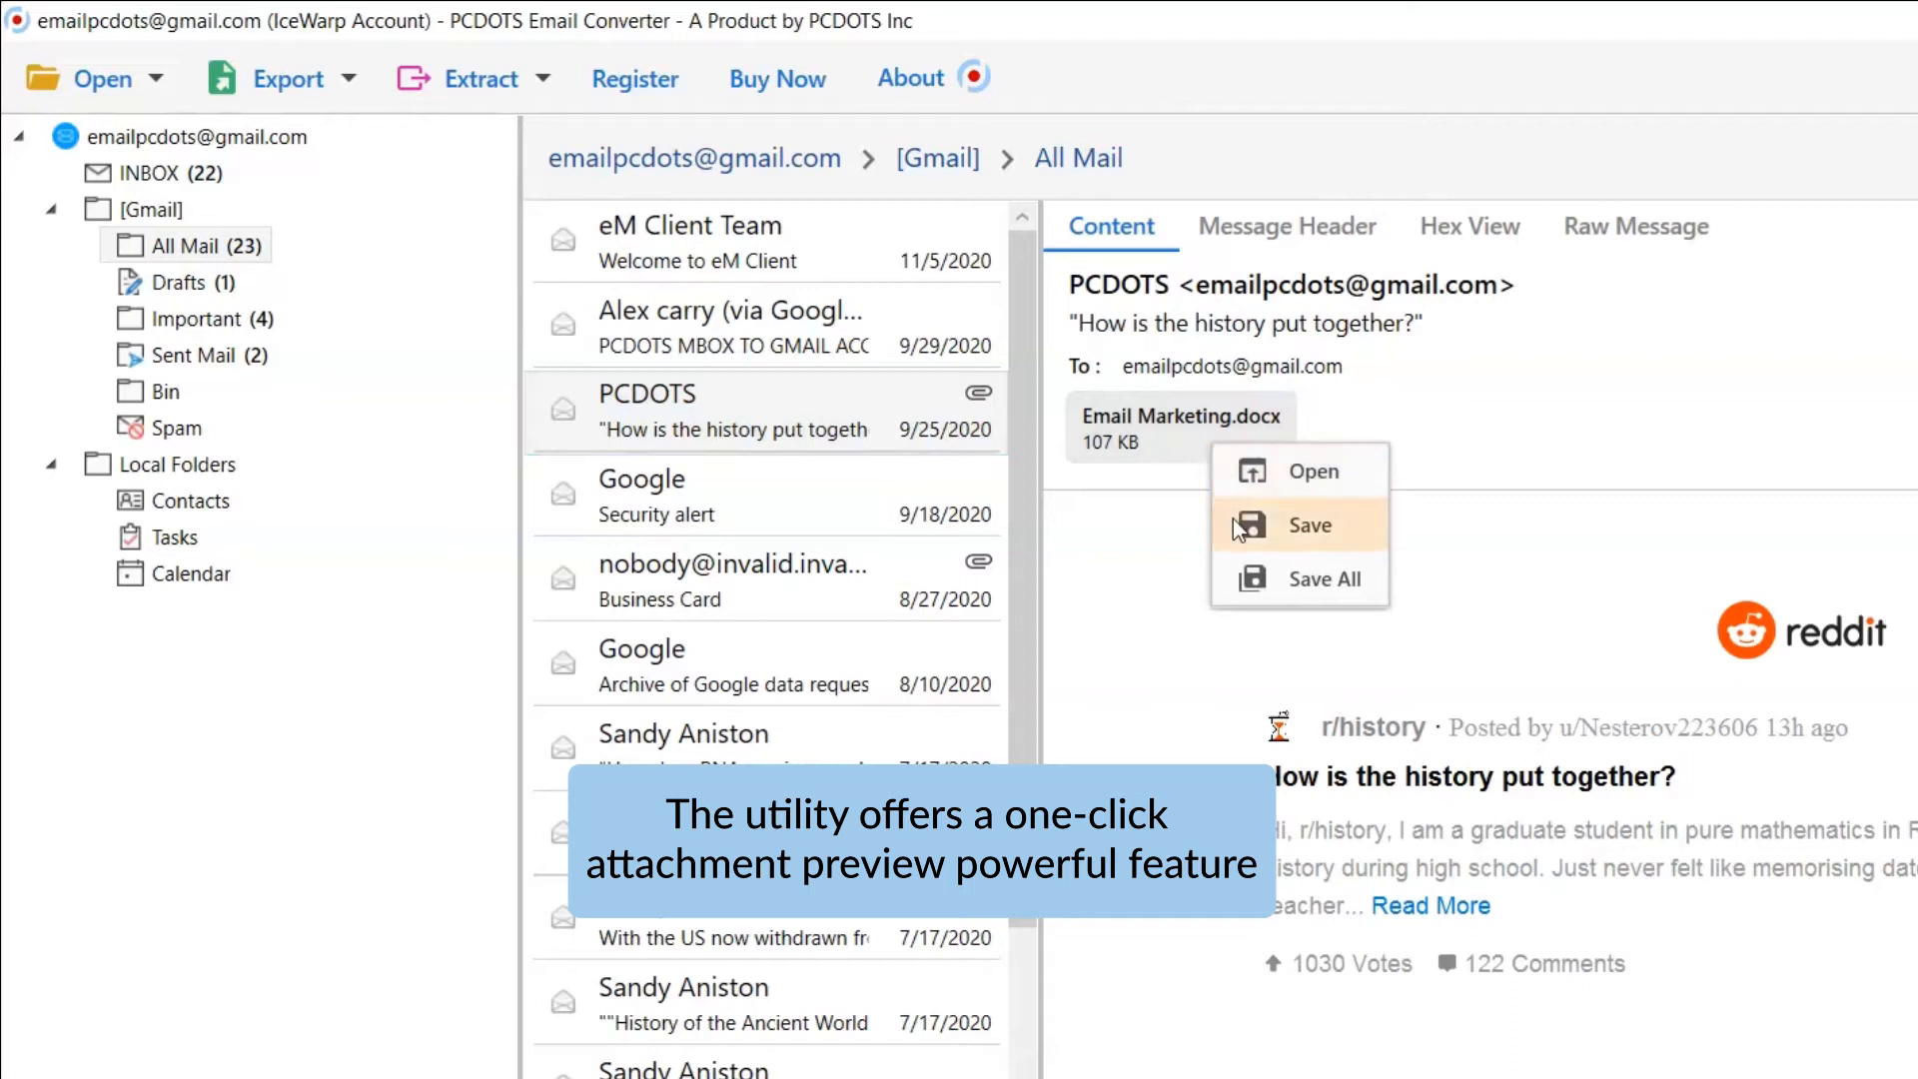
pyautogui.moveTo(1243, 589)
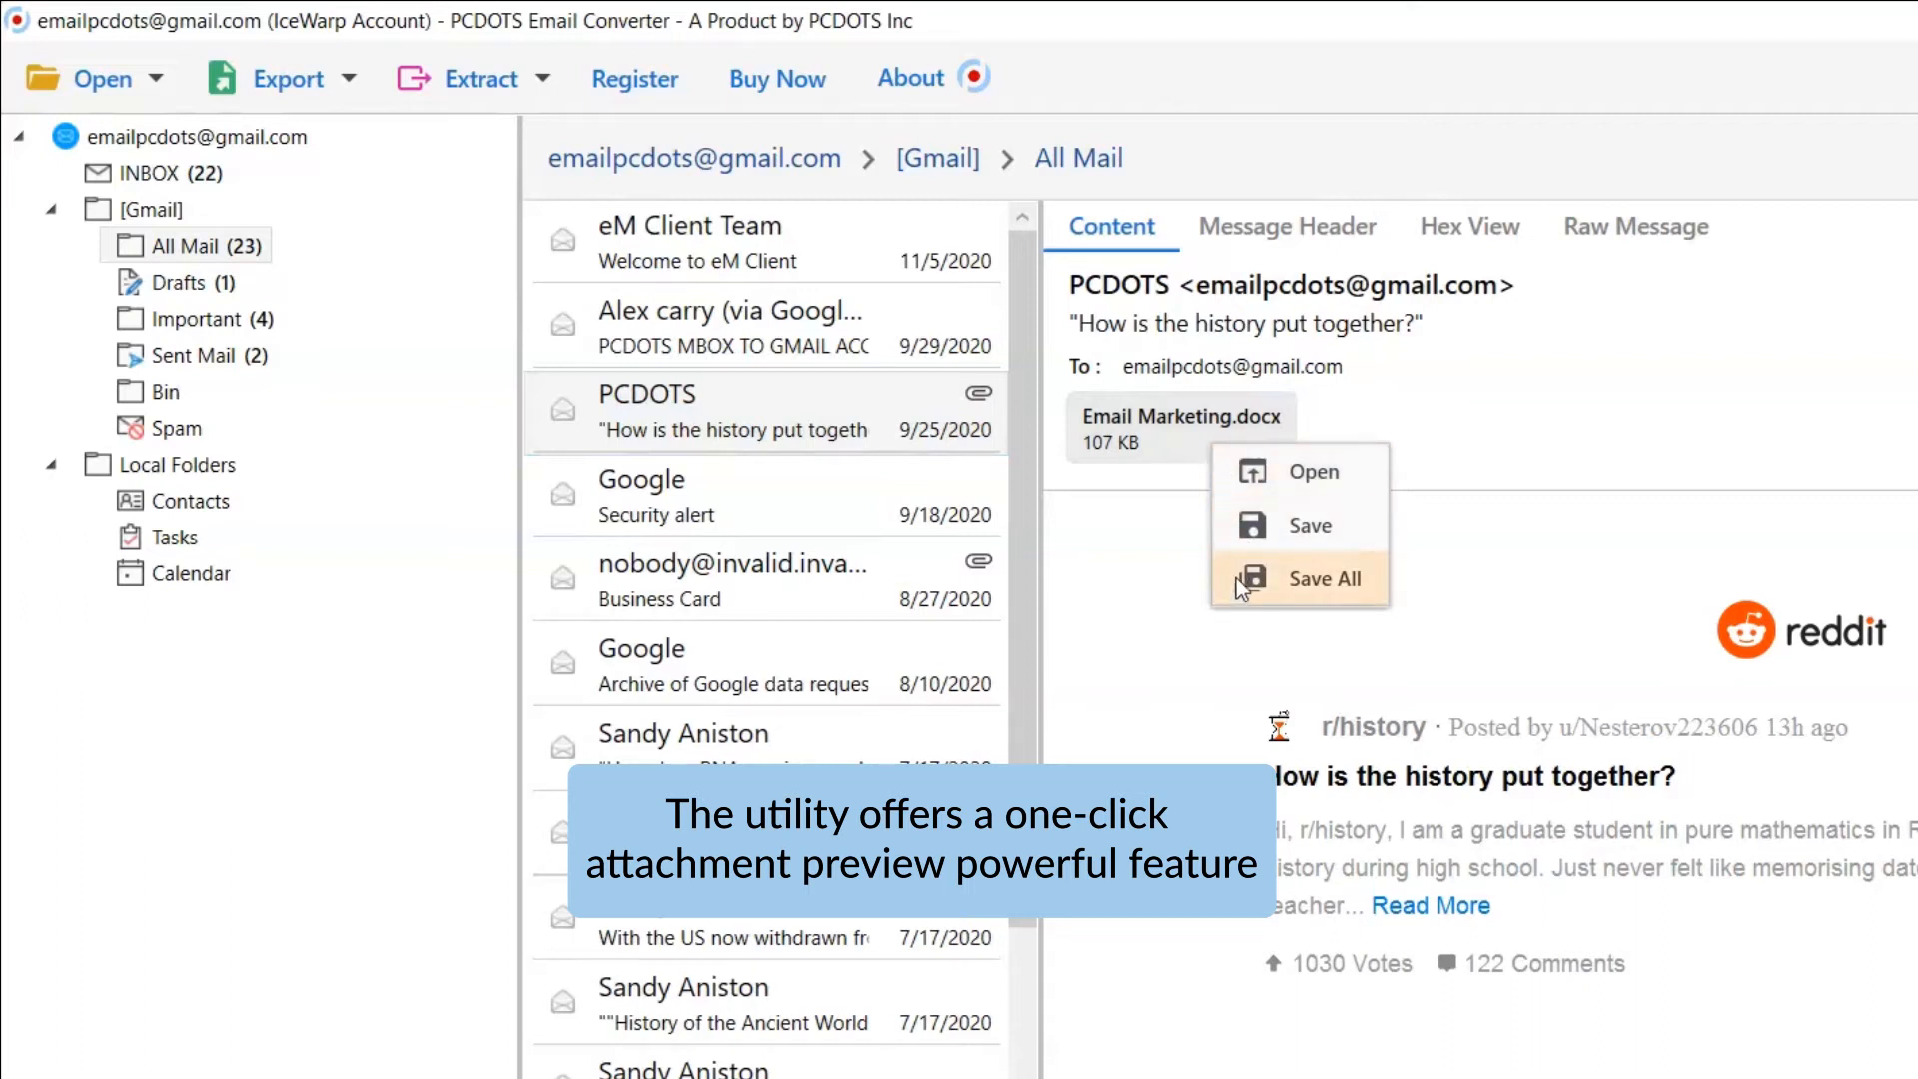
pyautogui.moveTo(1239, 477)
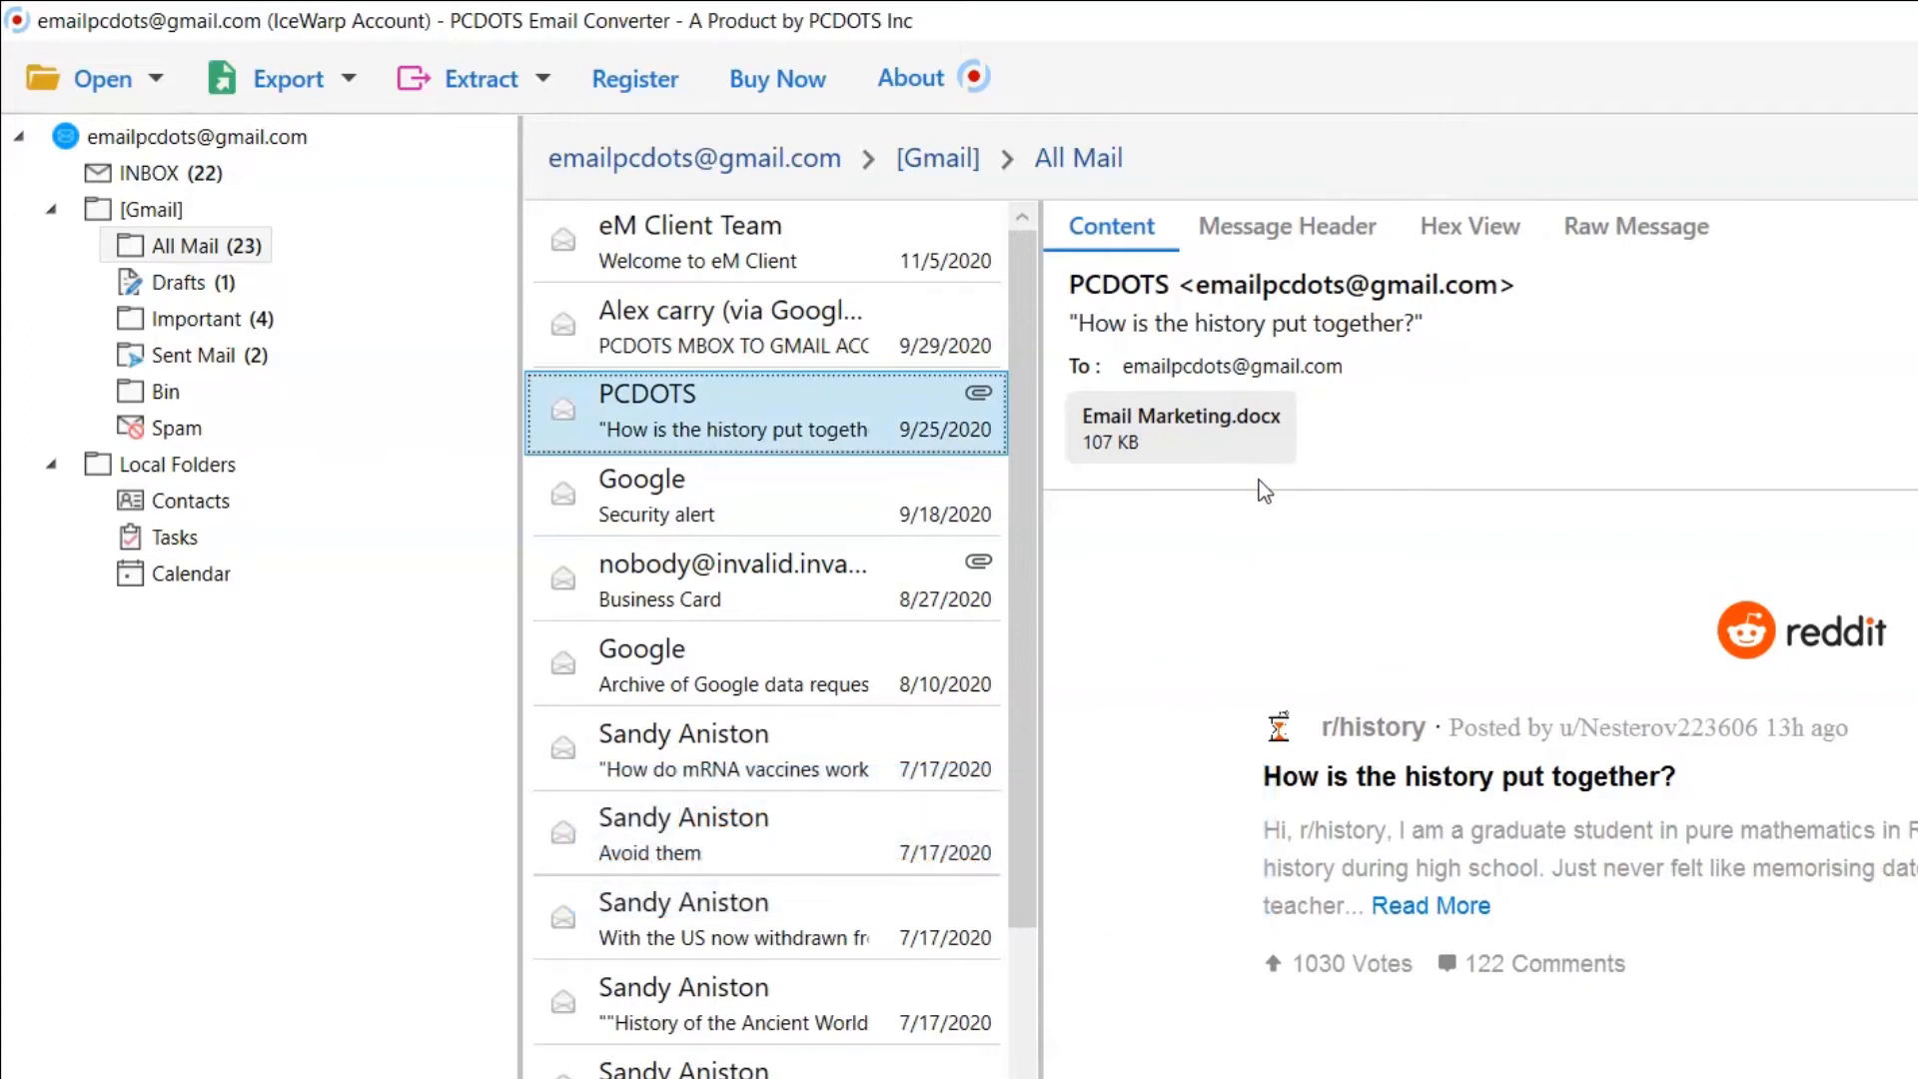
pyautogui.click(276, 78)
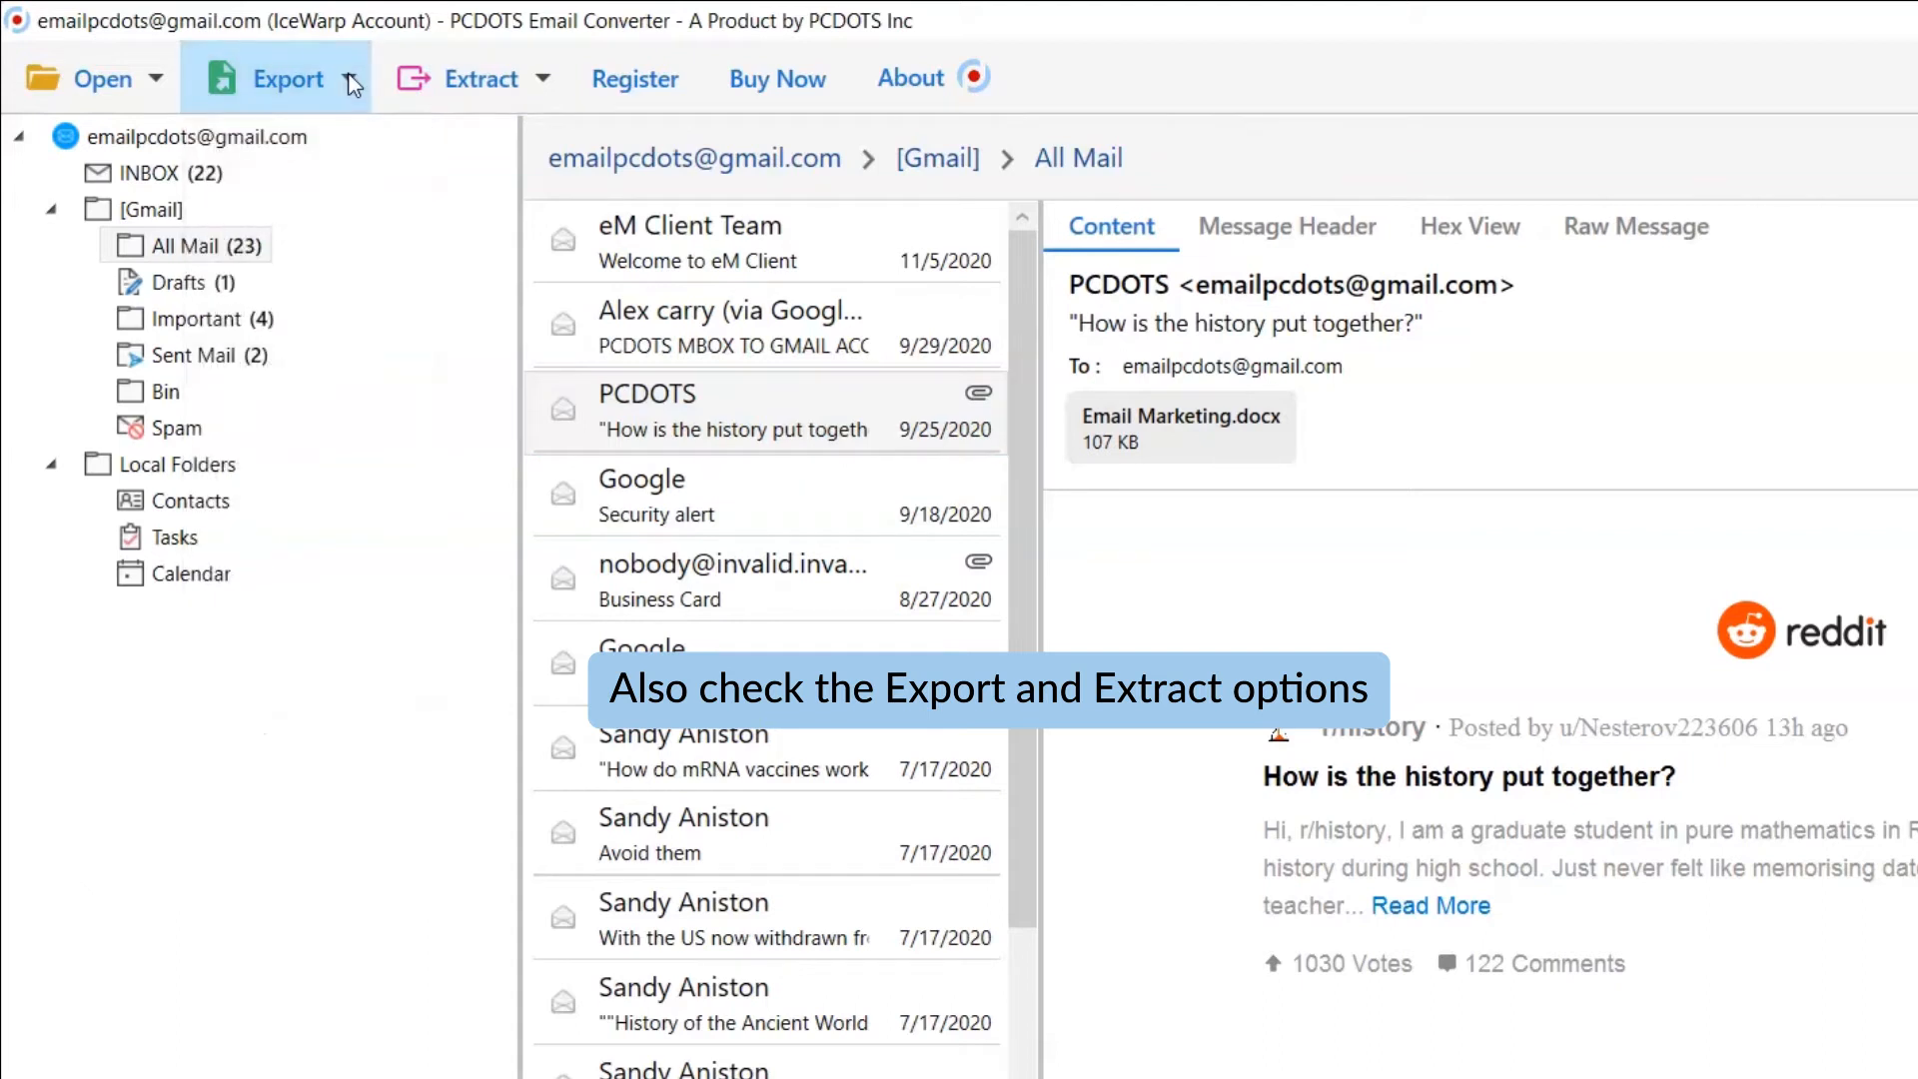
# Choose PDF under Document Files as the export format
pyautogui.click(482, 78)
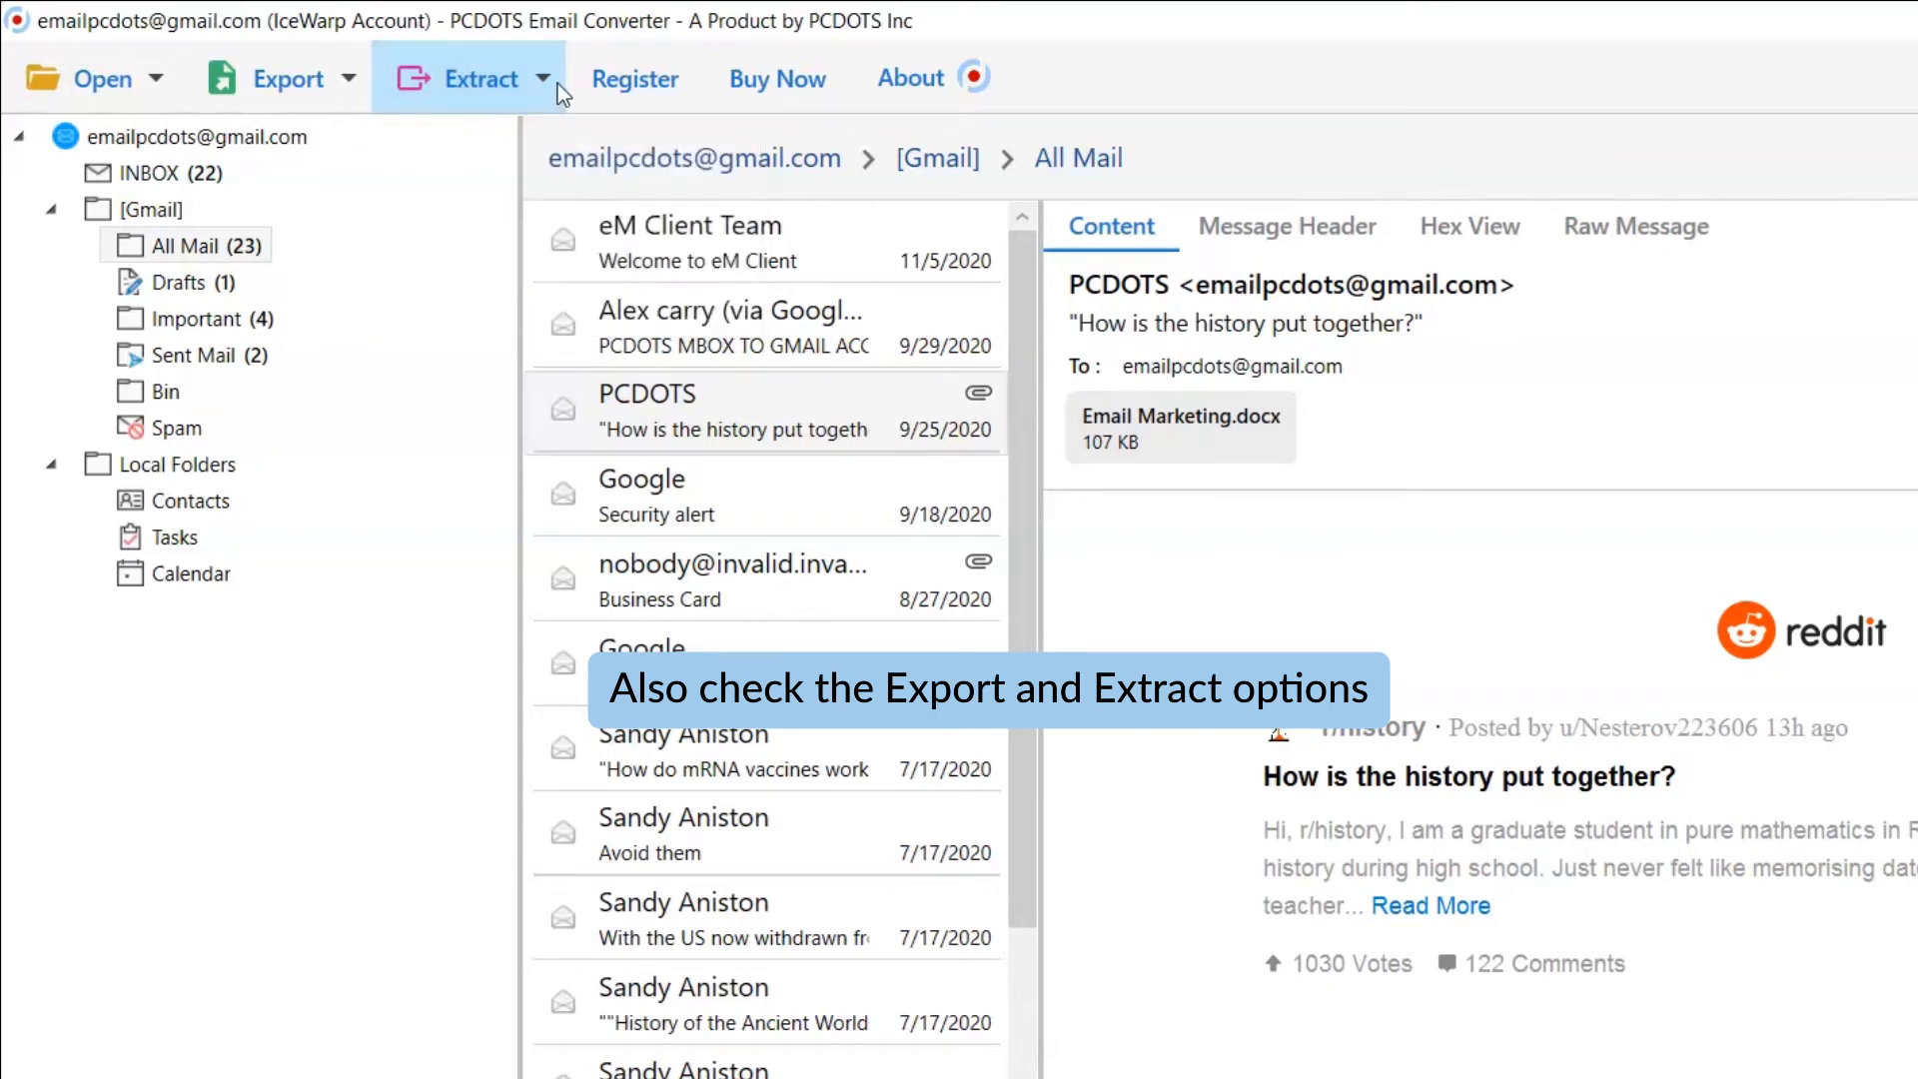
pyautogui.moveTo(287, 78)
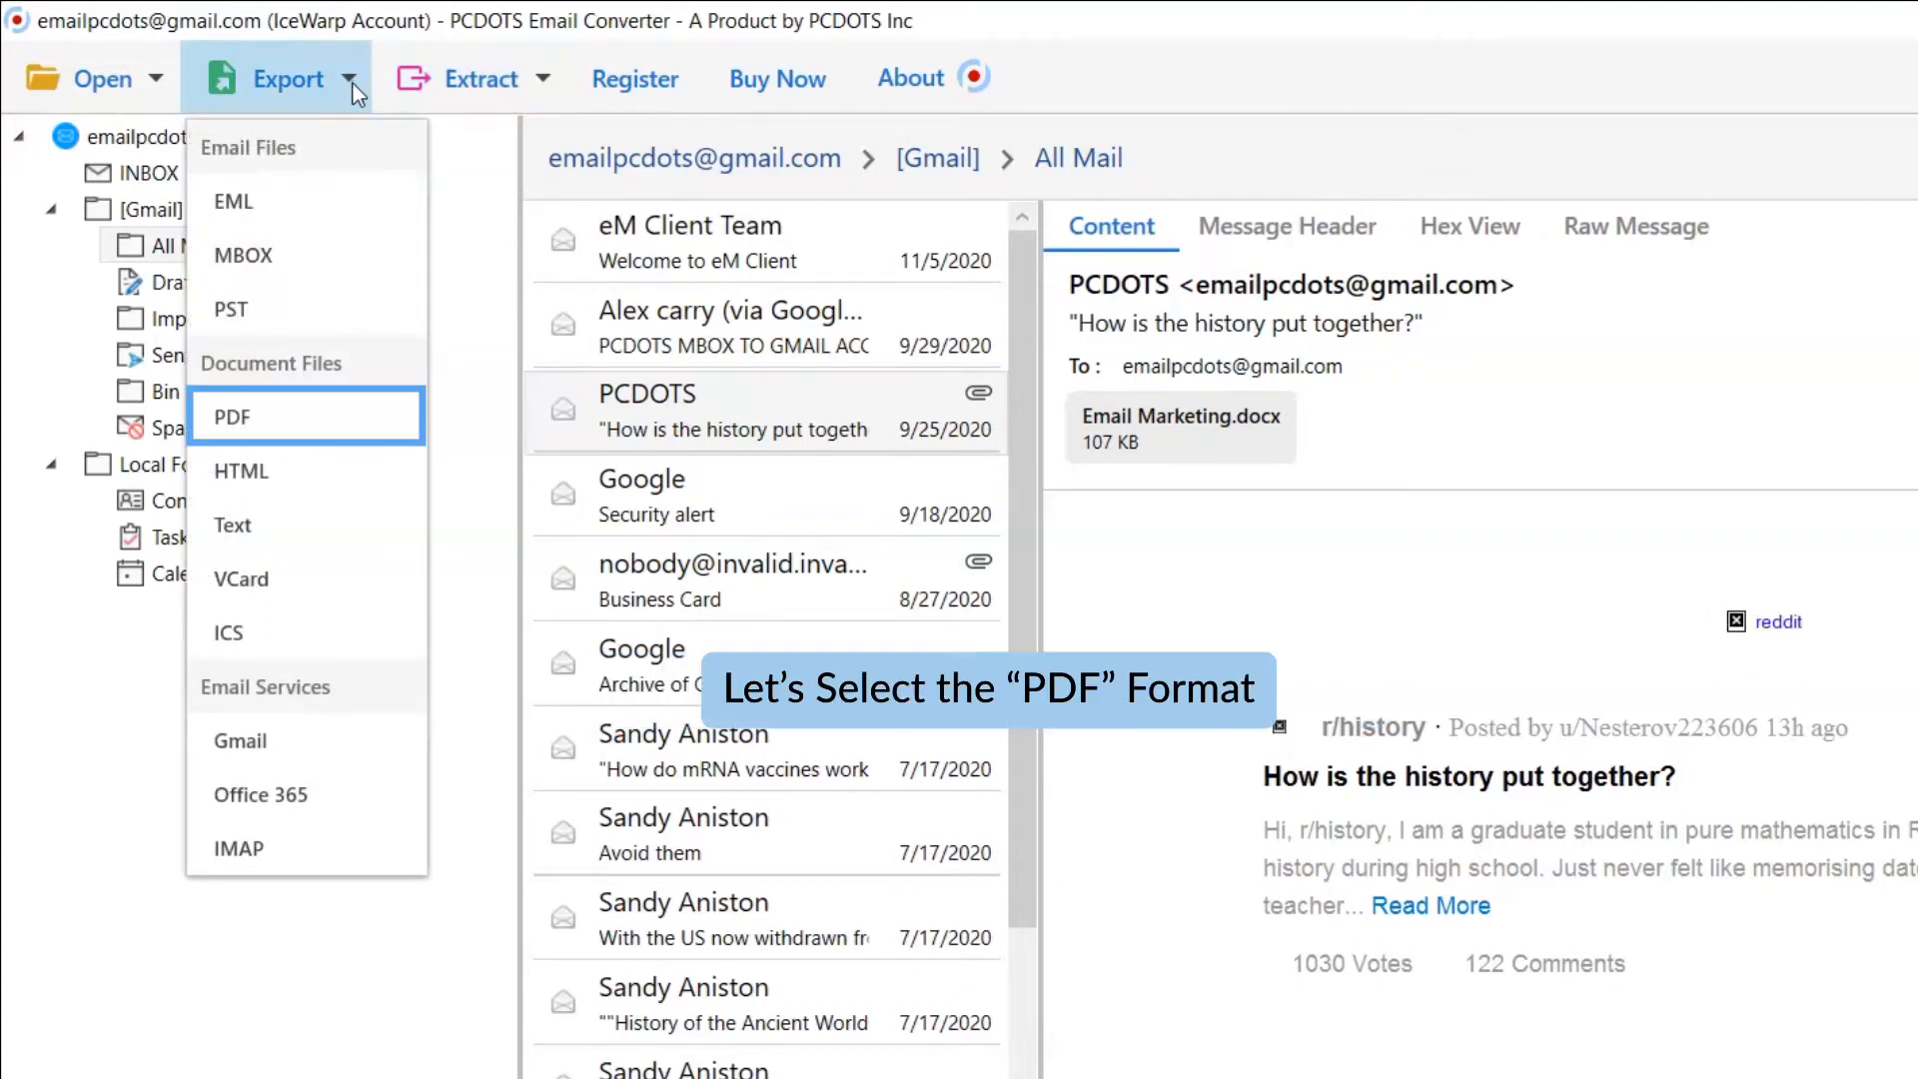
pyautogui.moveTo(342, 308)
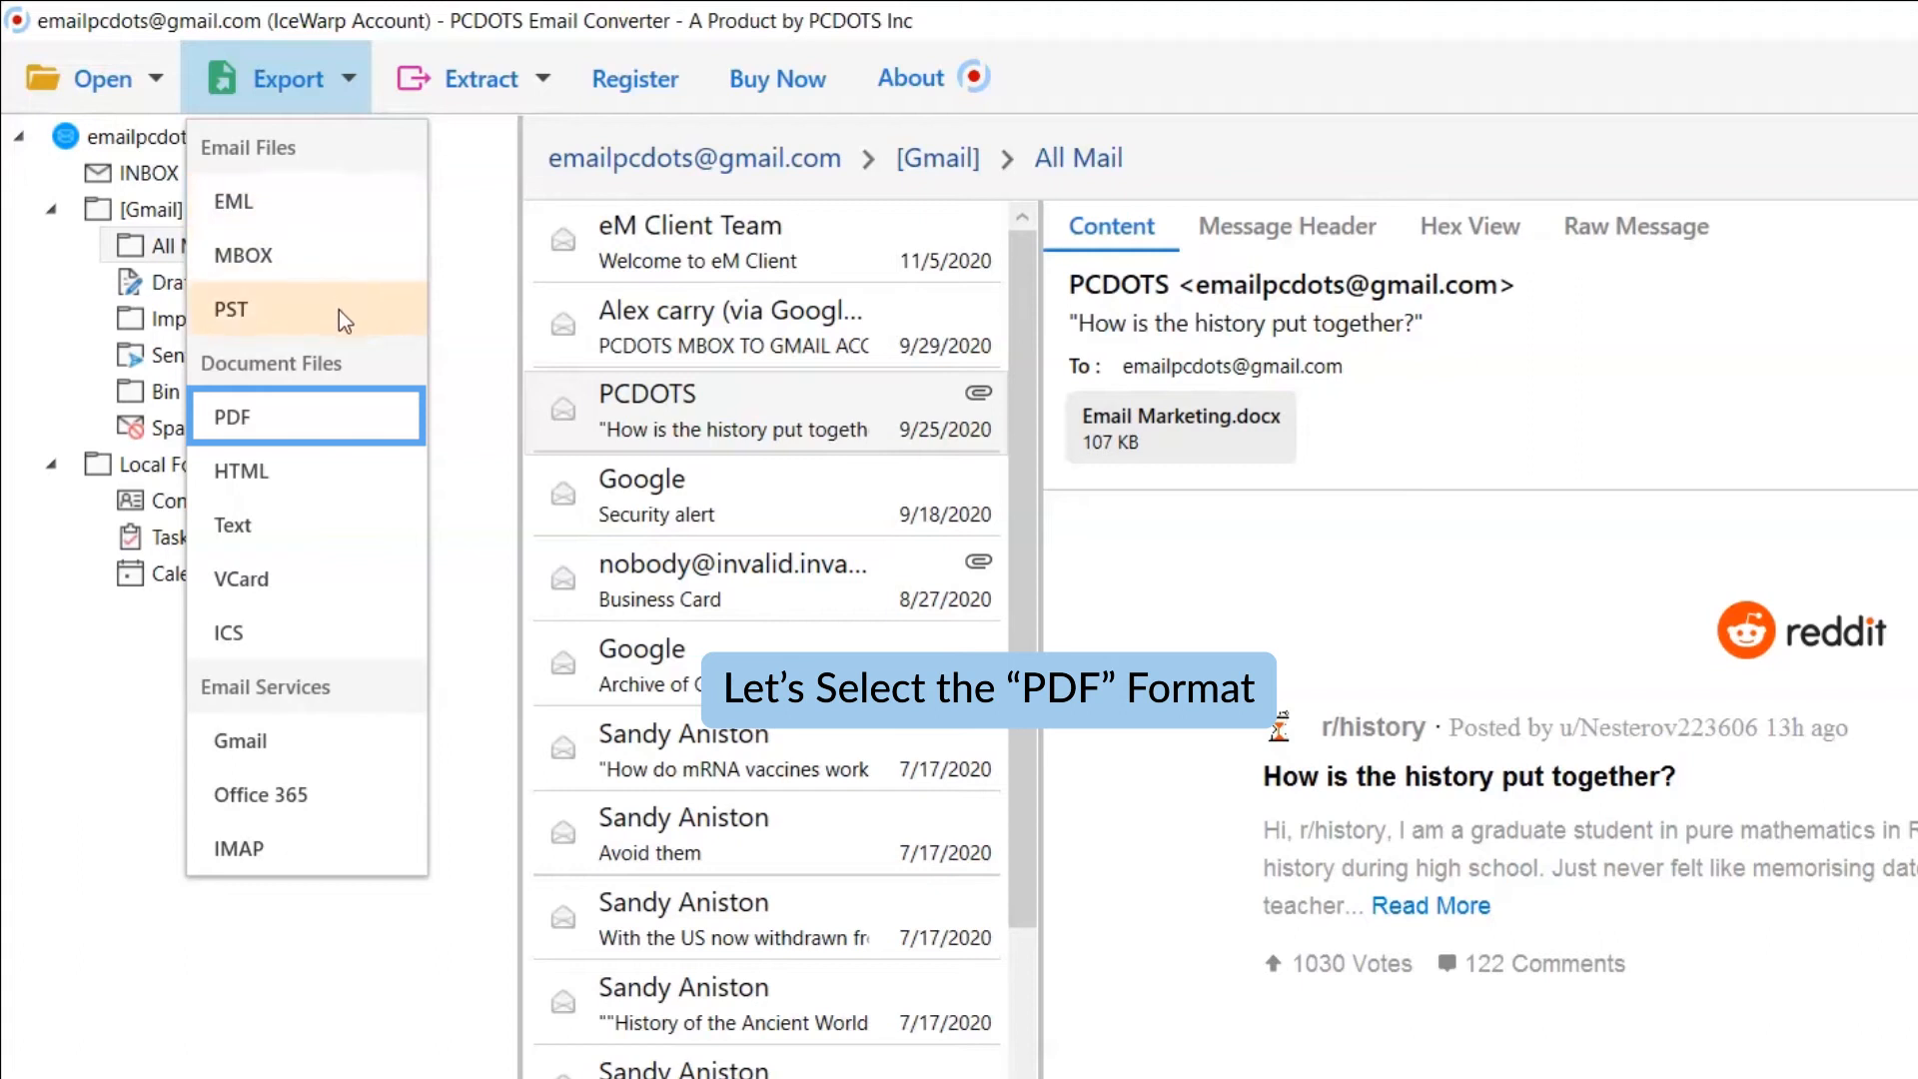
pyautogui.moveTo(342, 415)
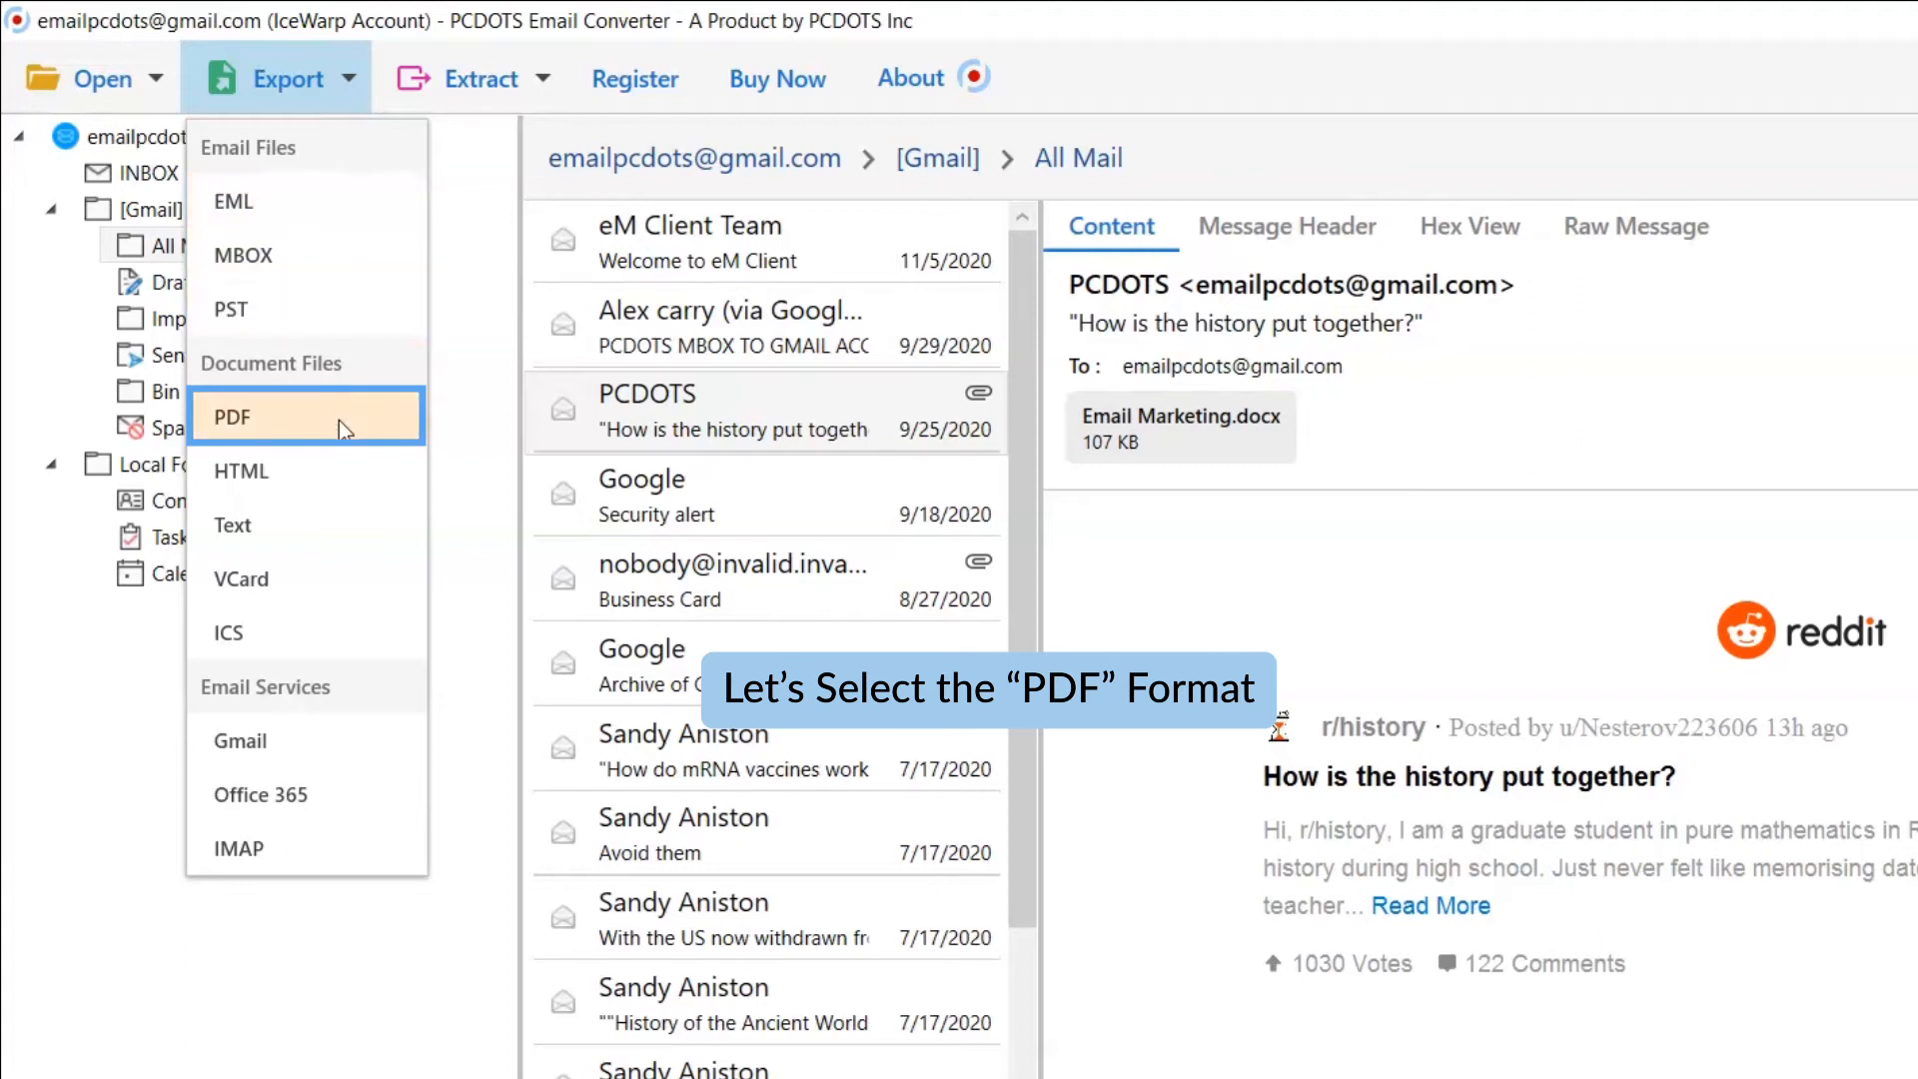
pyautogui.click(232, 417)
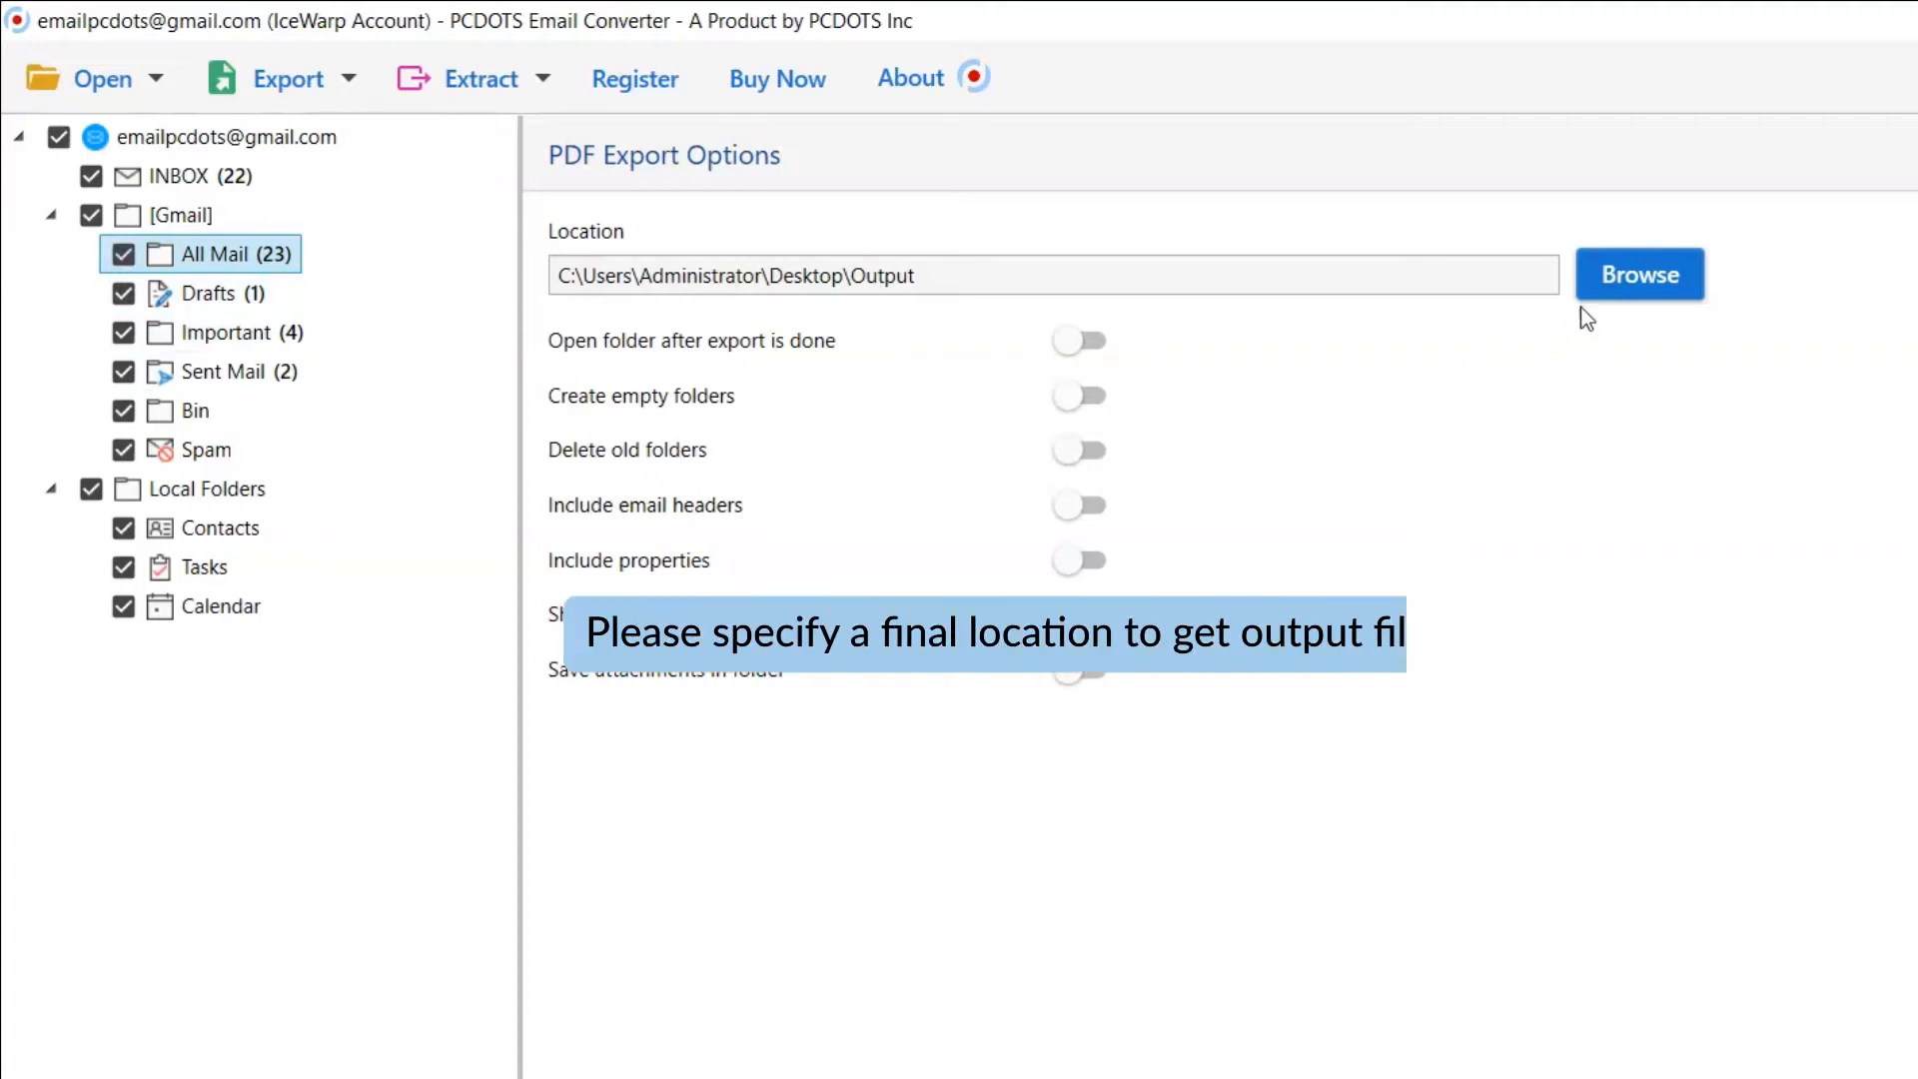
# Set Desktop\Output as the destination folder for the exported PDFs
pyautogui.click(1638, 273)
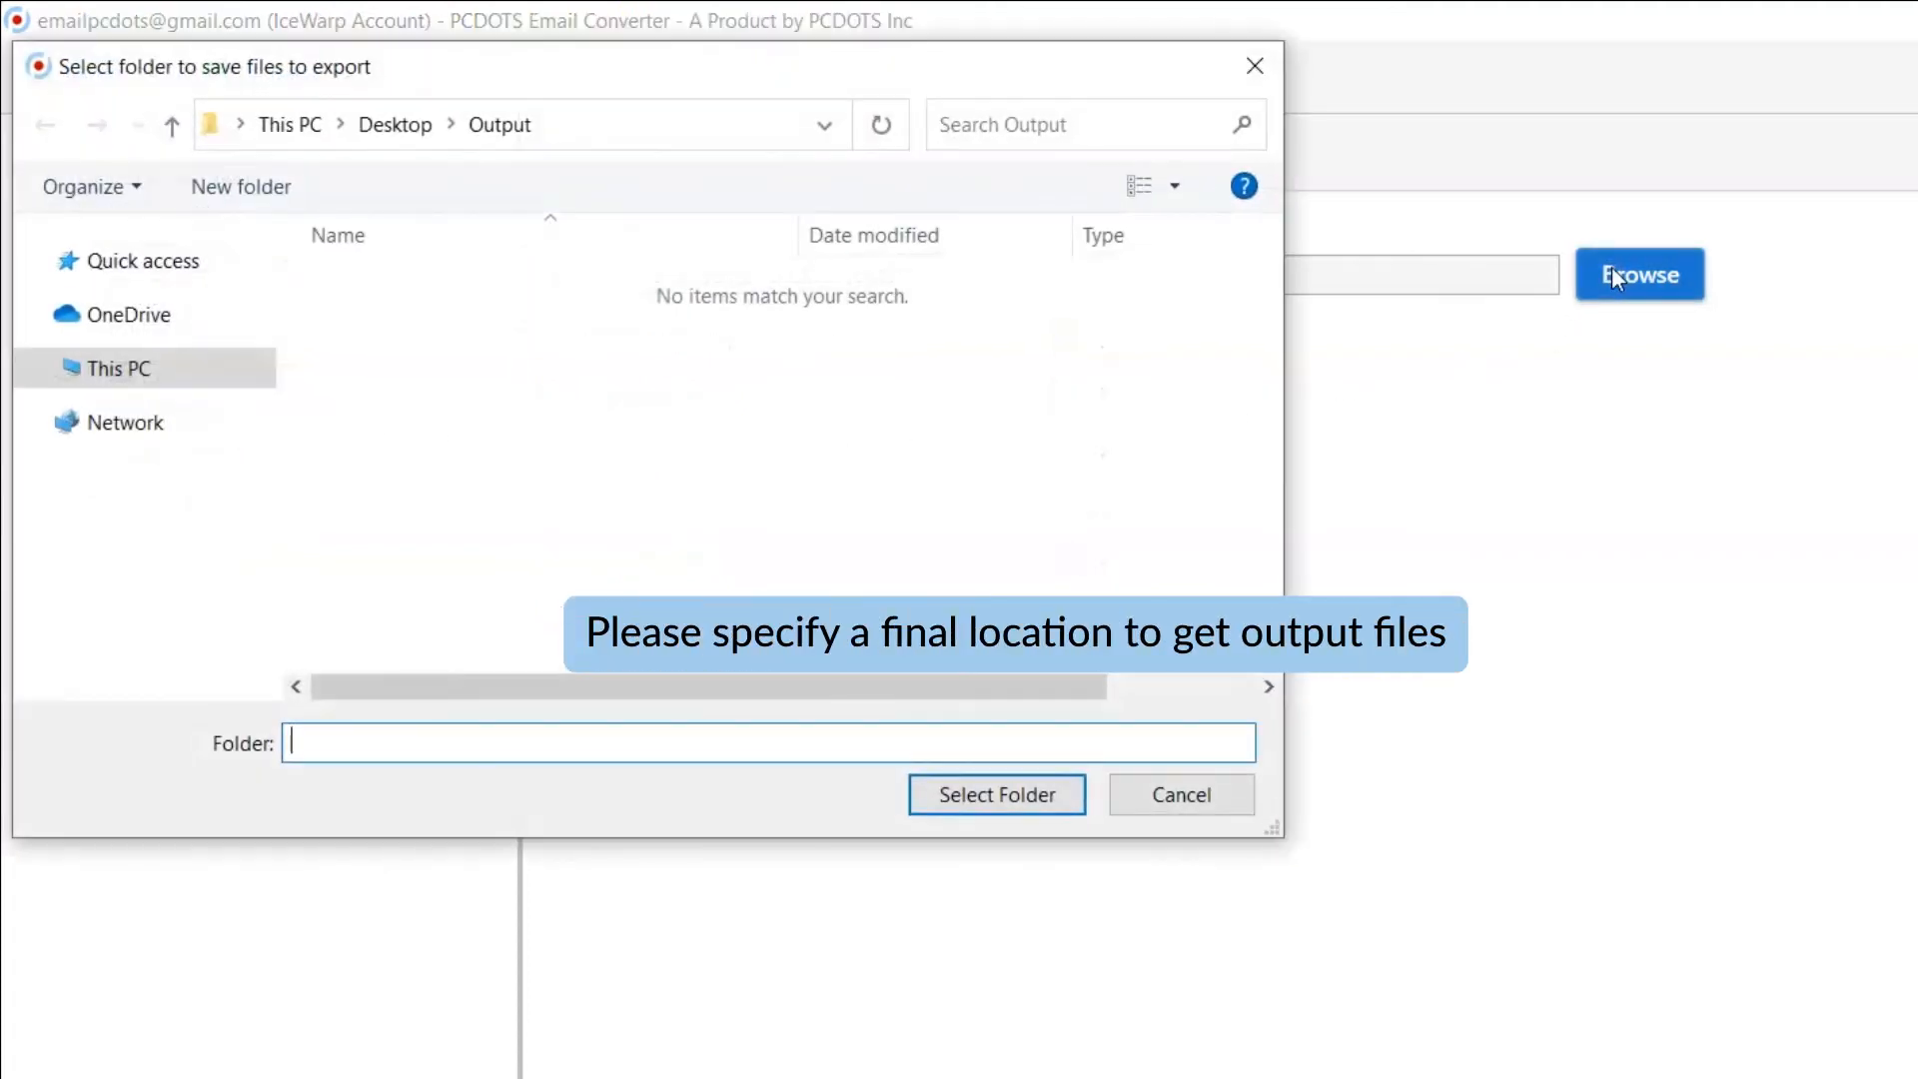
pyautogui.moveTo(1410, 525)
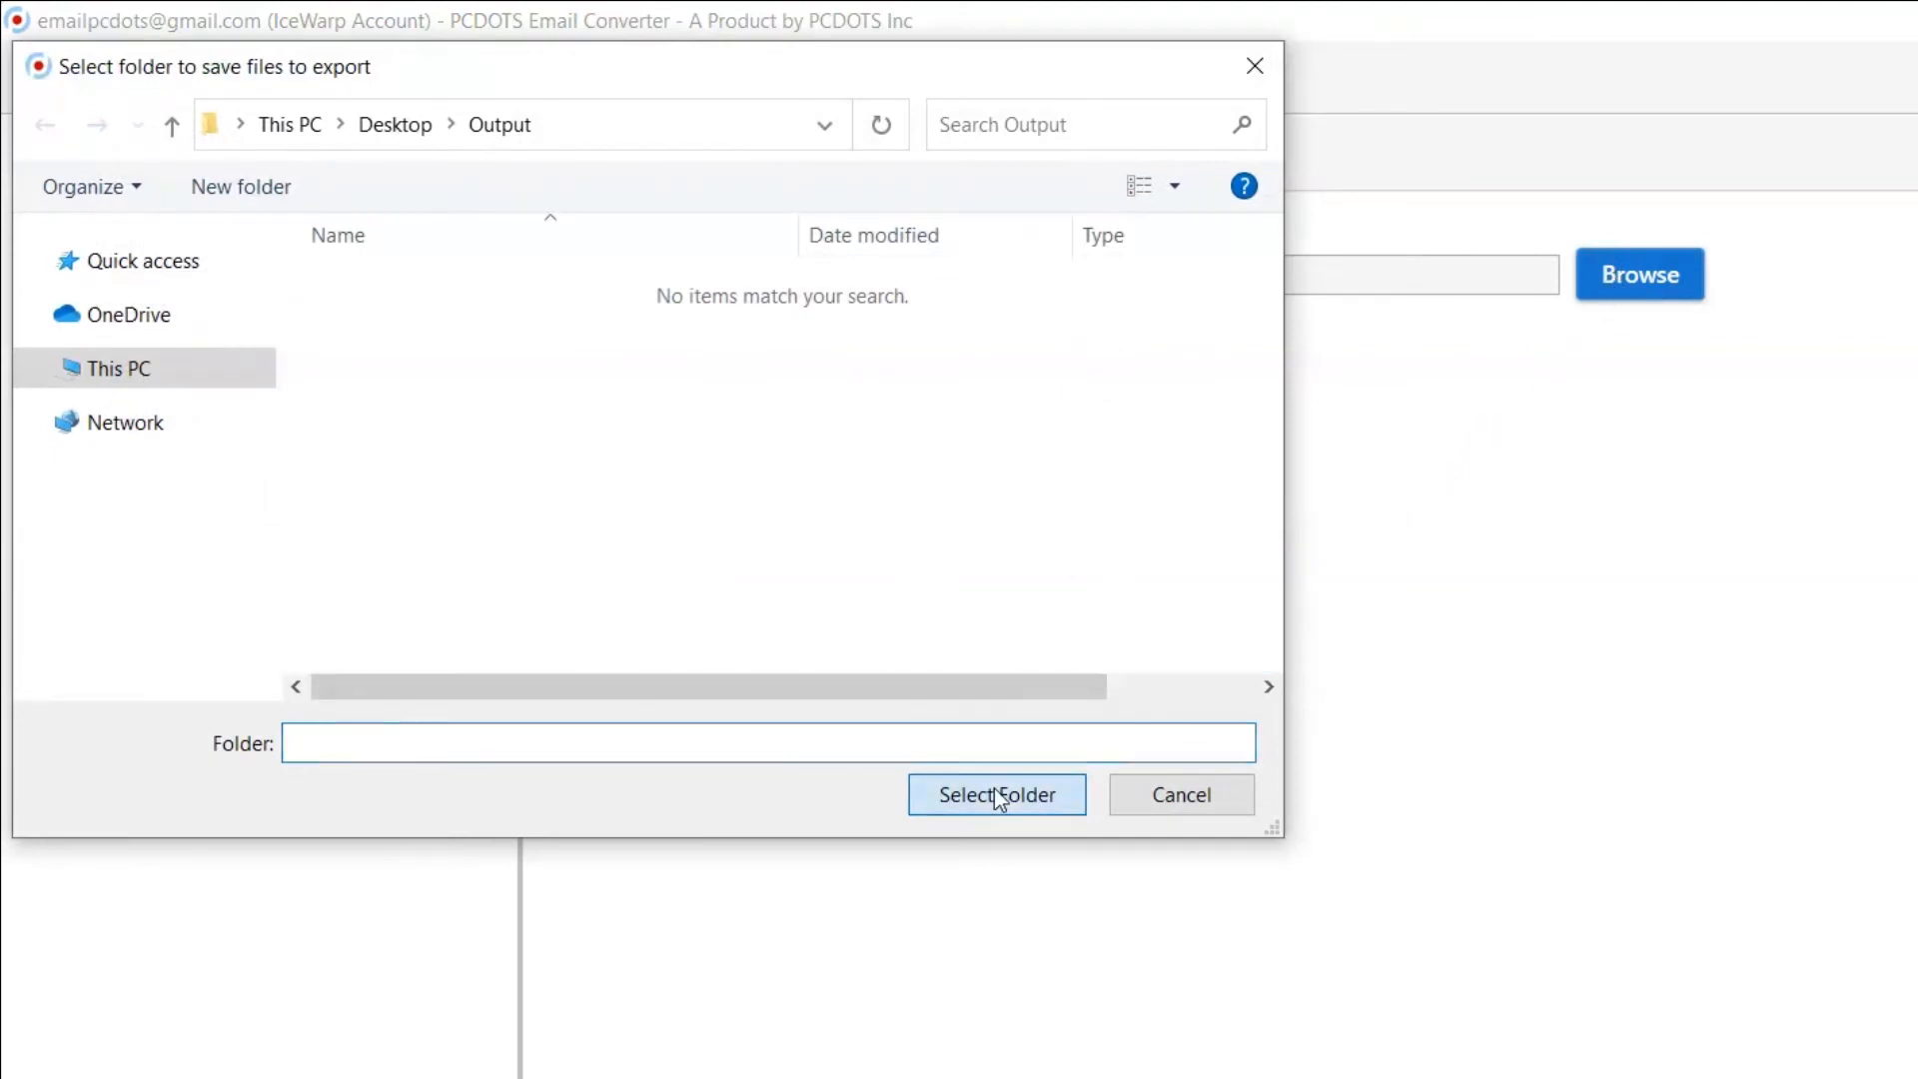
pyautogui.click(995, 793)
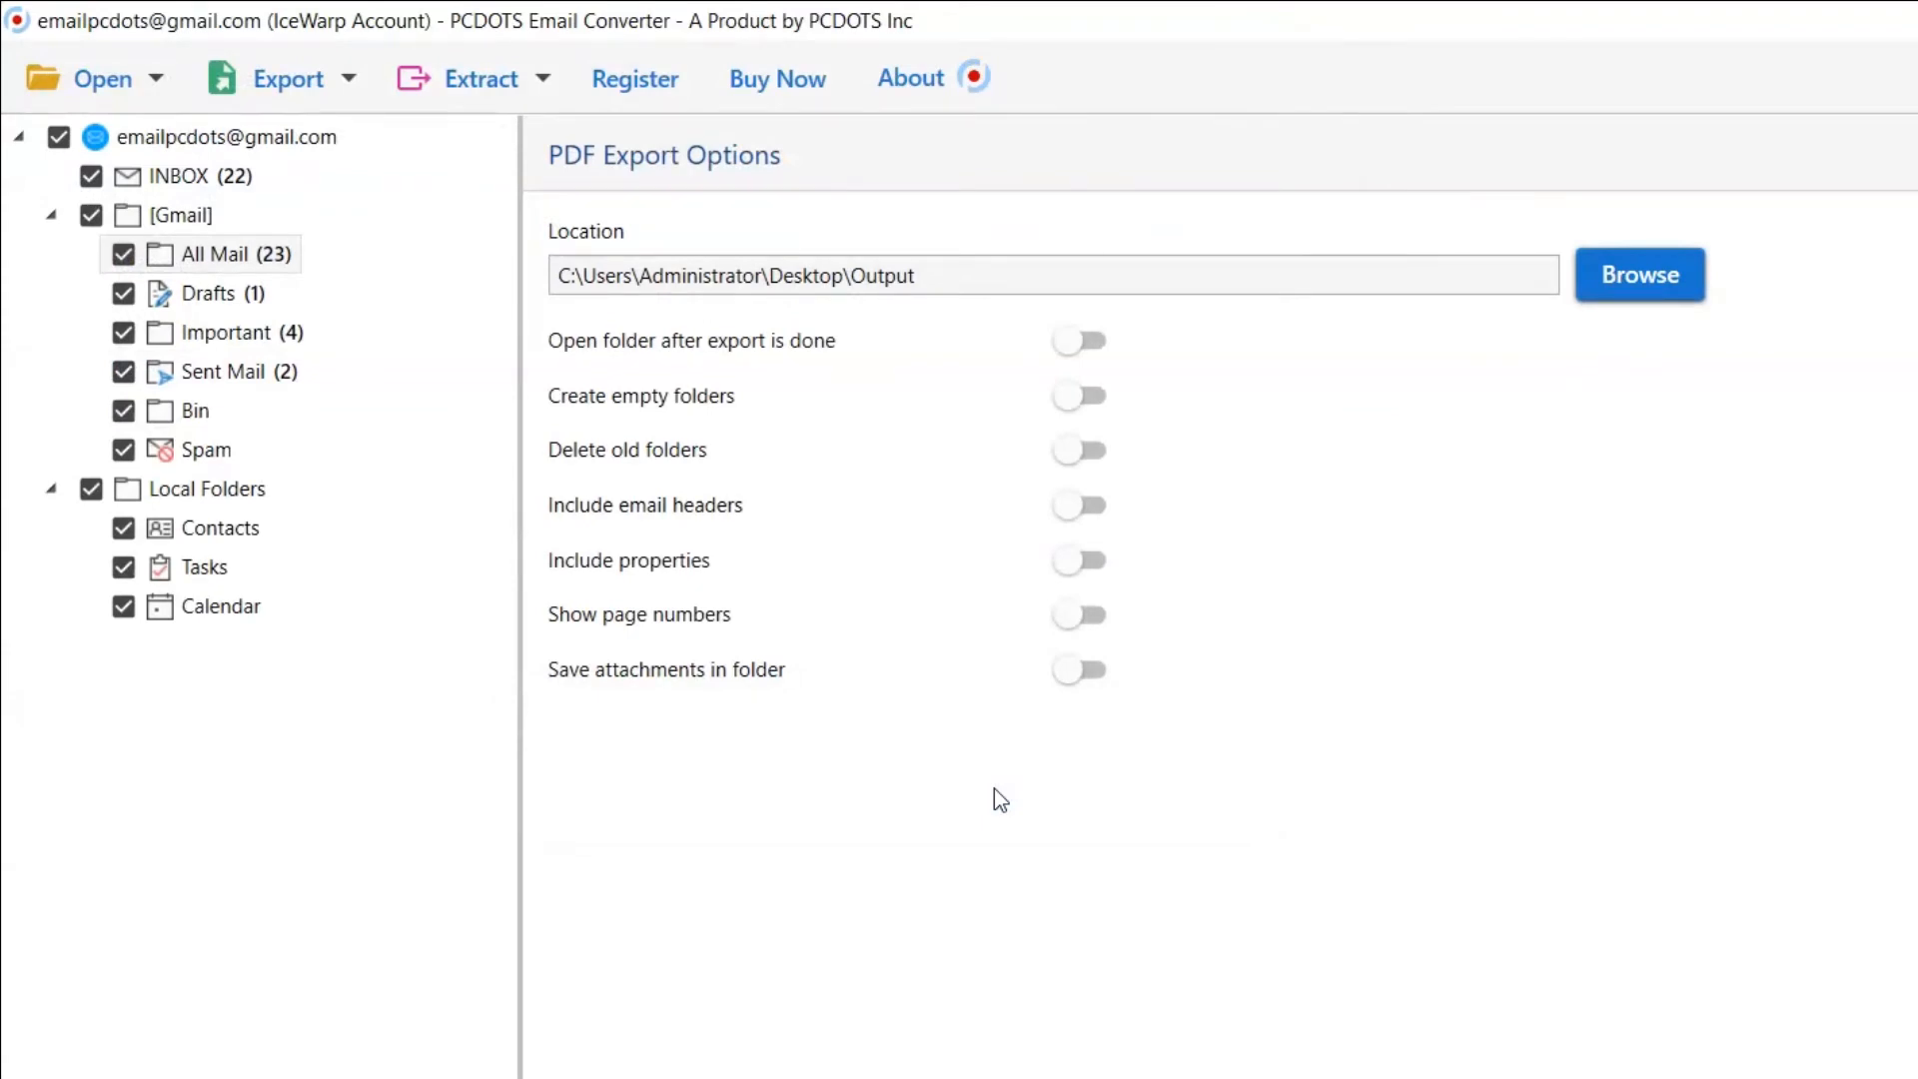
pyautogui.moveTo(1025, 429)
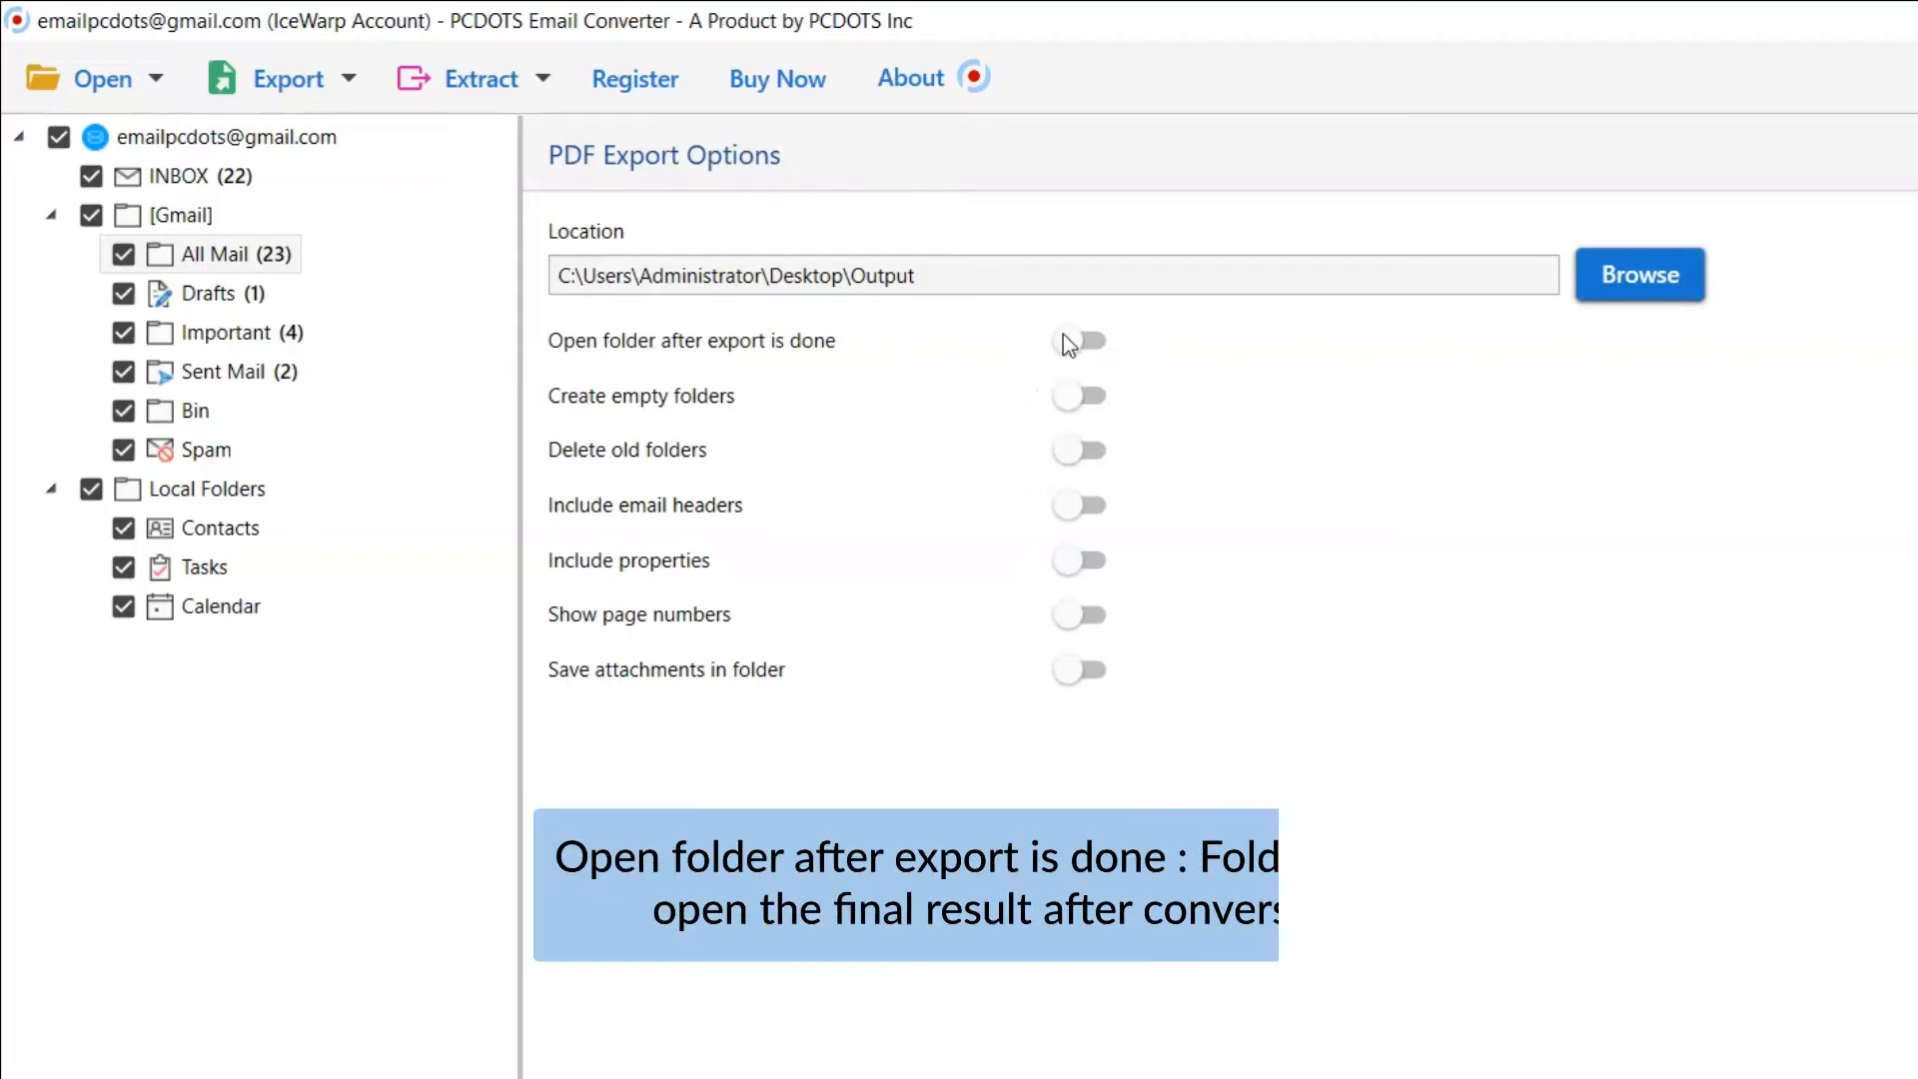
pyautogui.click(1077, 340)
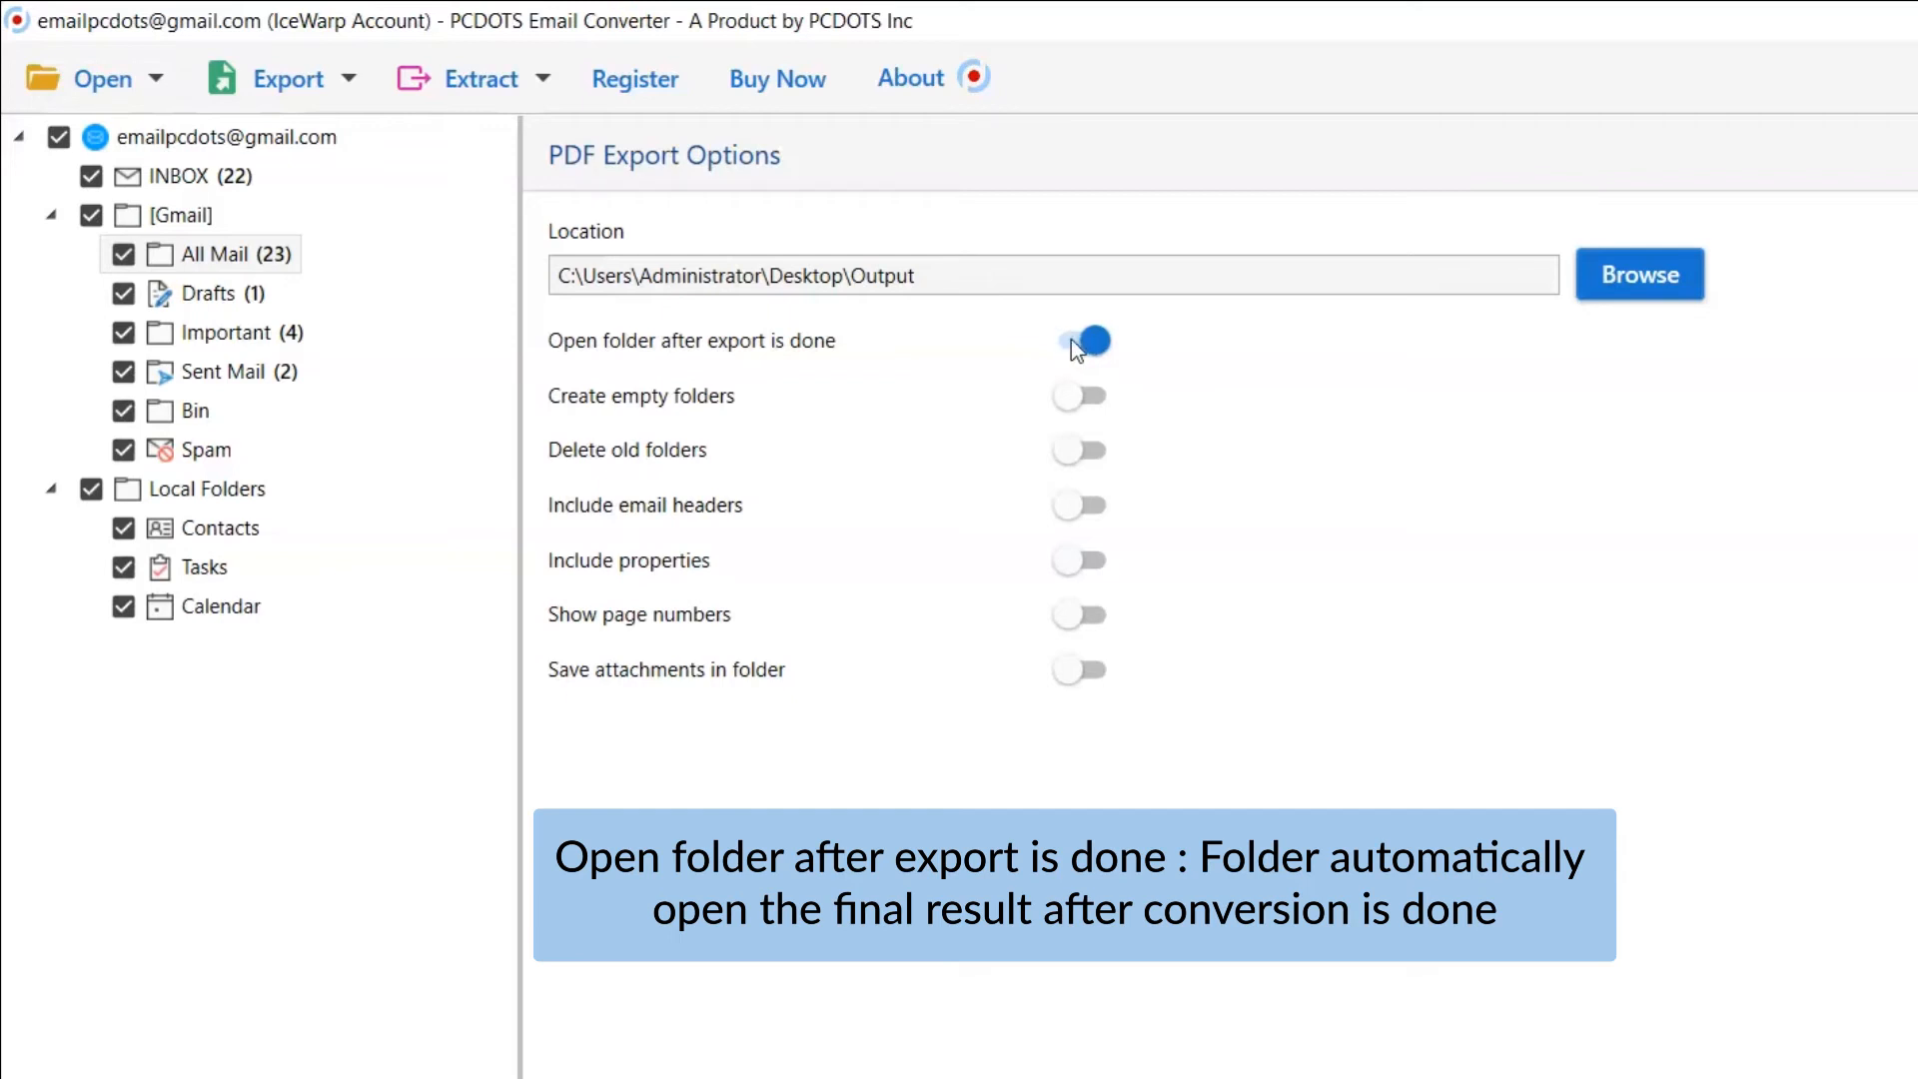
pyautogui.click(1077, 340)
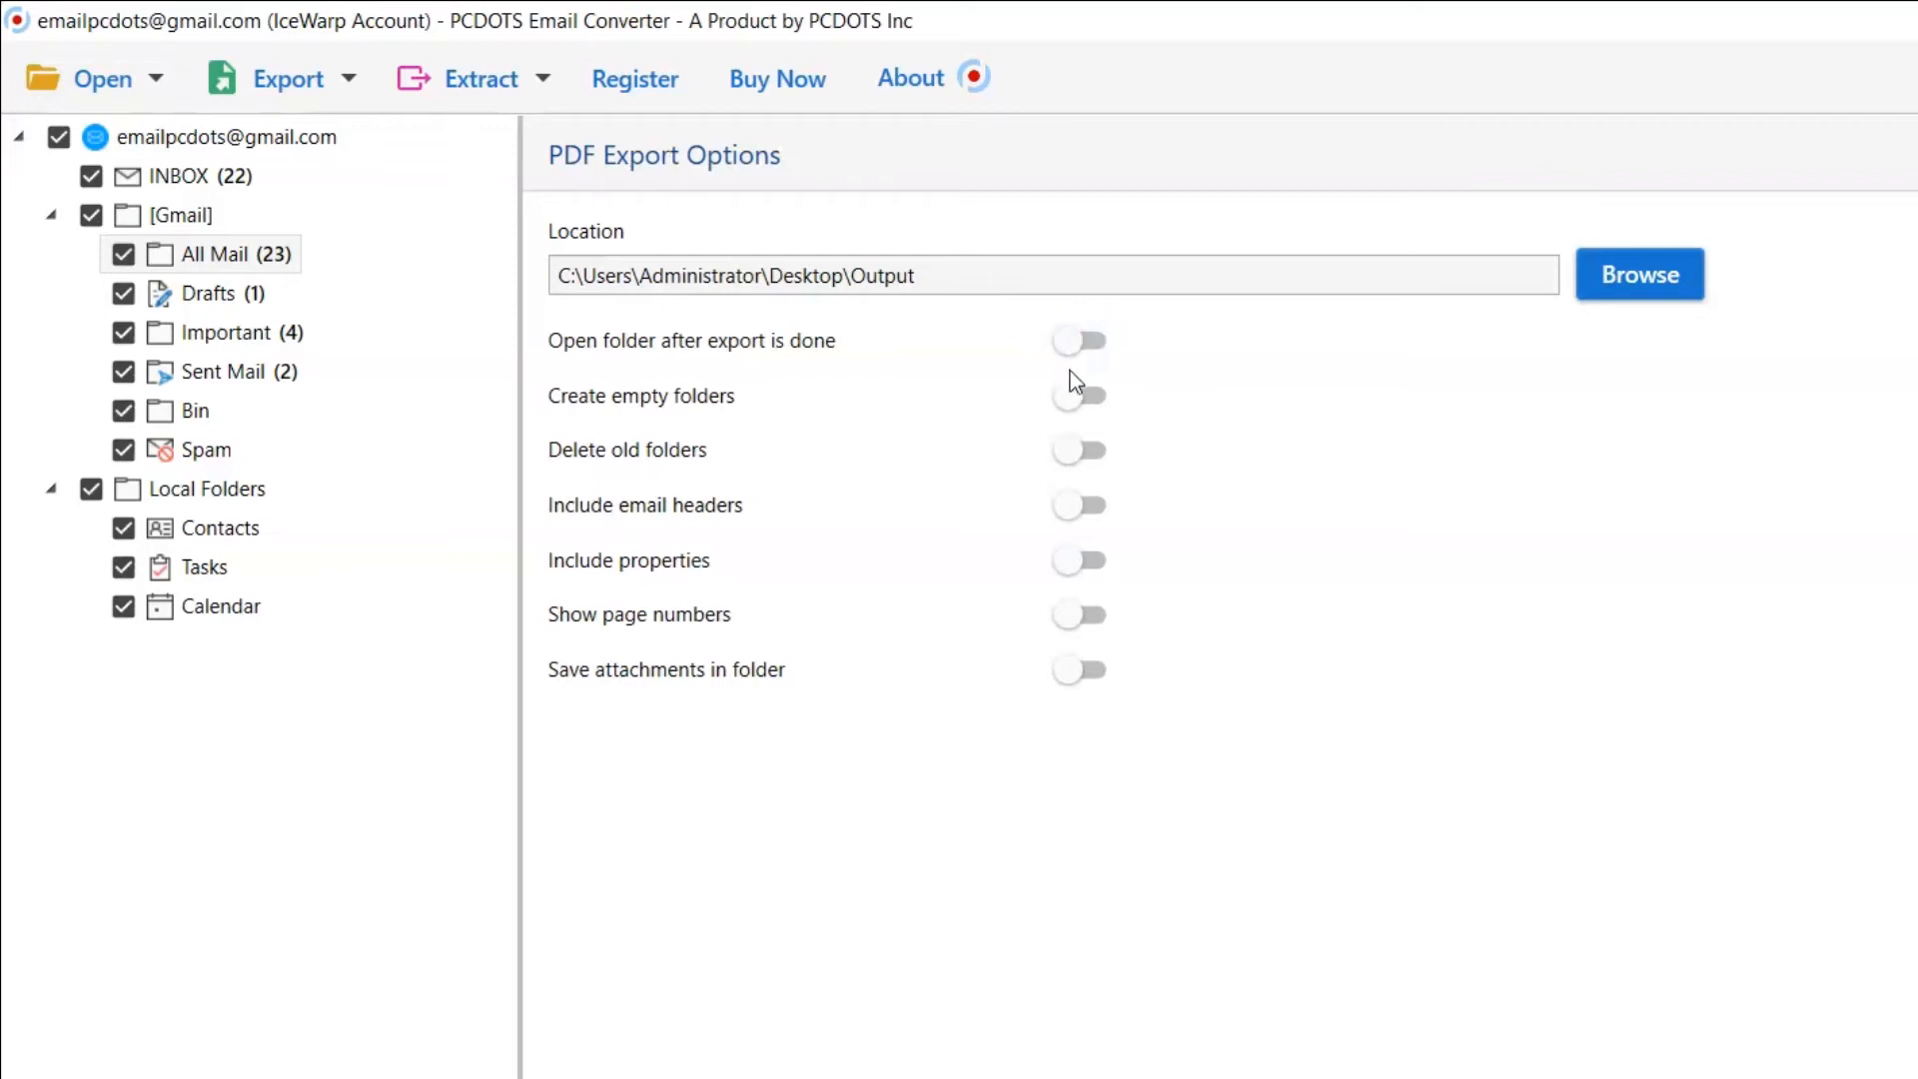
pyautogui.click(1077, 395)
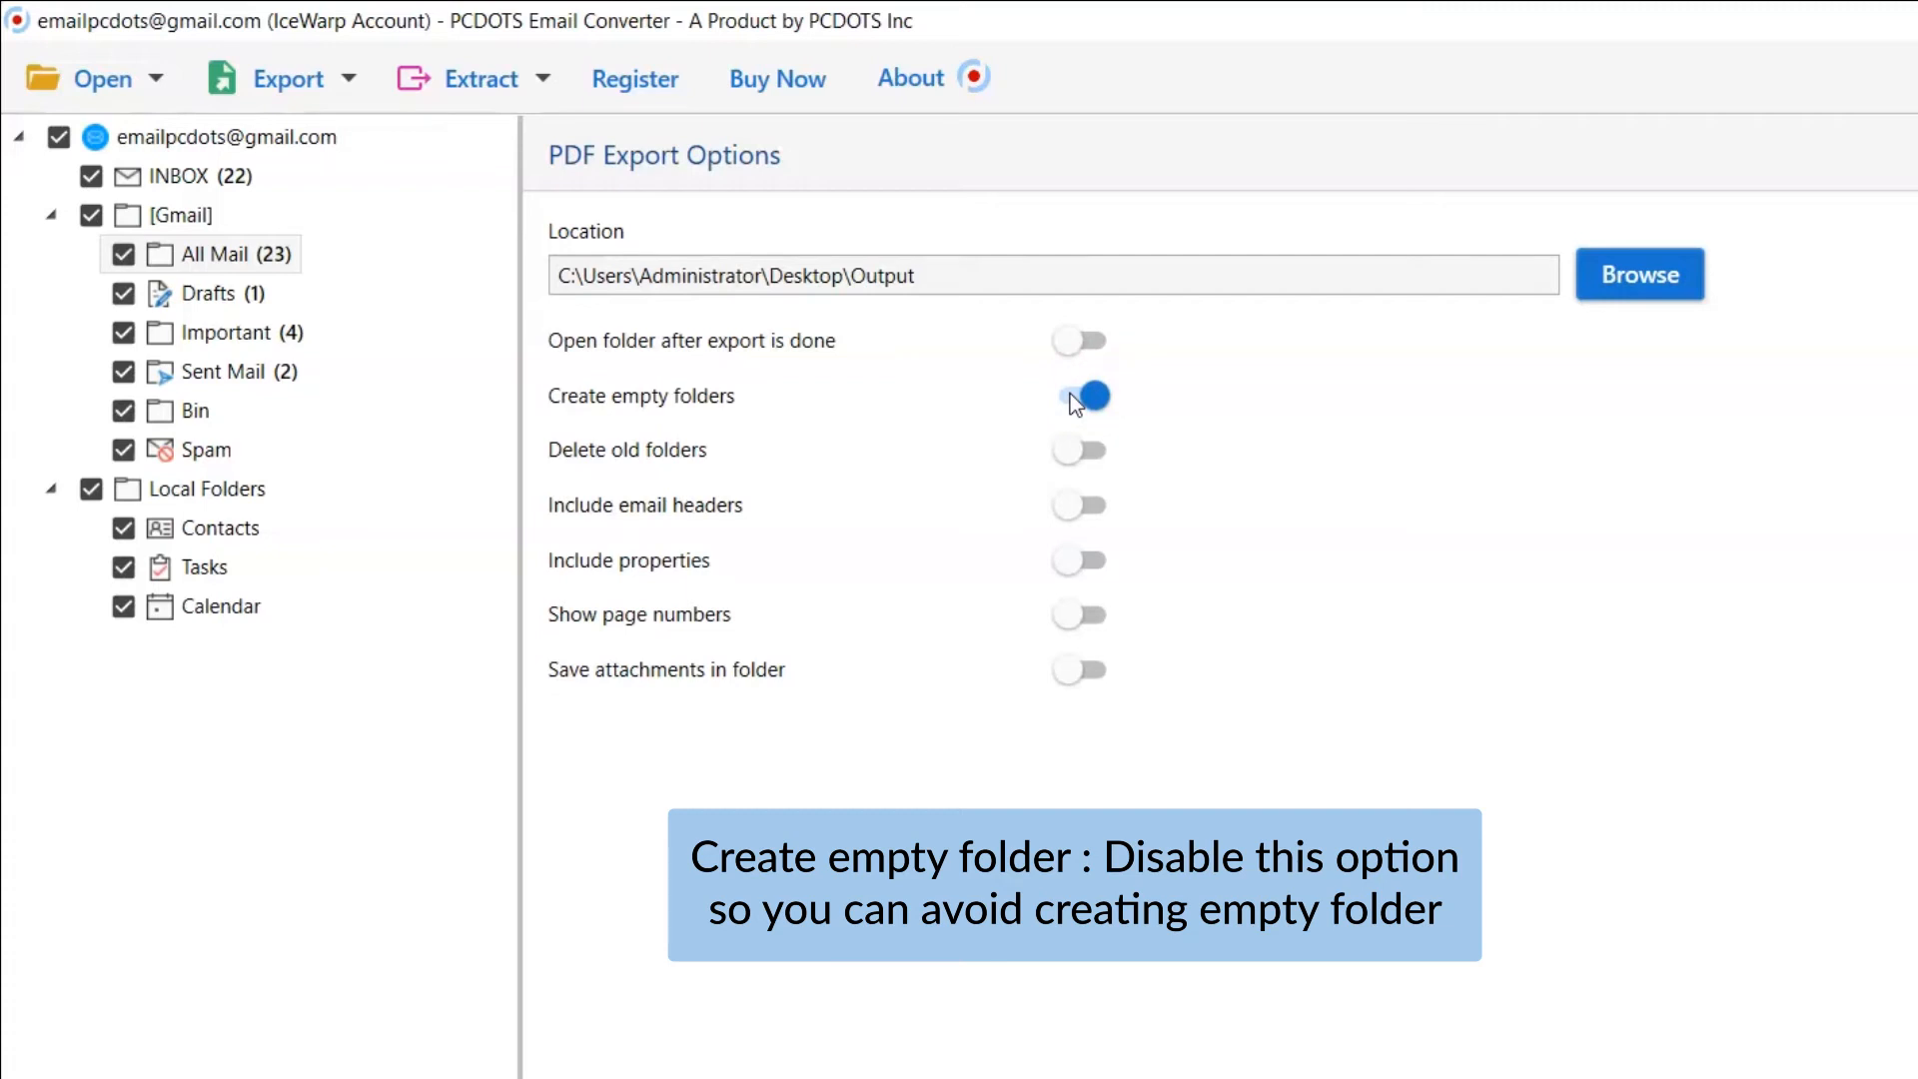
pyautogui.click(1079, 395)
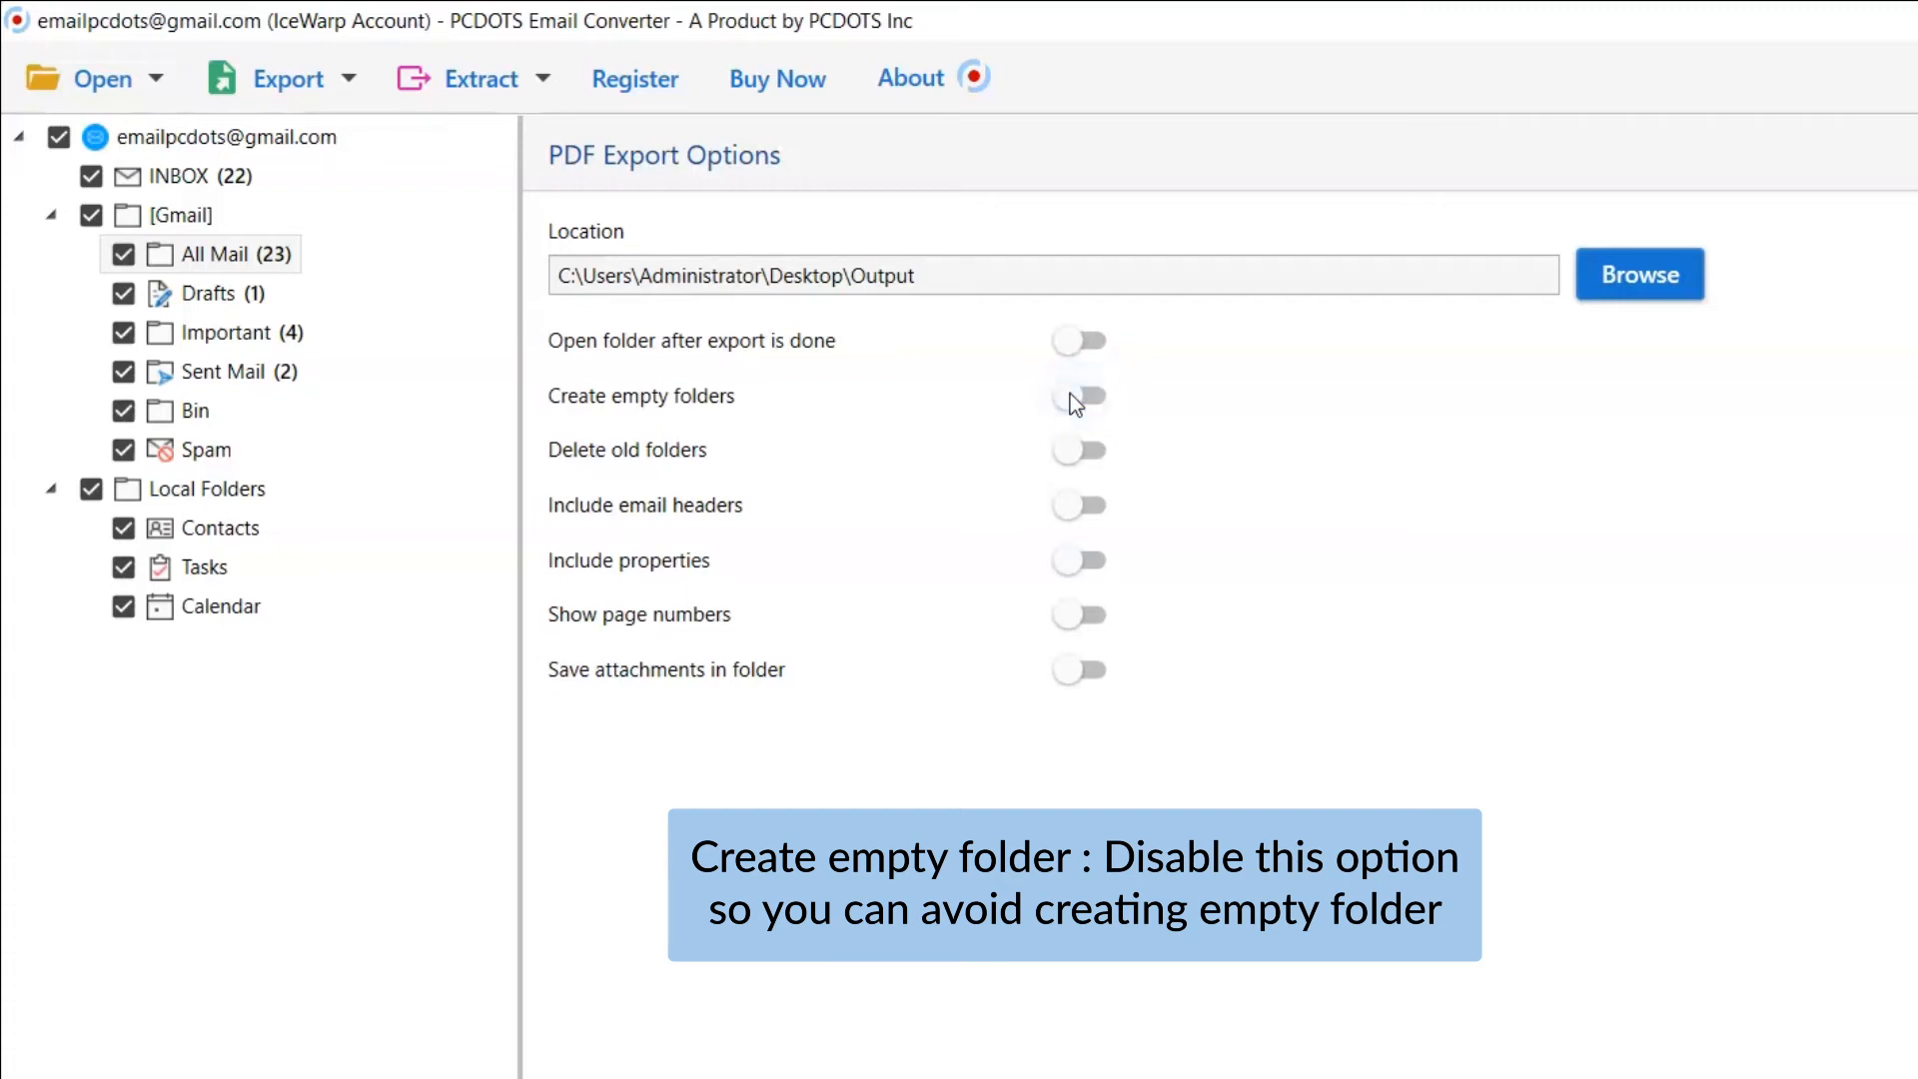
pyautogui.moveTo(1071, 456)
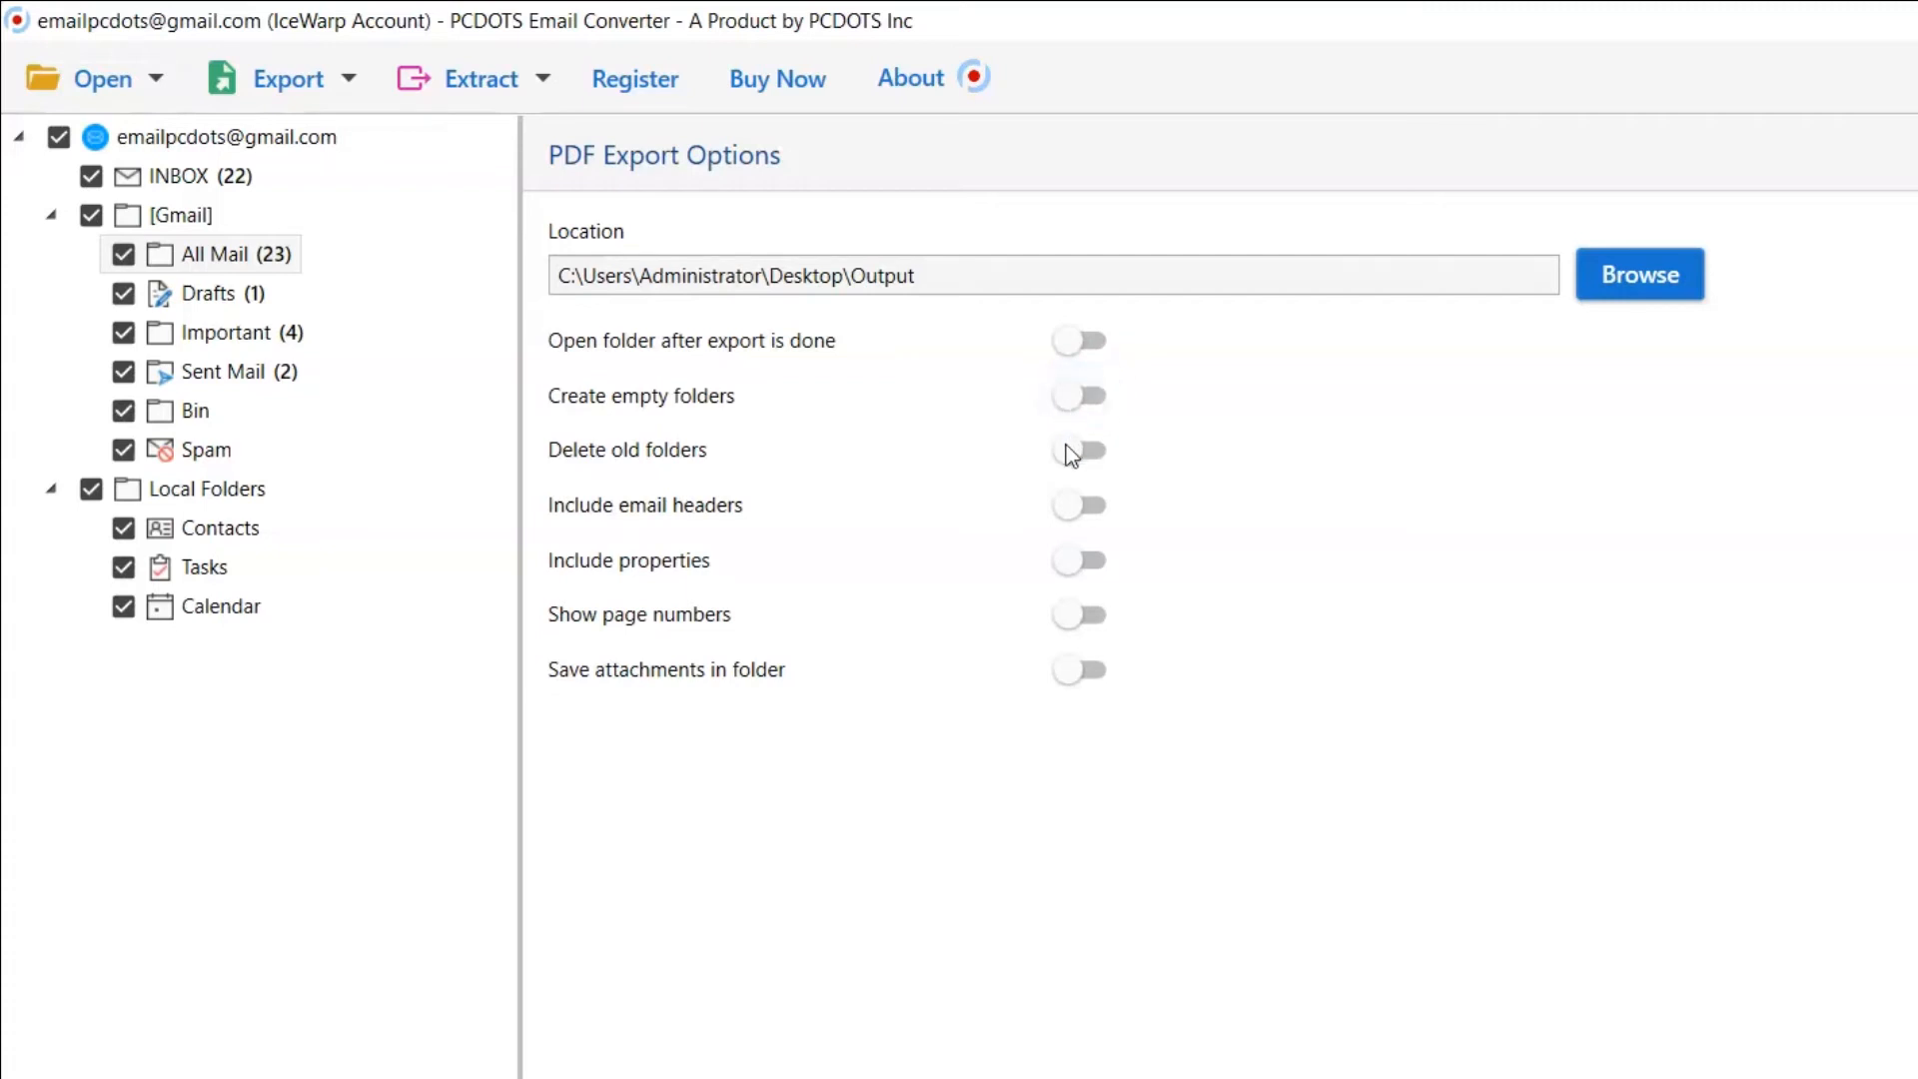
pyautogui.click(1077, 450)
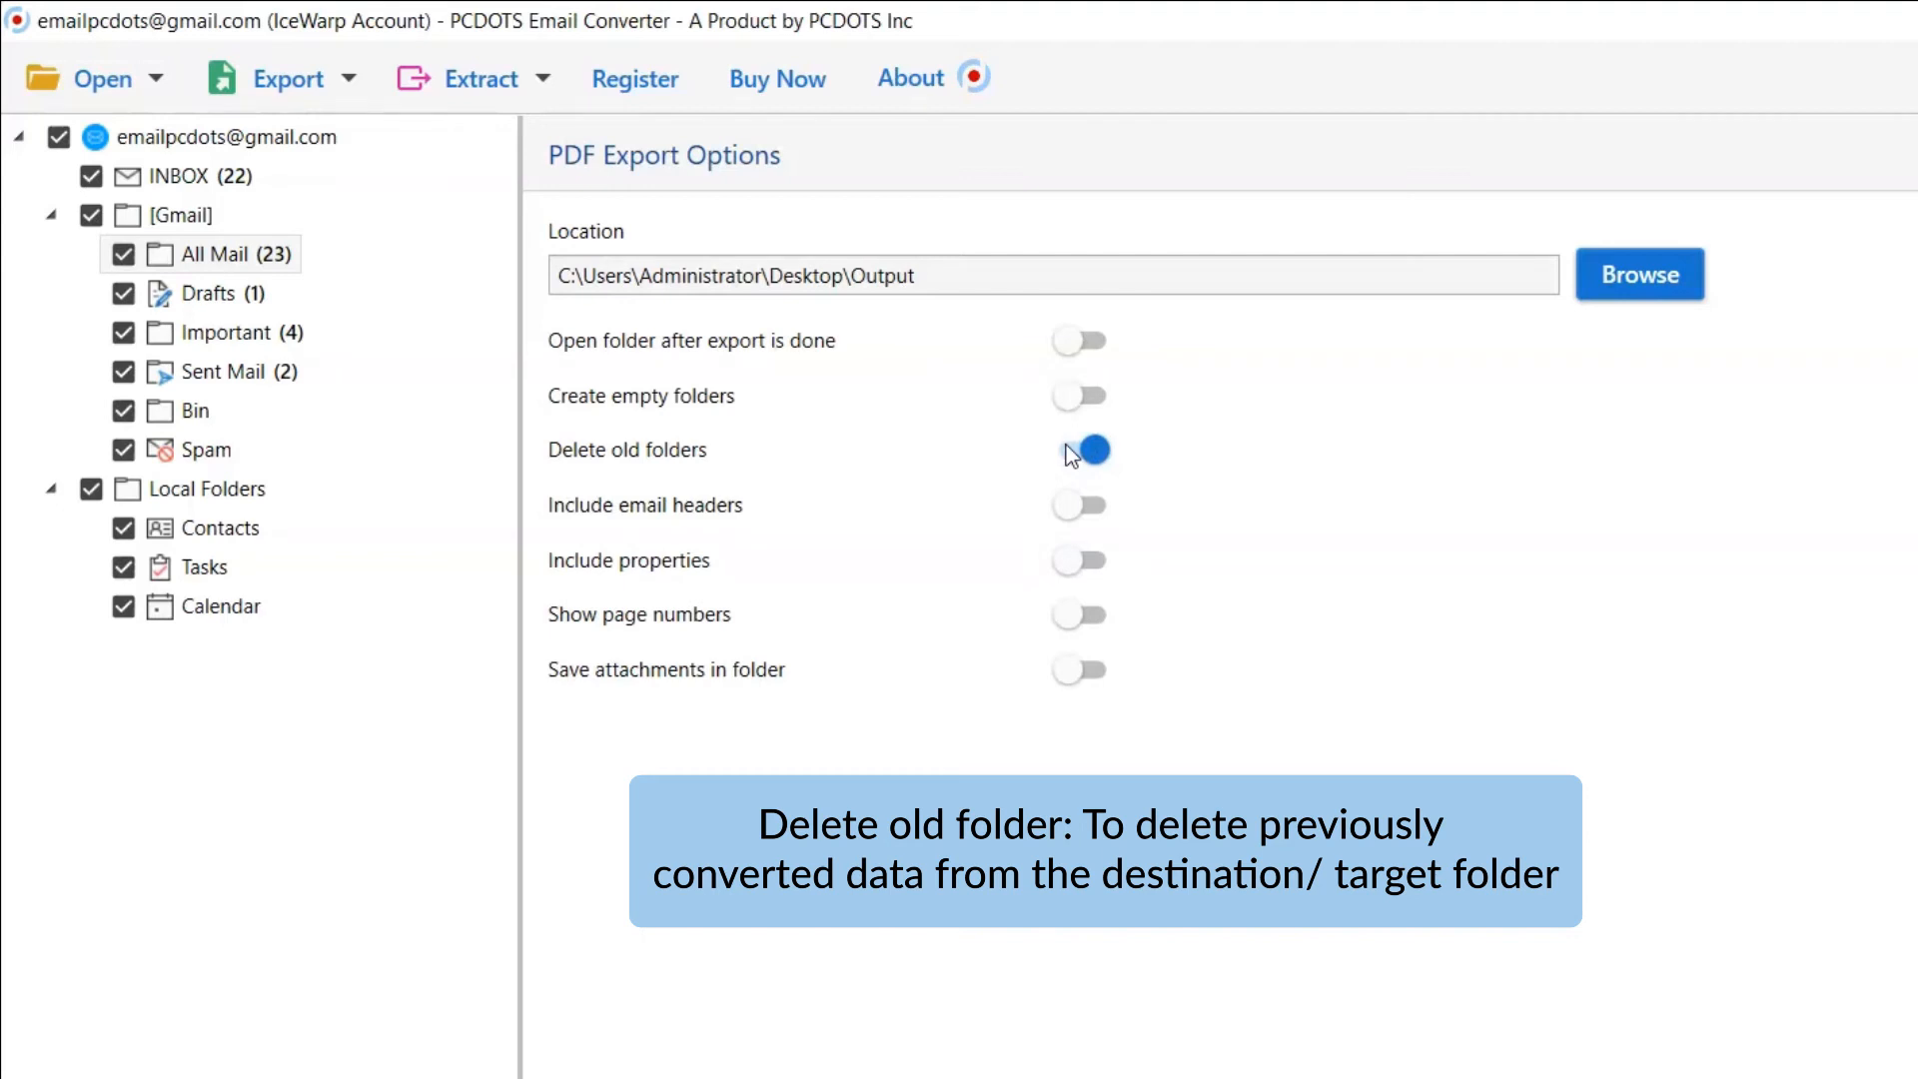
pyautogui.click(1079, 449)
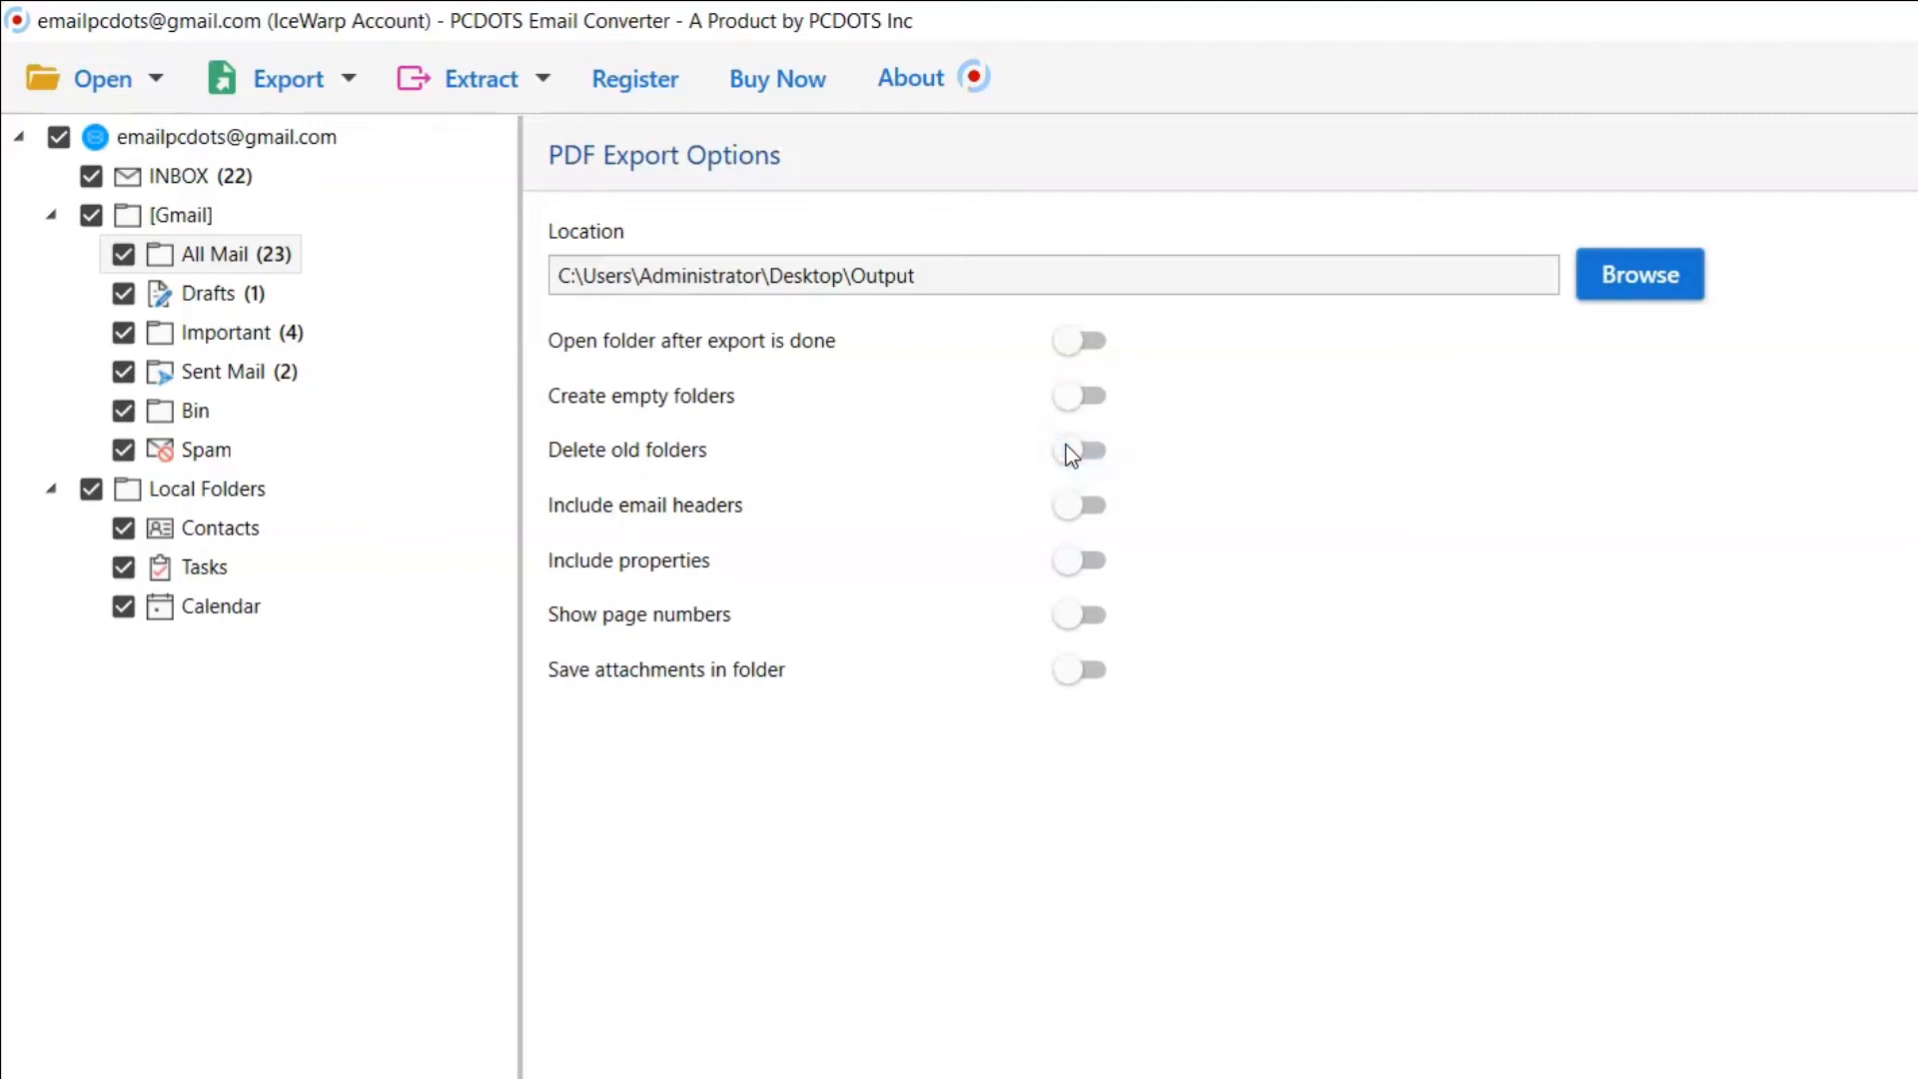
pyautogui.moveTo(1071, 520)
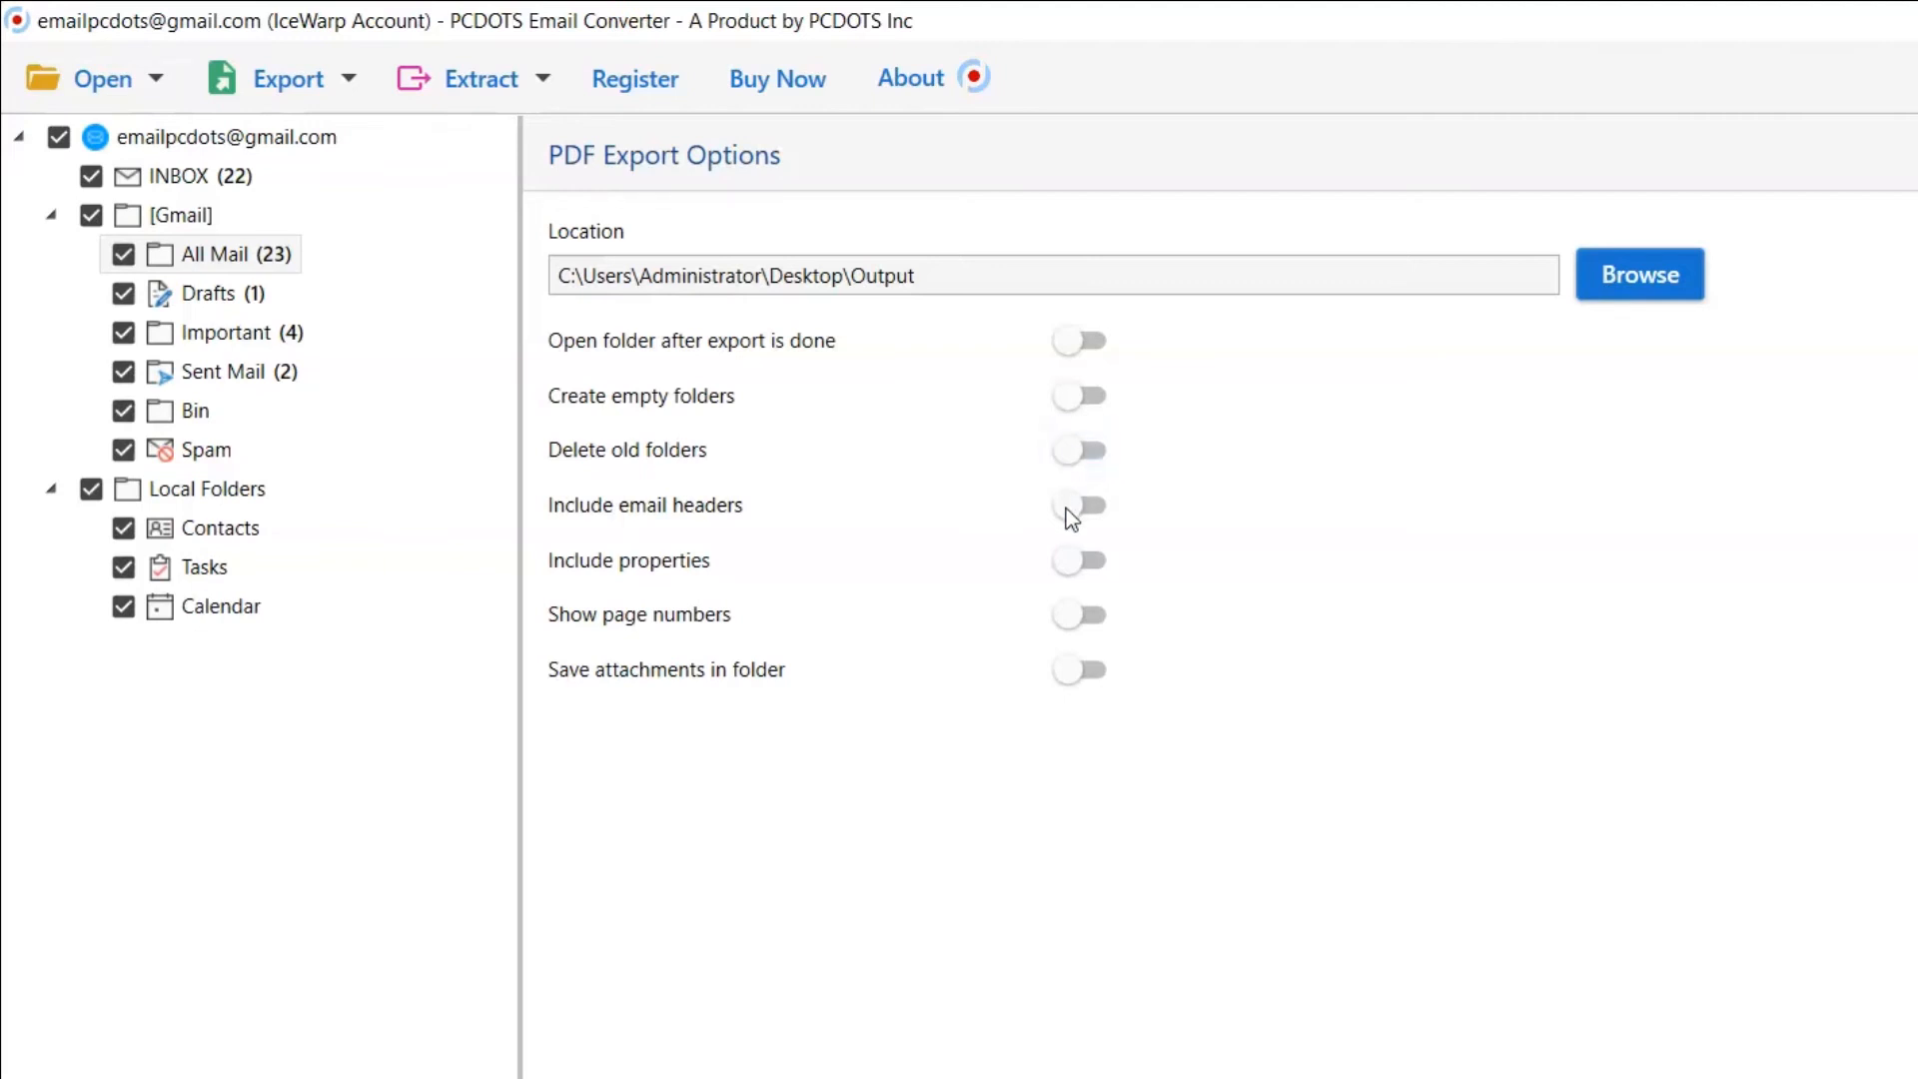
pyautogui.click(1079, 505)
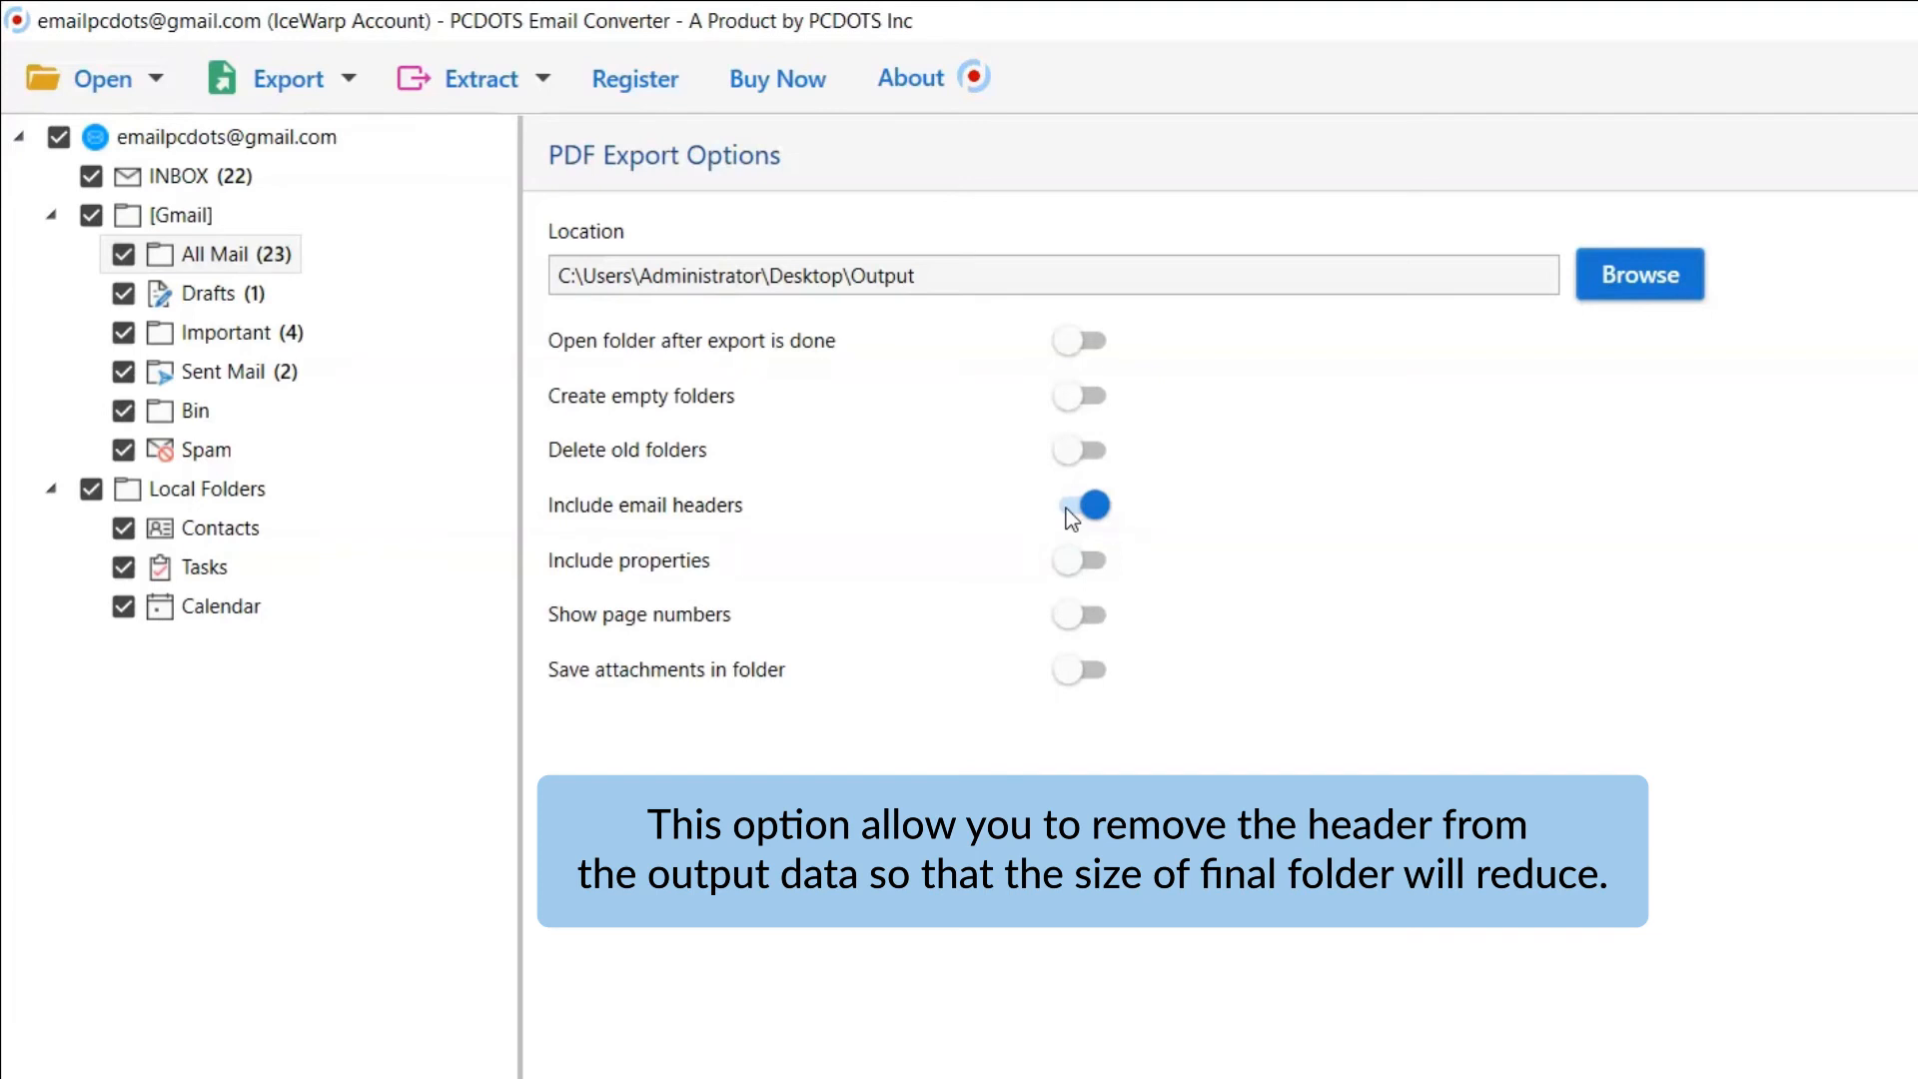
pyautogui.click(1077, 506)
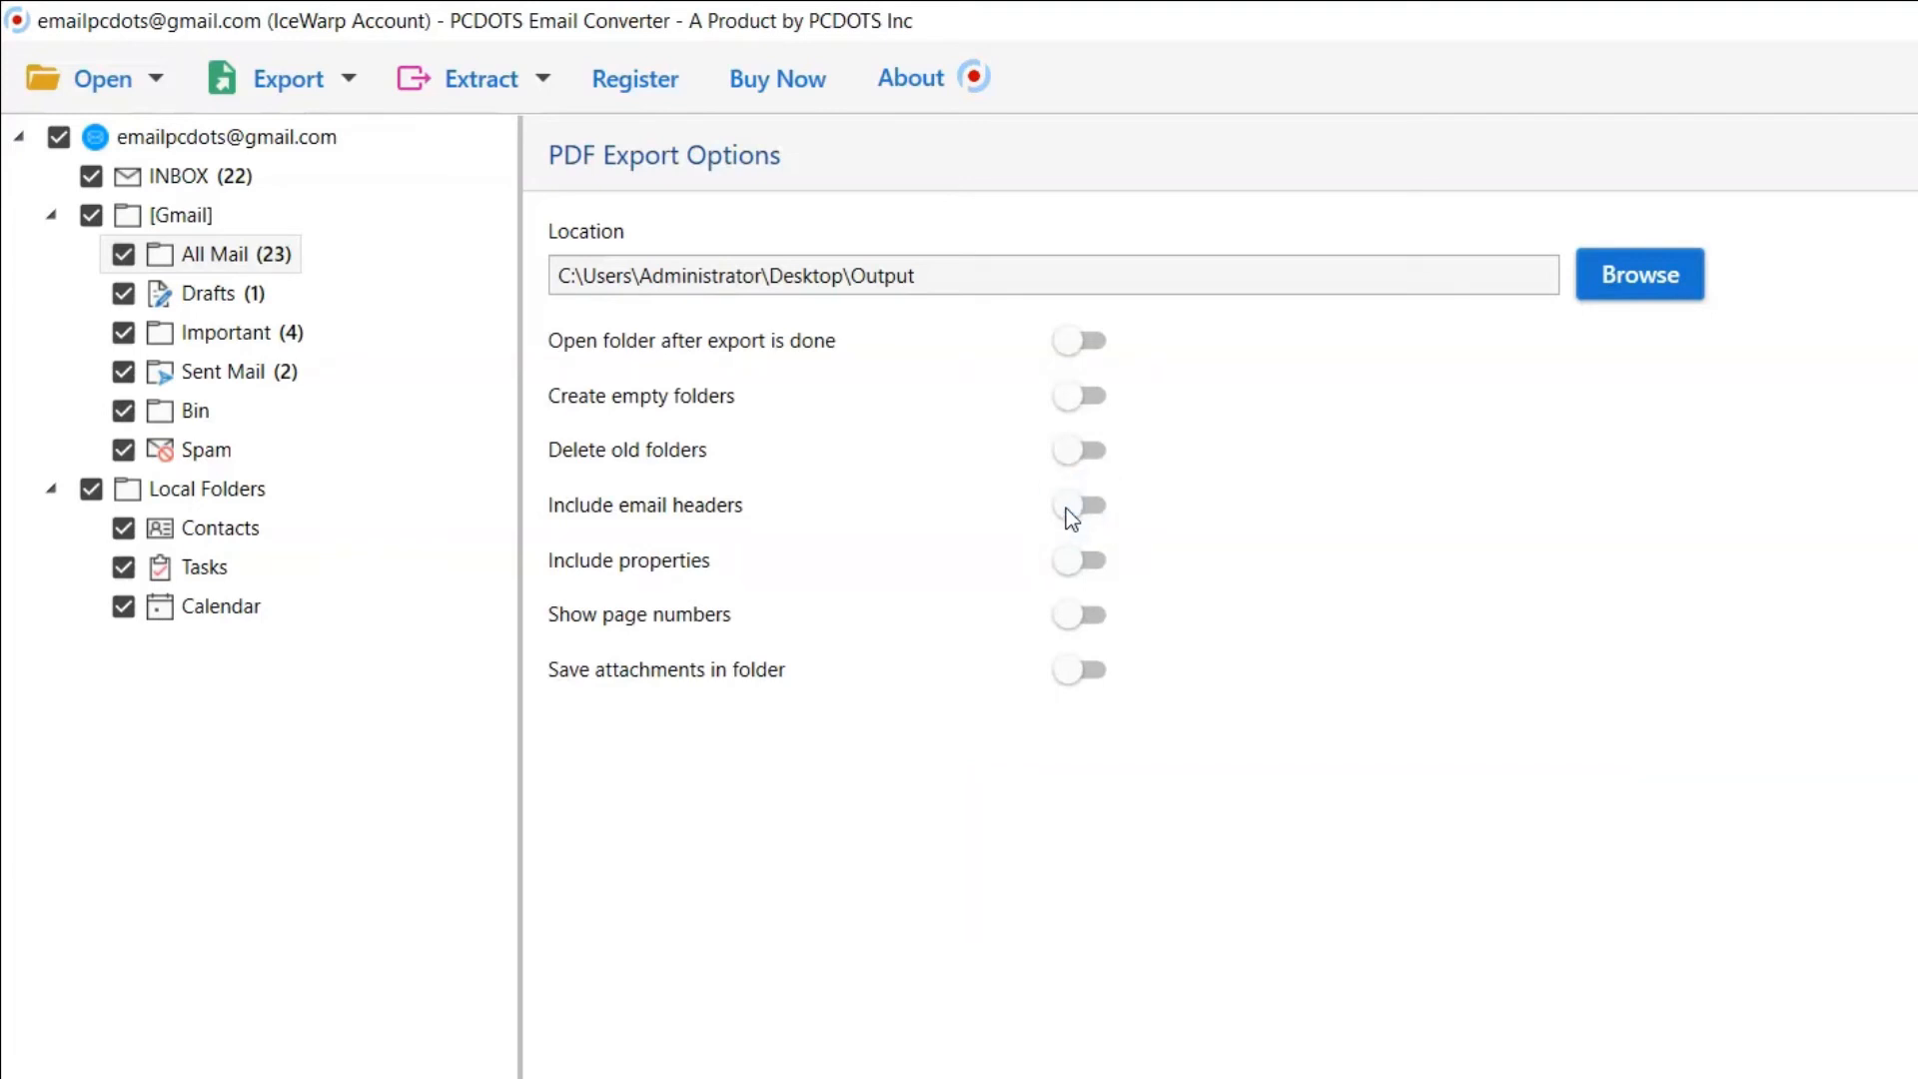
pyautogui.moveTo(1079, 563)
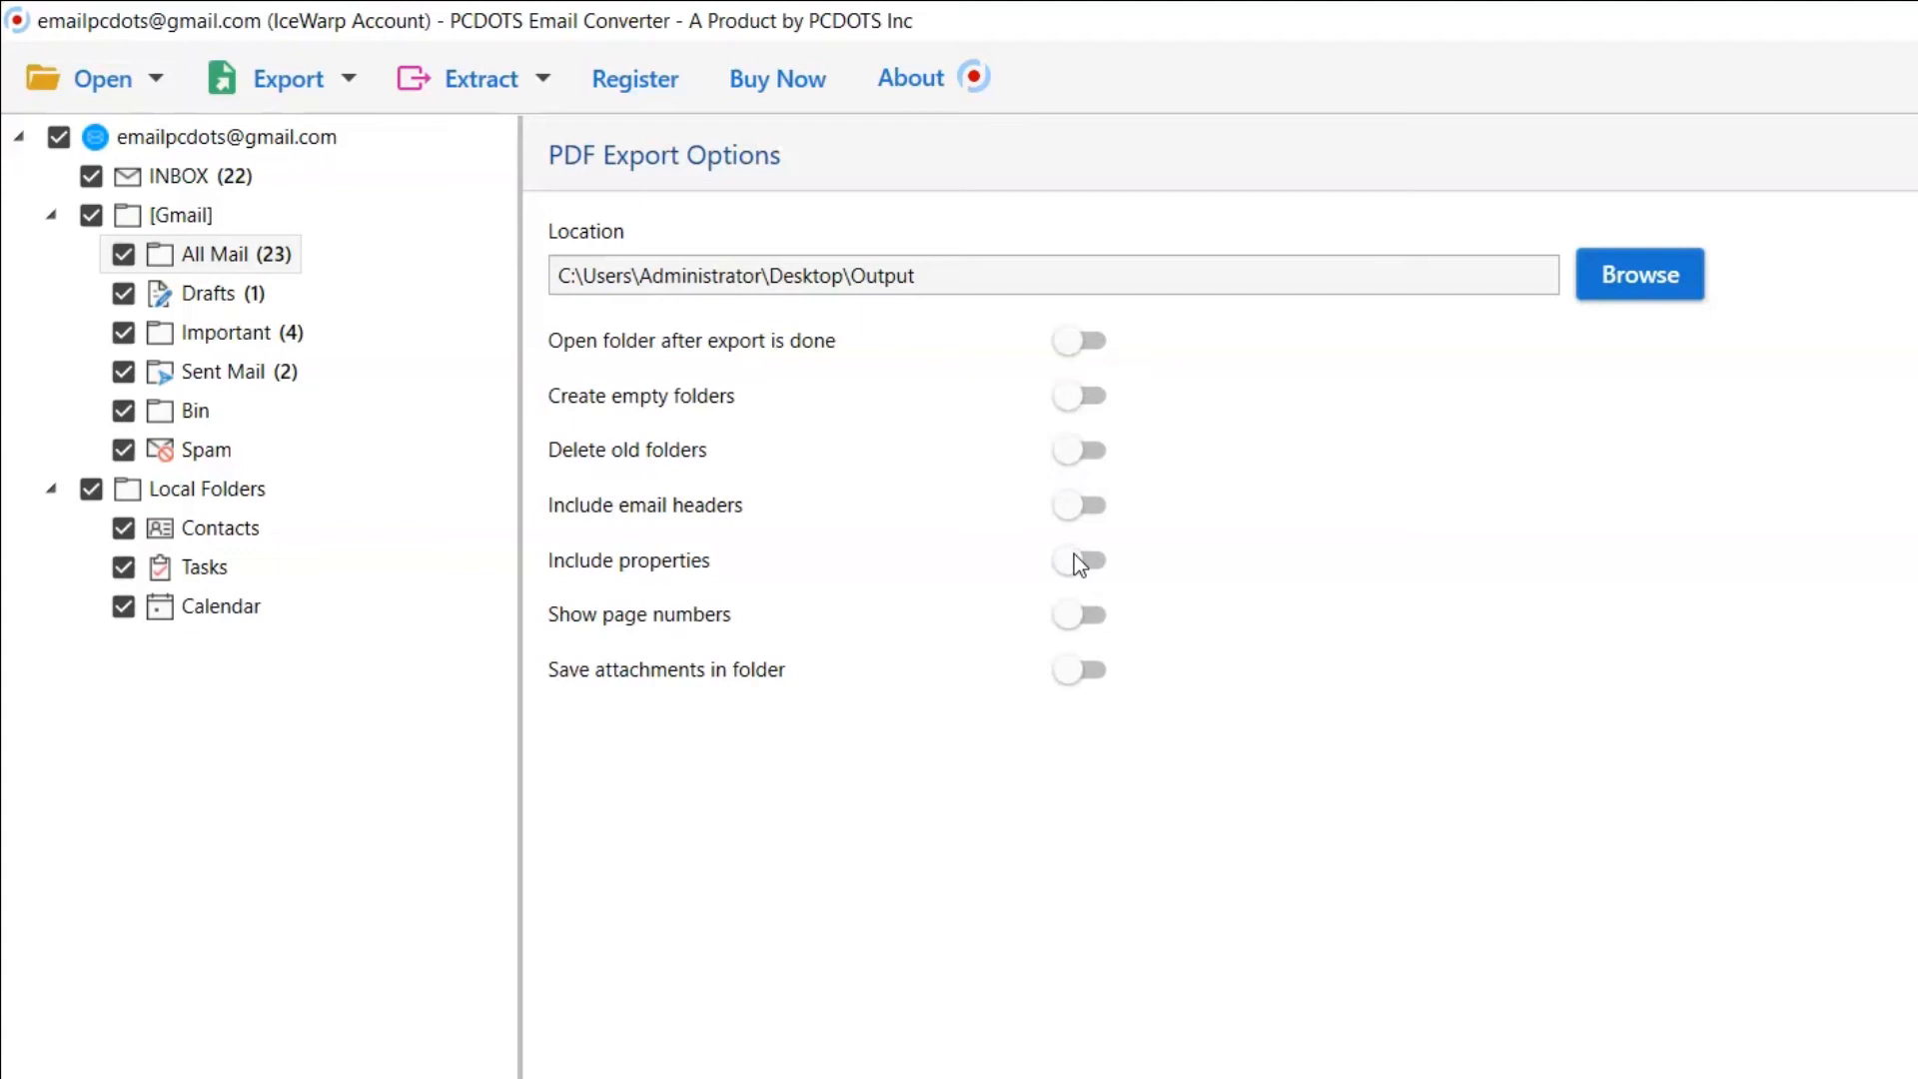
pyautogui.click(1077, 559)
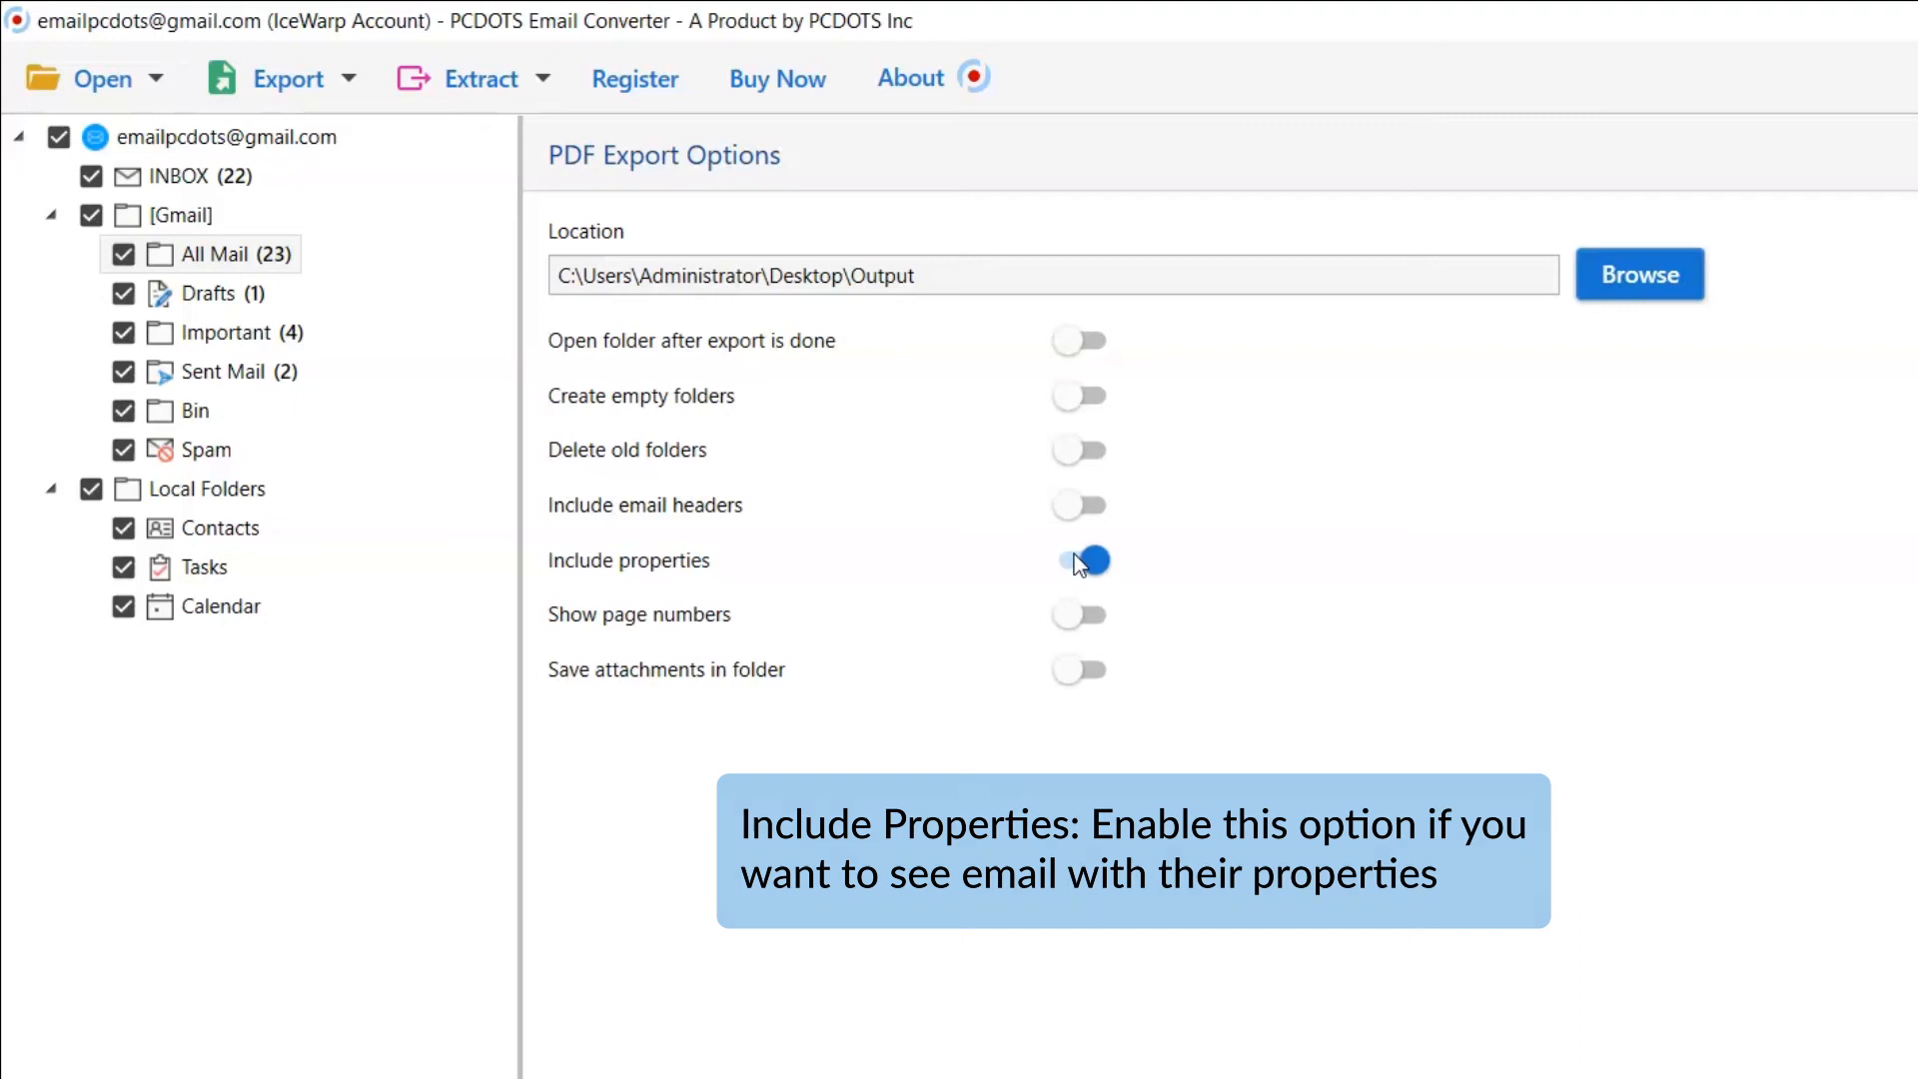
pyautogui.click(1079, 559)
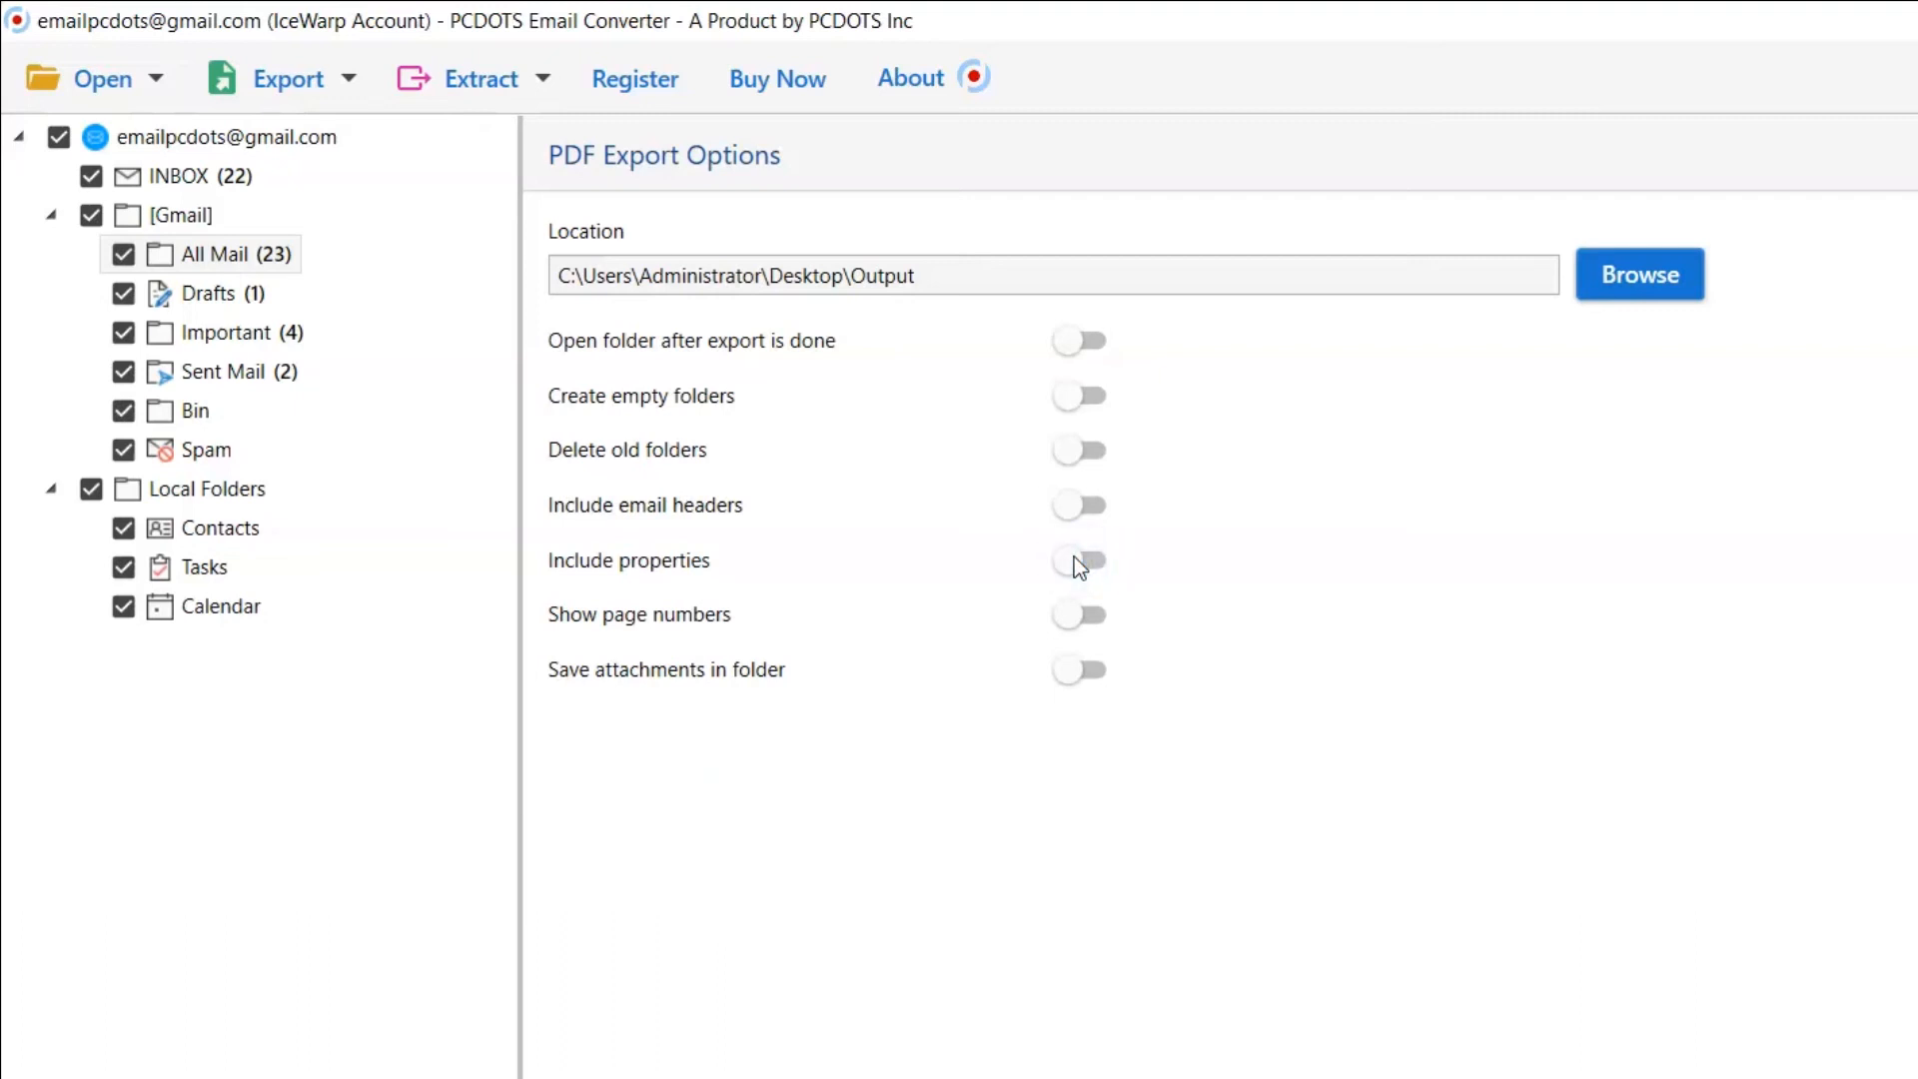
pyautogui.moveTo(1075, 617)
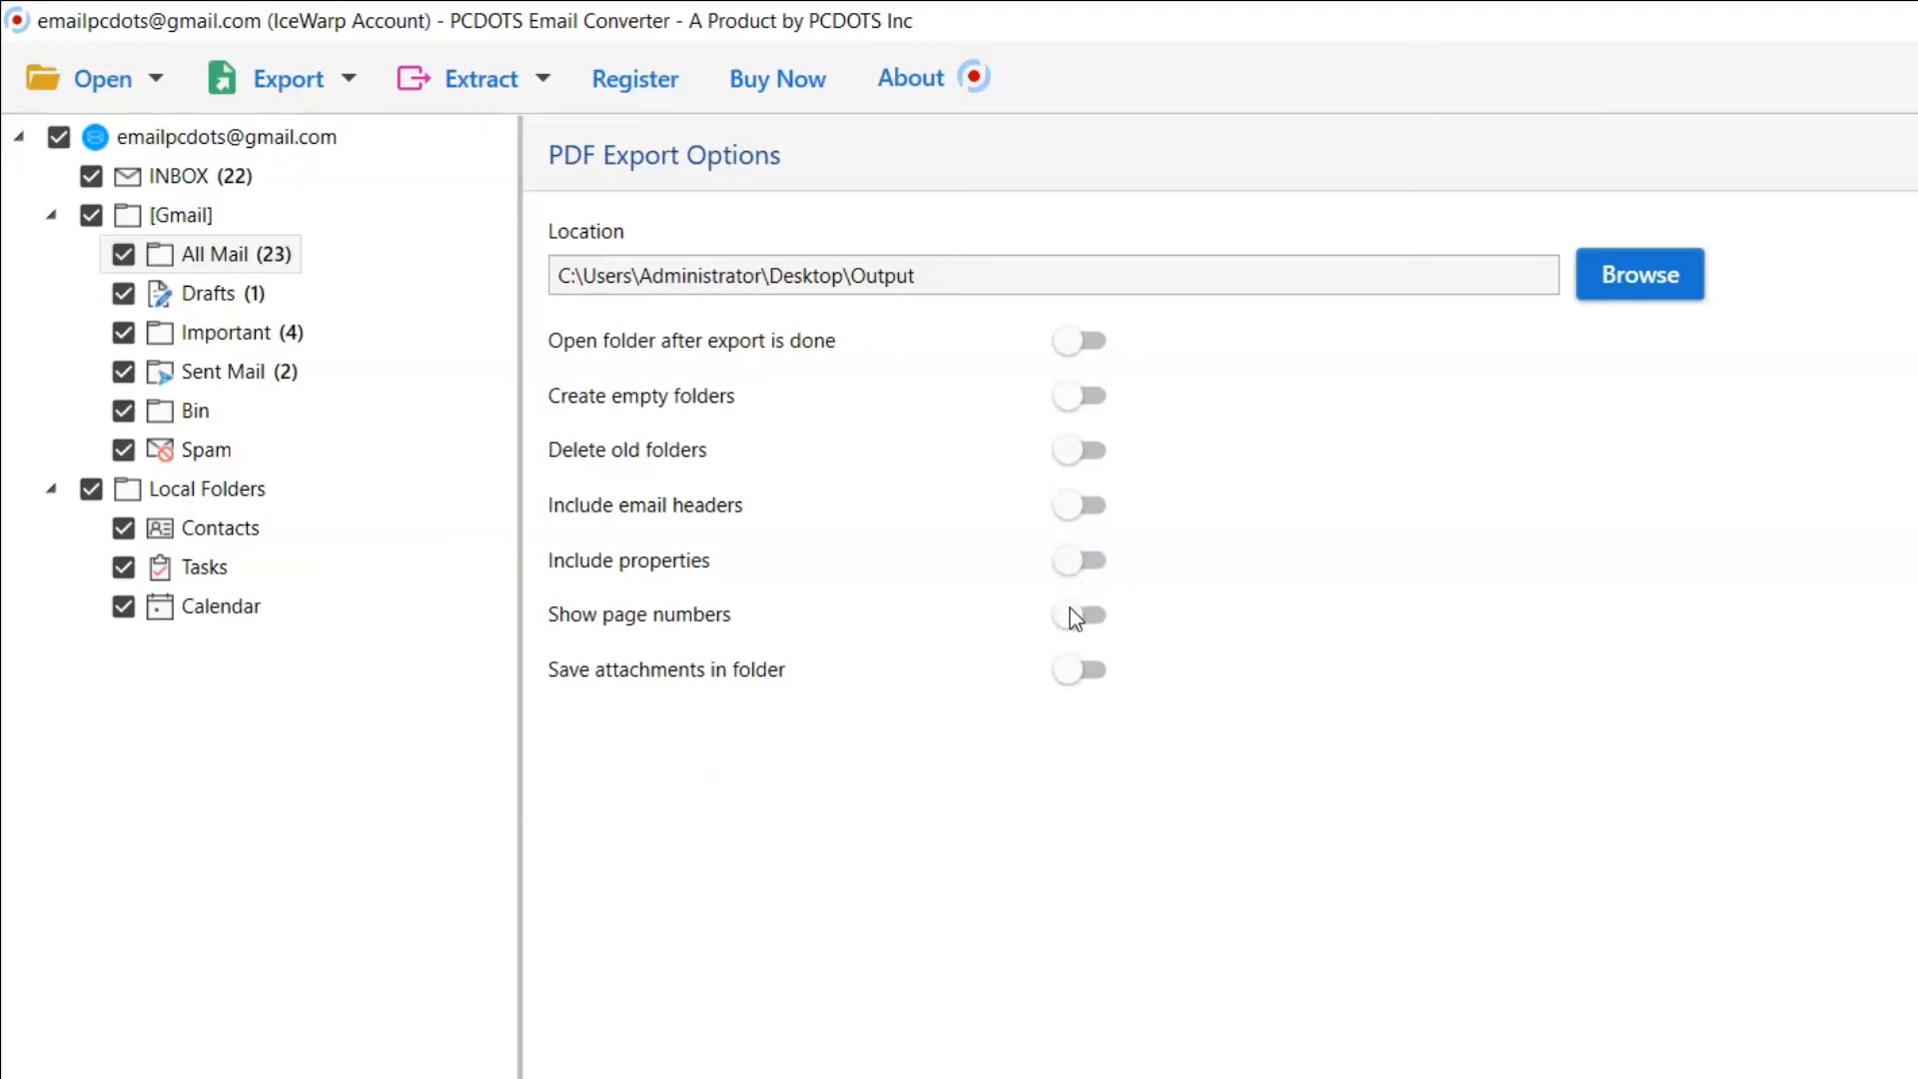
pyautogui.moveTo(1077, 615)
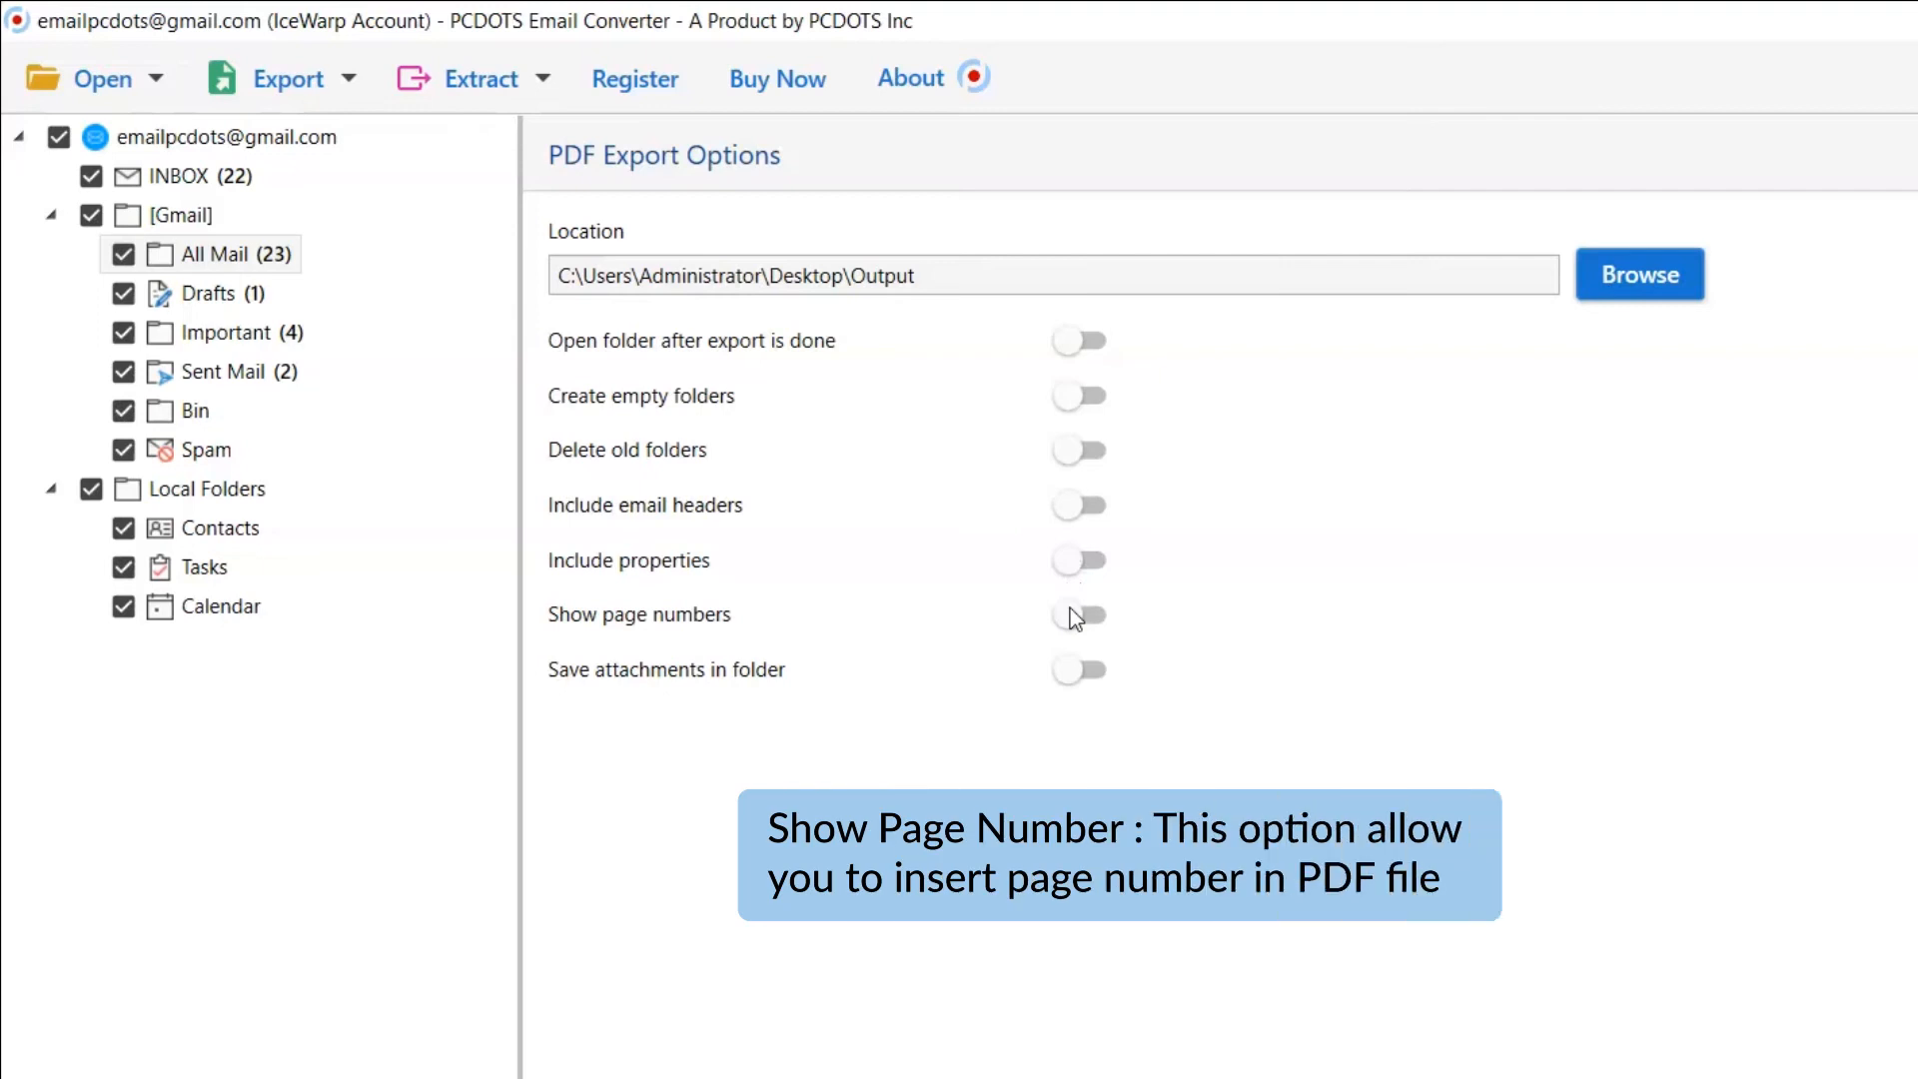
pyautogui.click(1077, 613)
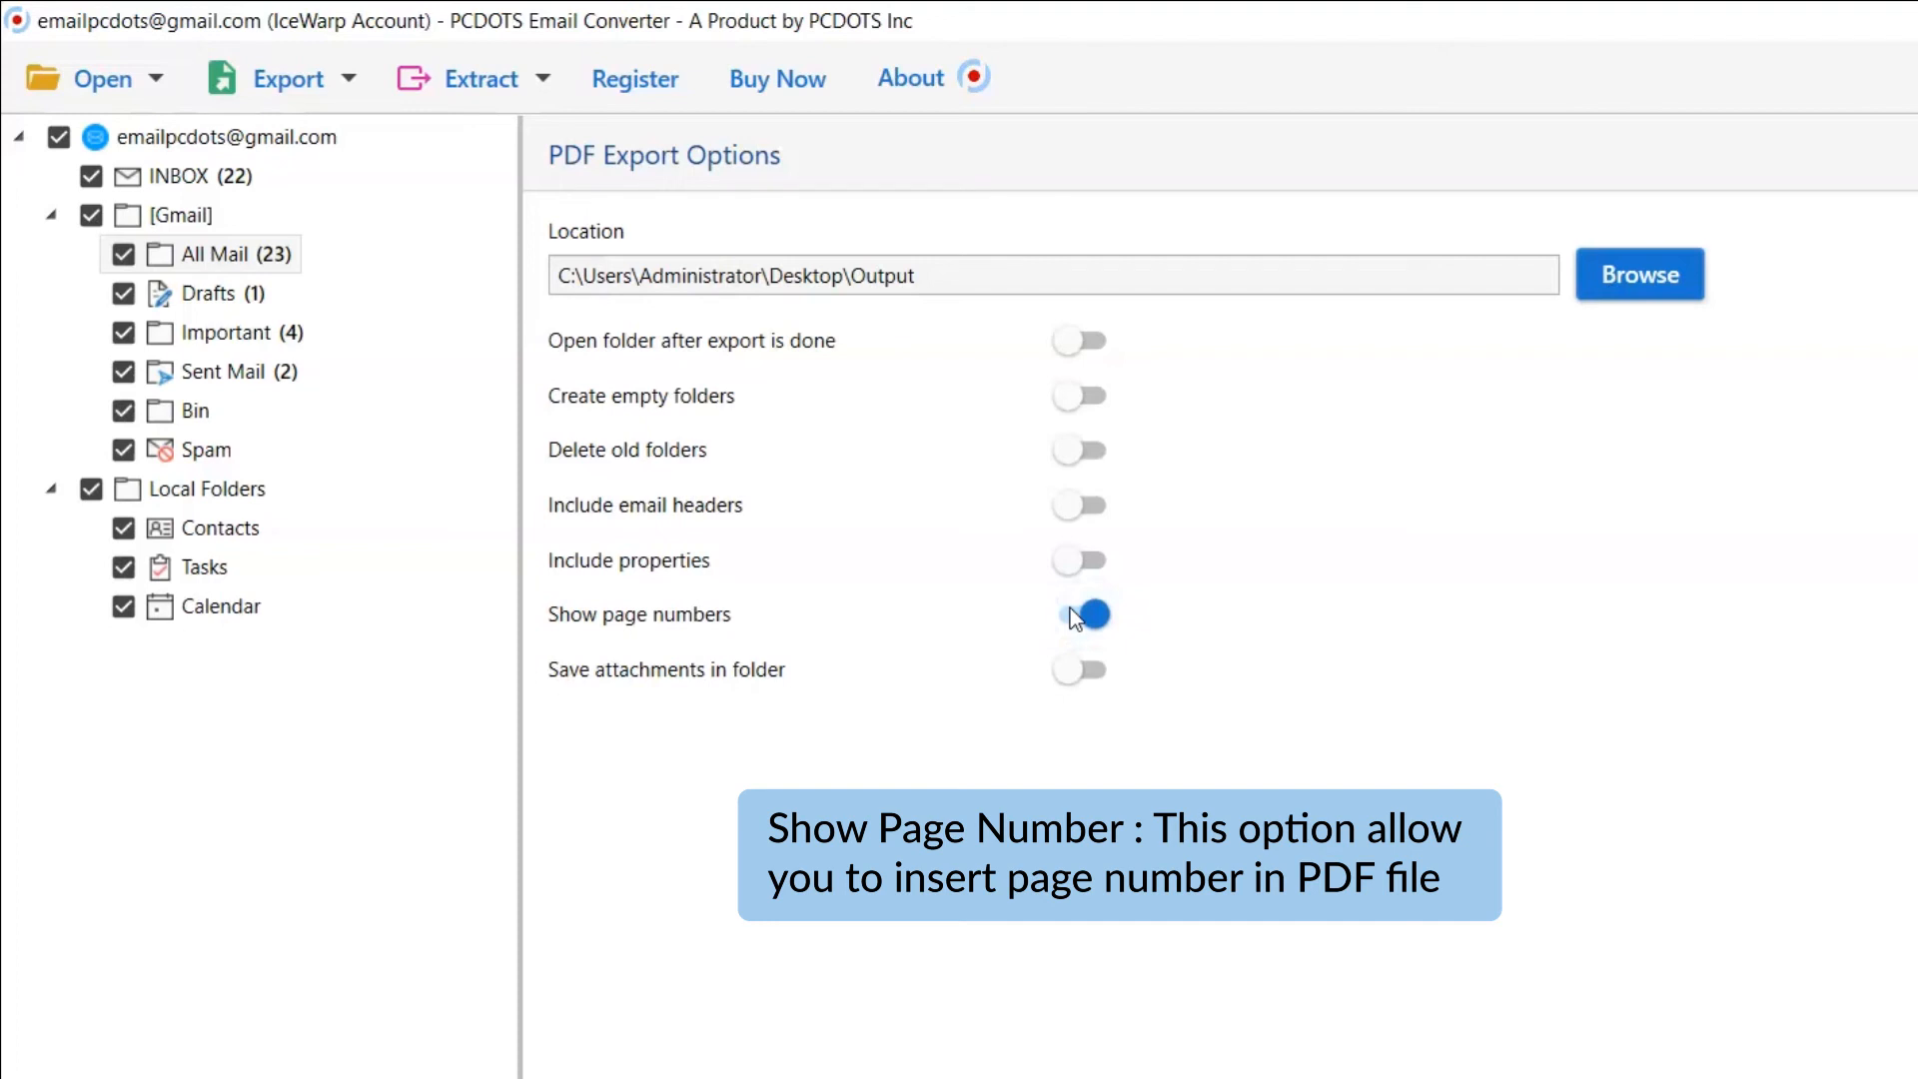
pyautogui.click(1080, 614)
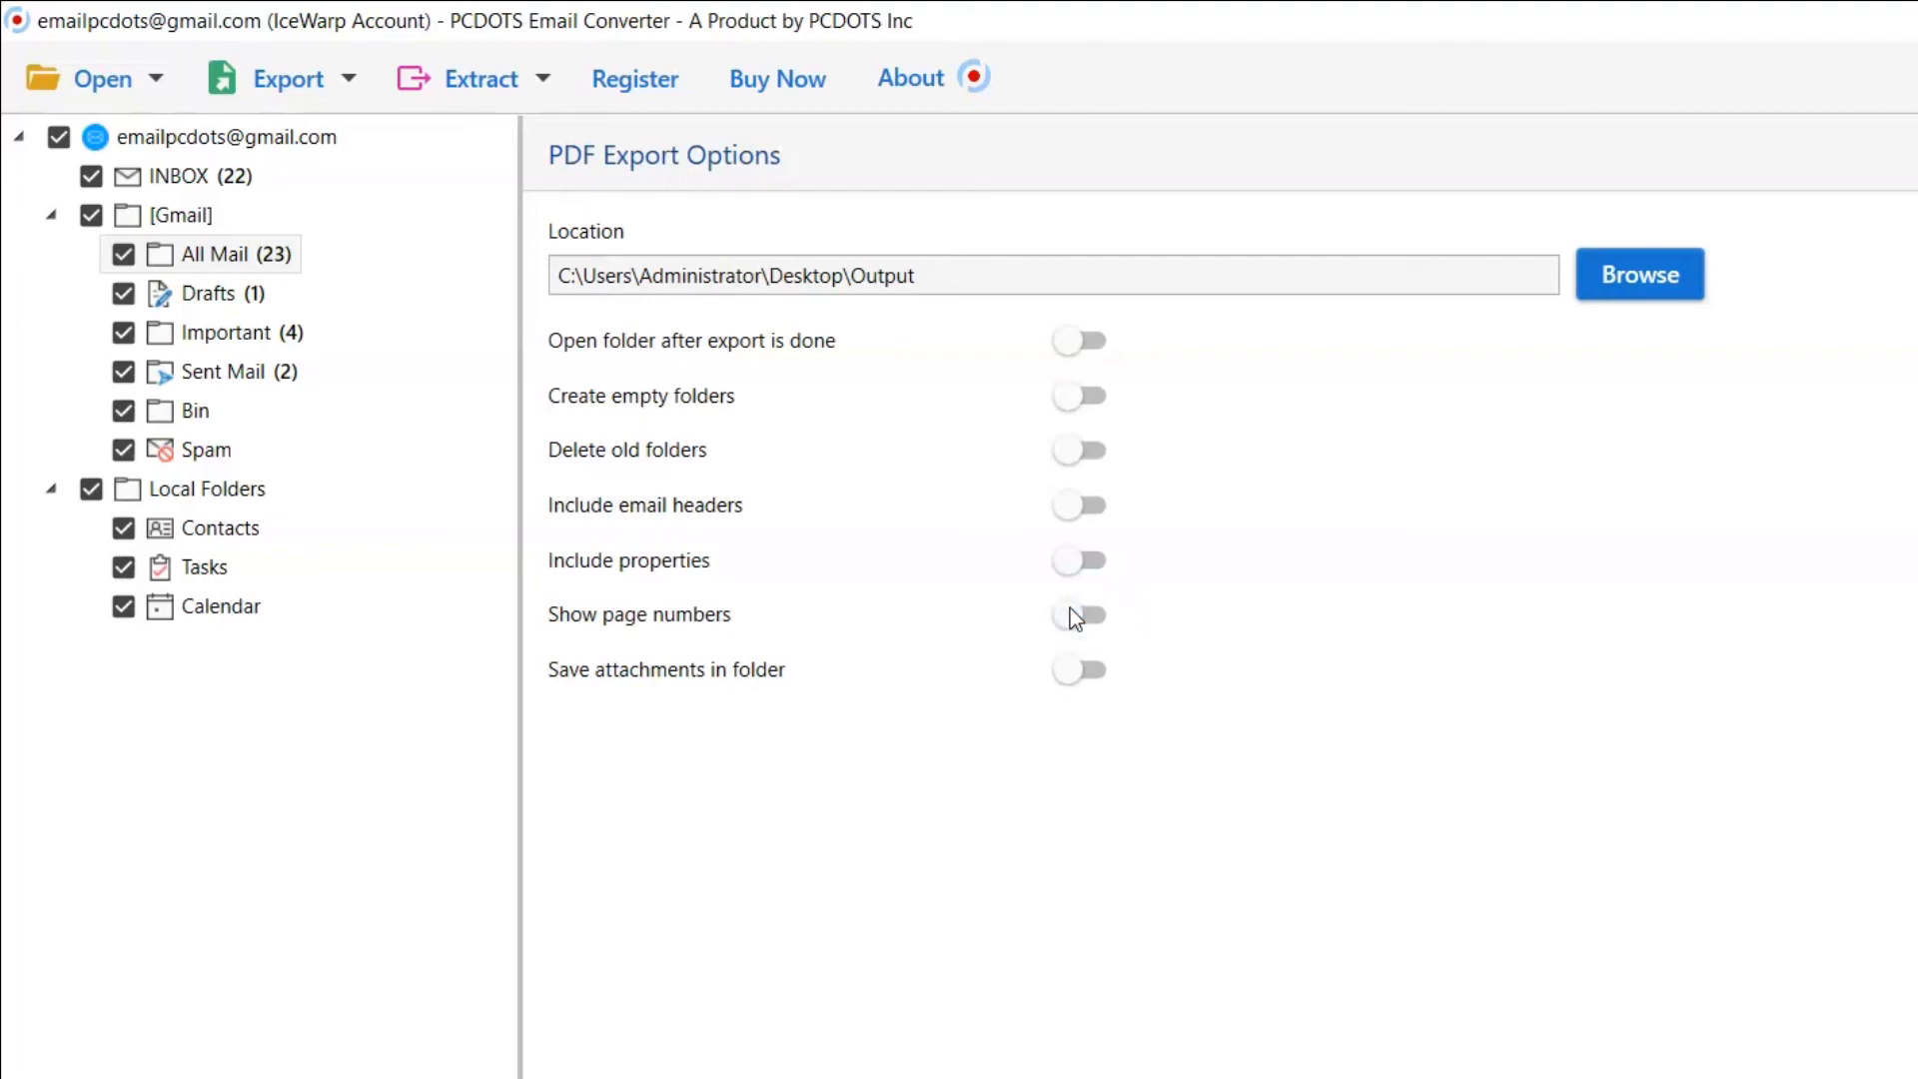
pyautogui.moveTo(1081, 675)
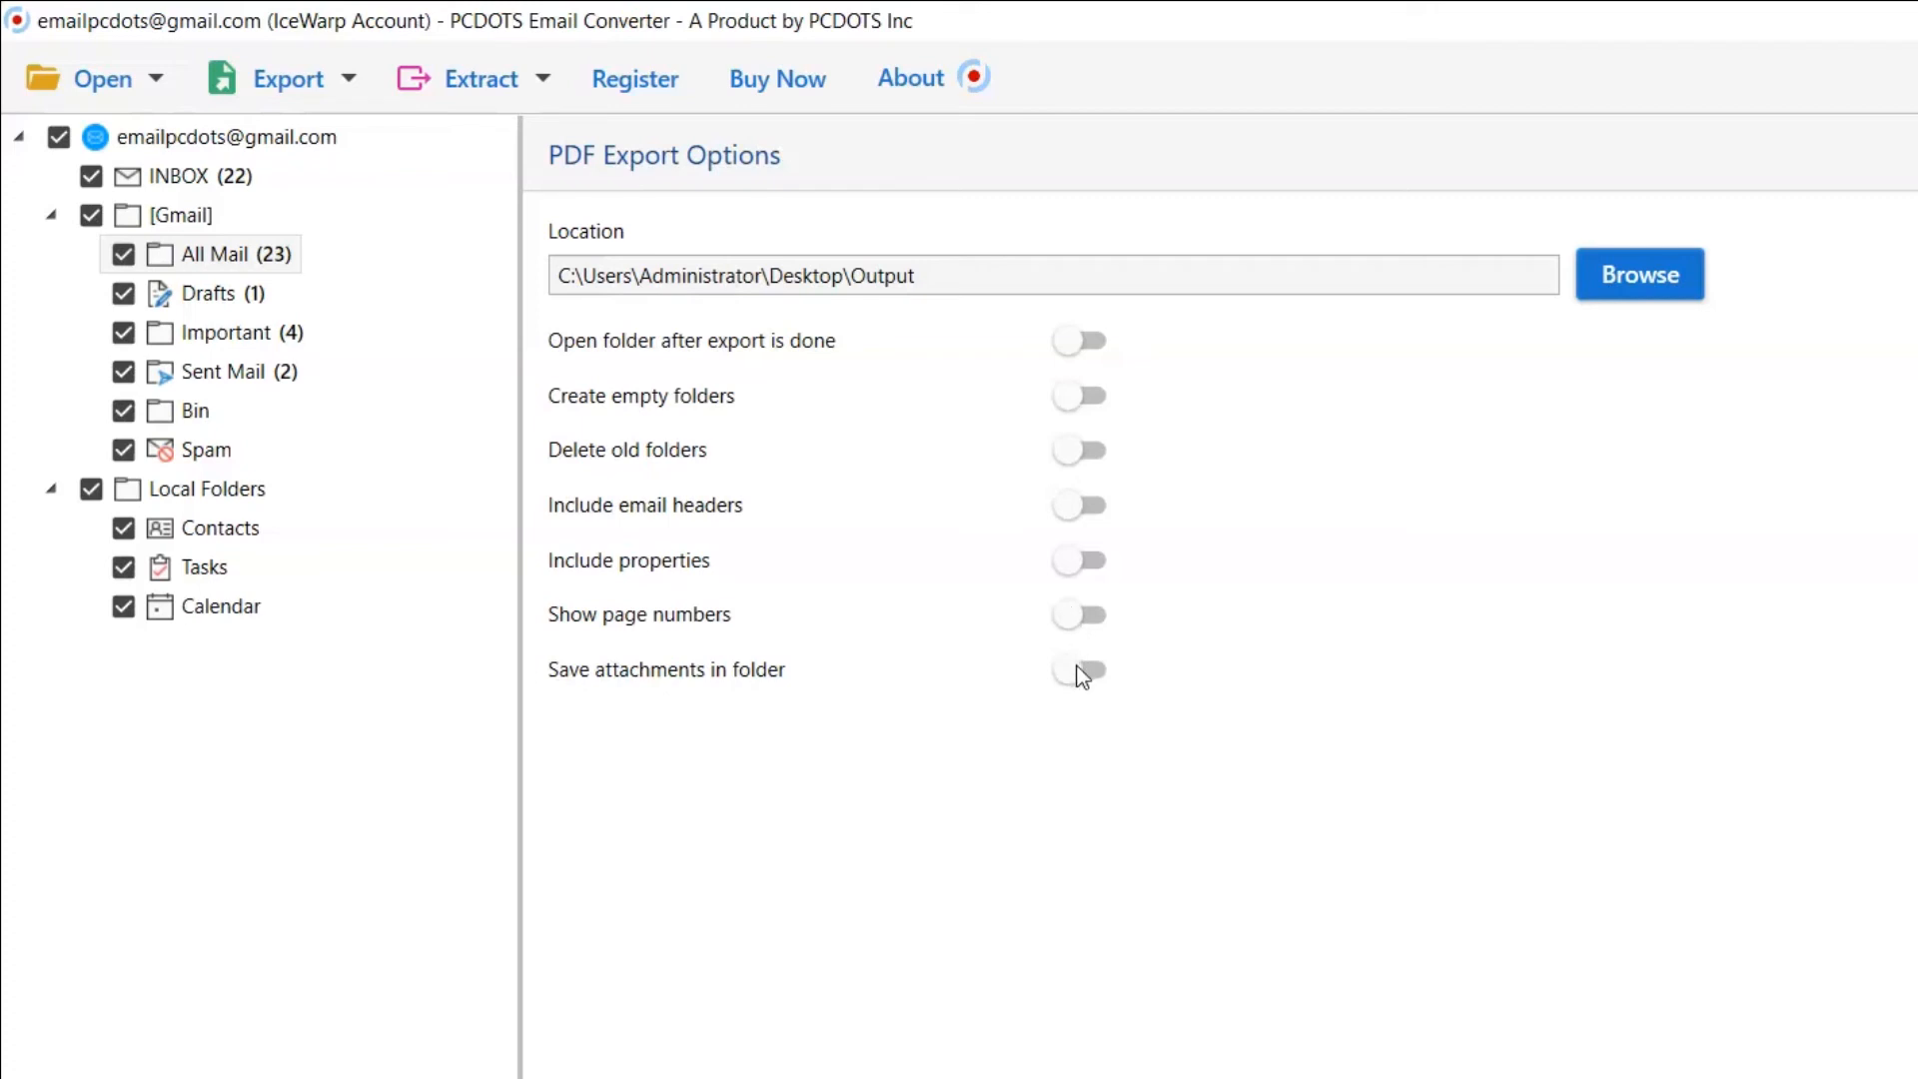
pyautogui.click(1077, 670)
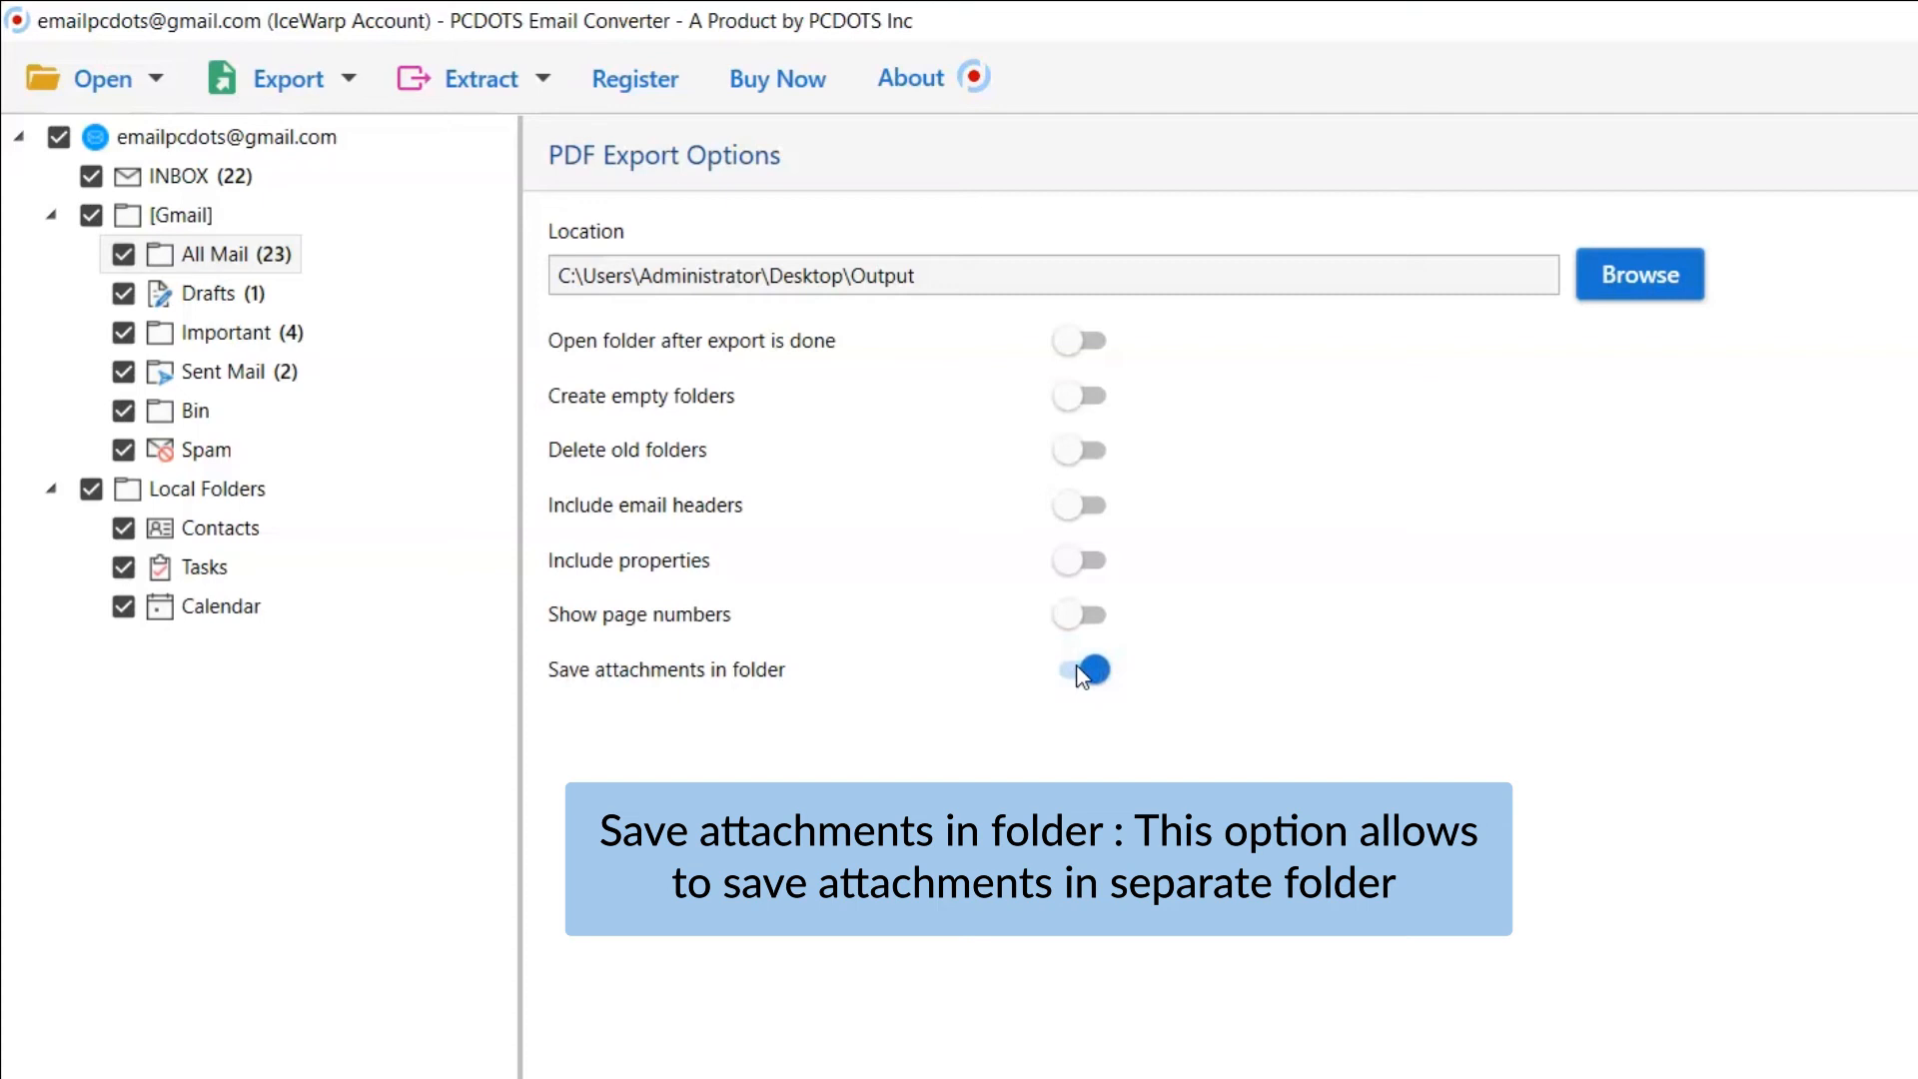
pyautogui.click(1079, 669)
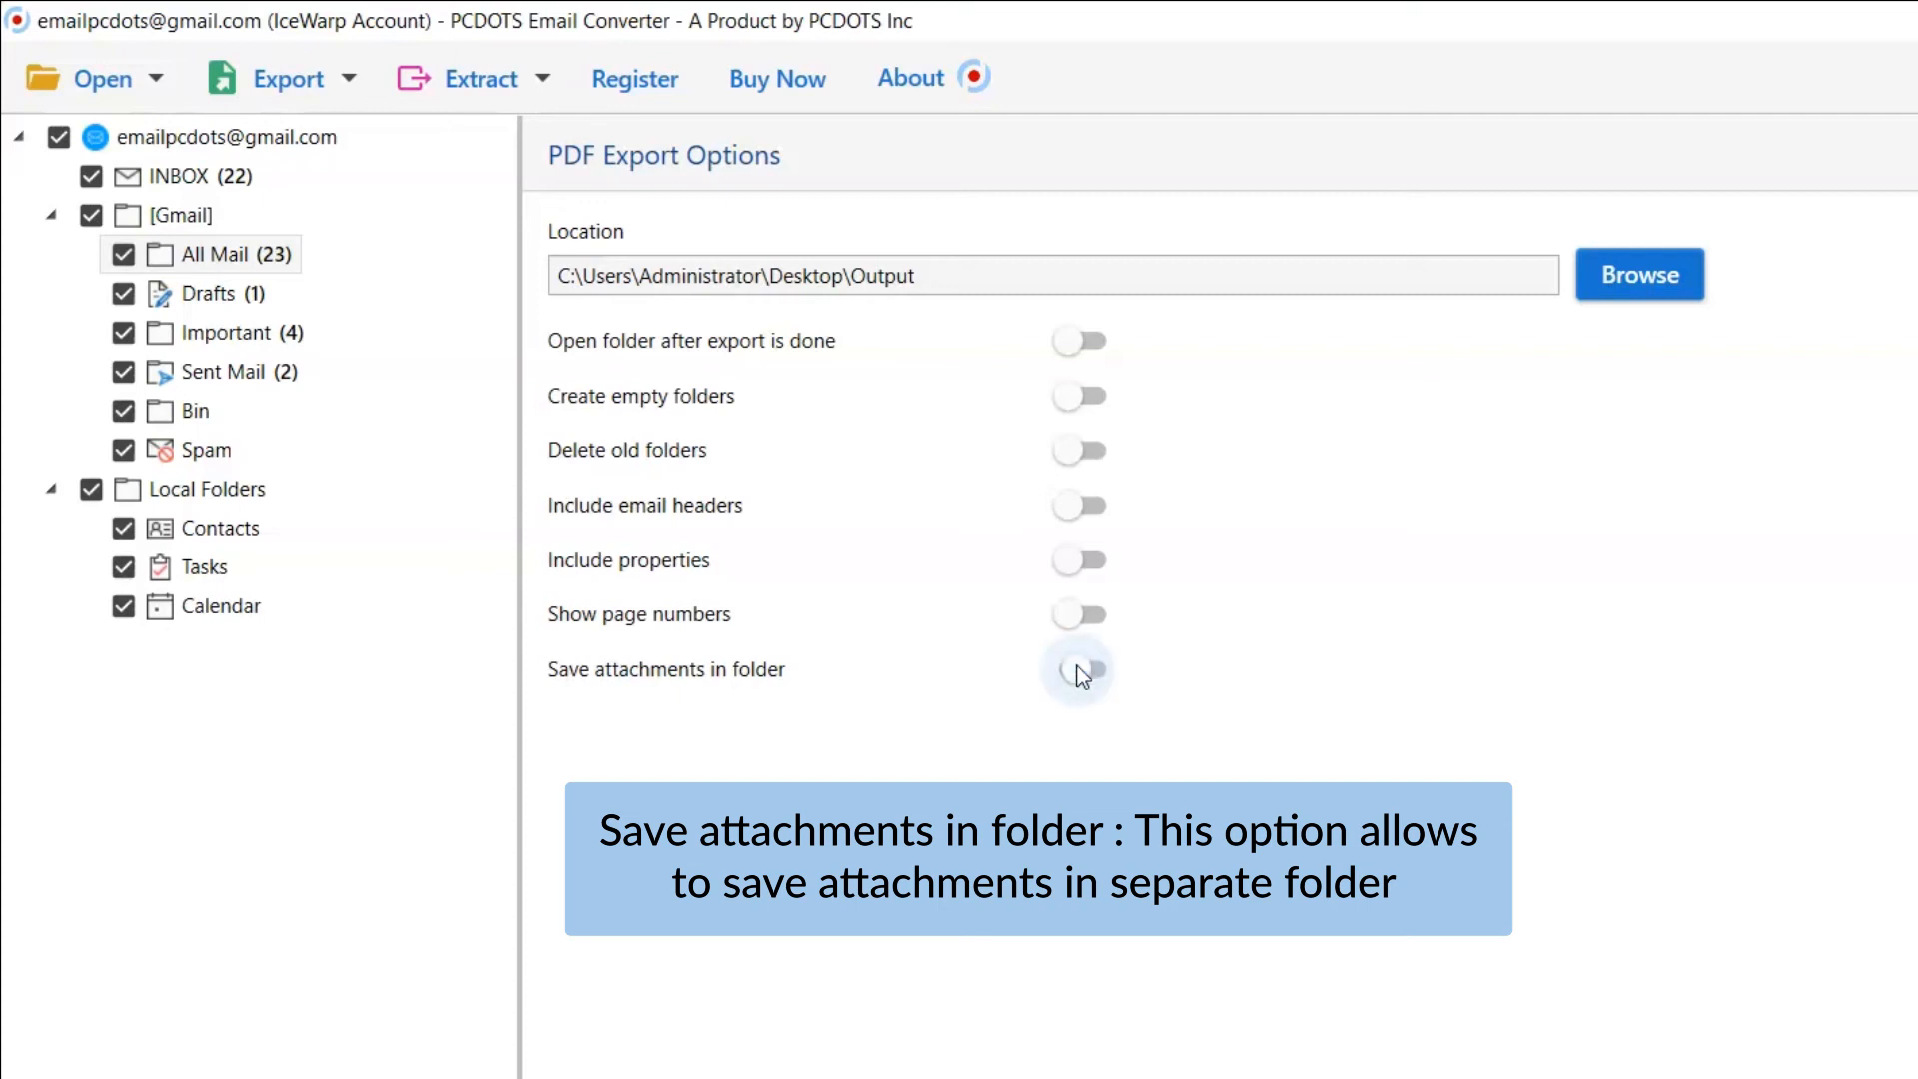
pyautogui.moveTo(1119, 775)
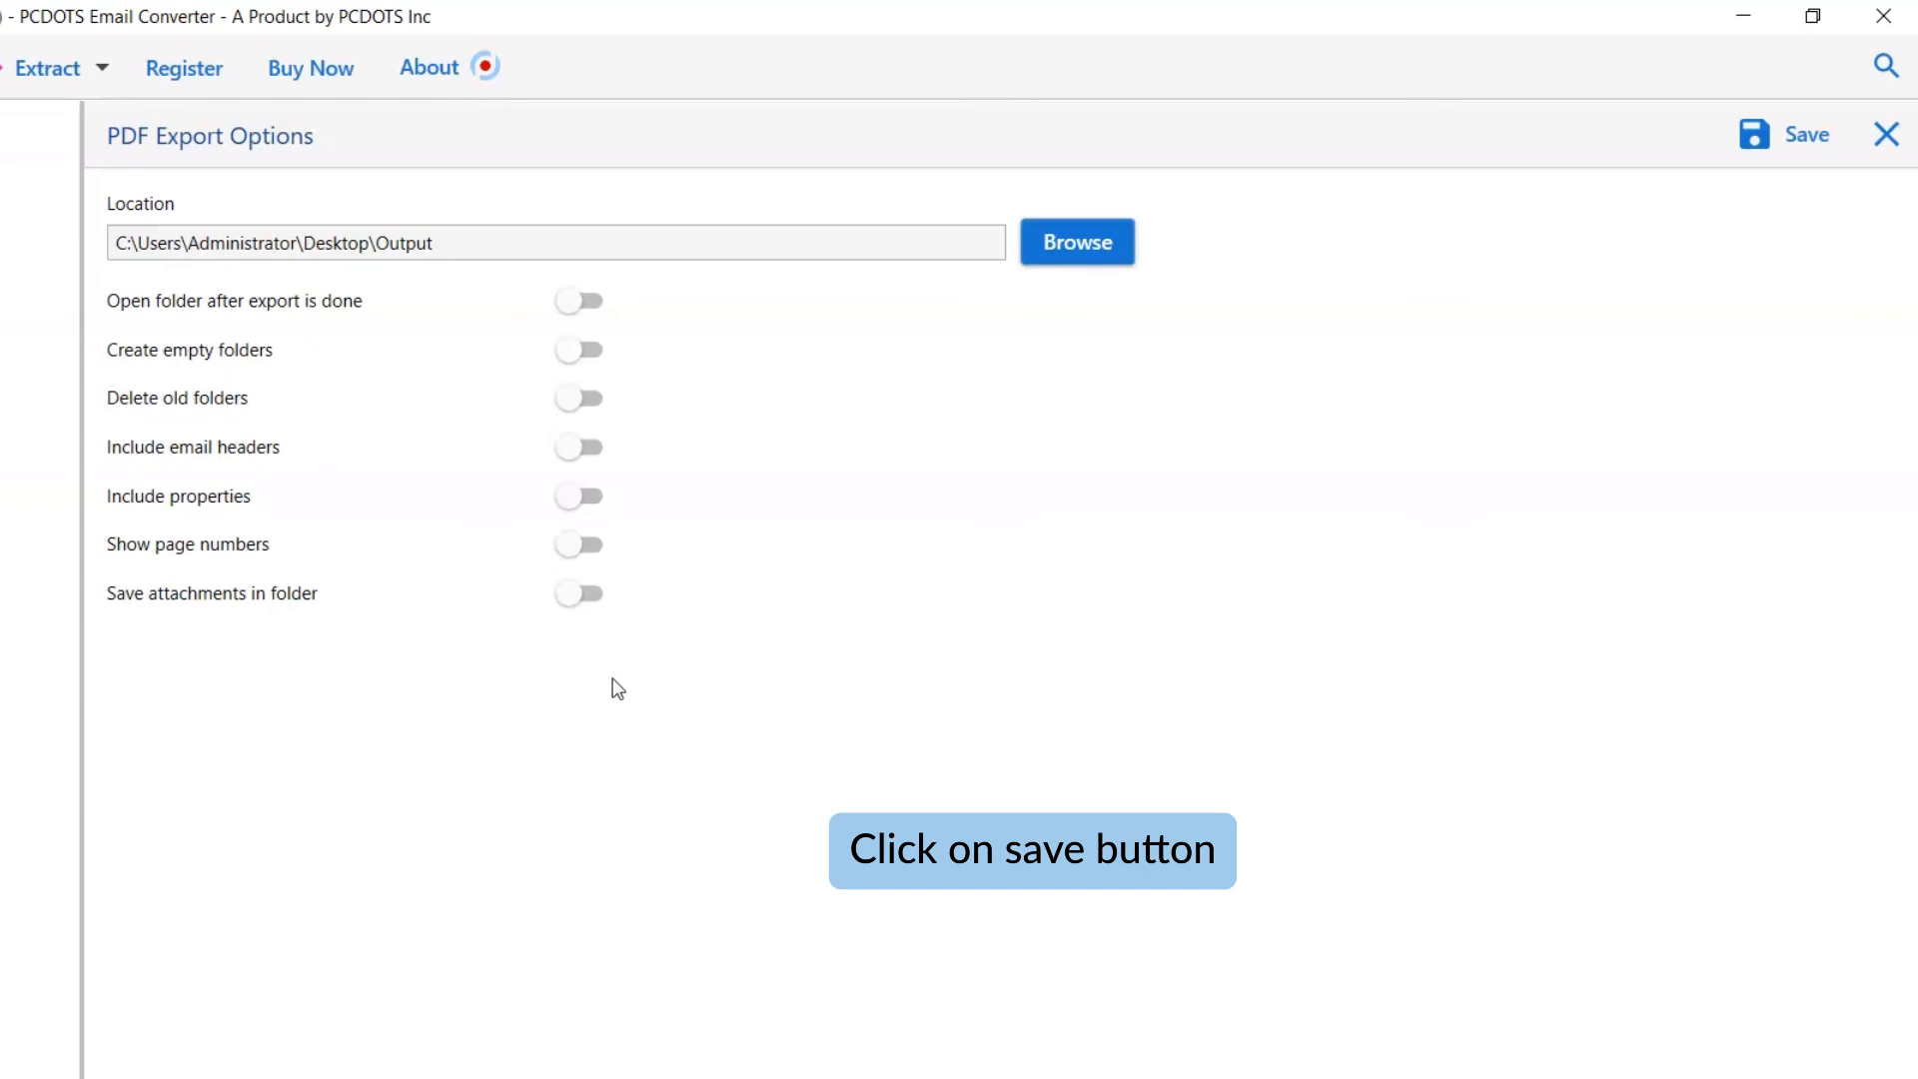
pyautogui.moveTo(1049, 492)
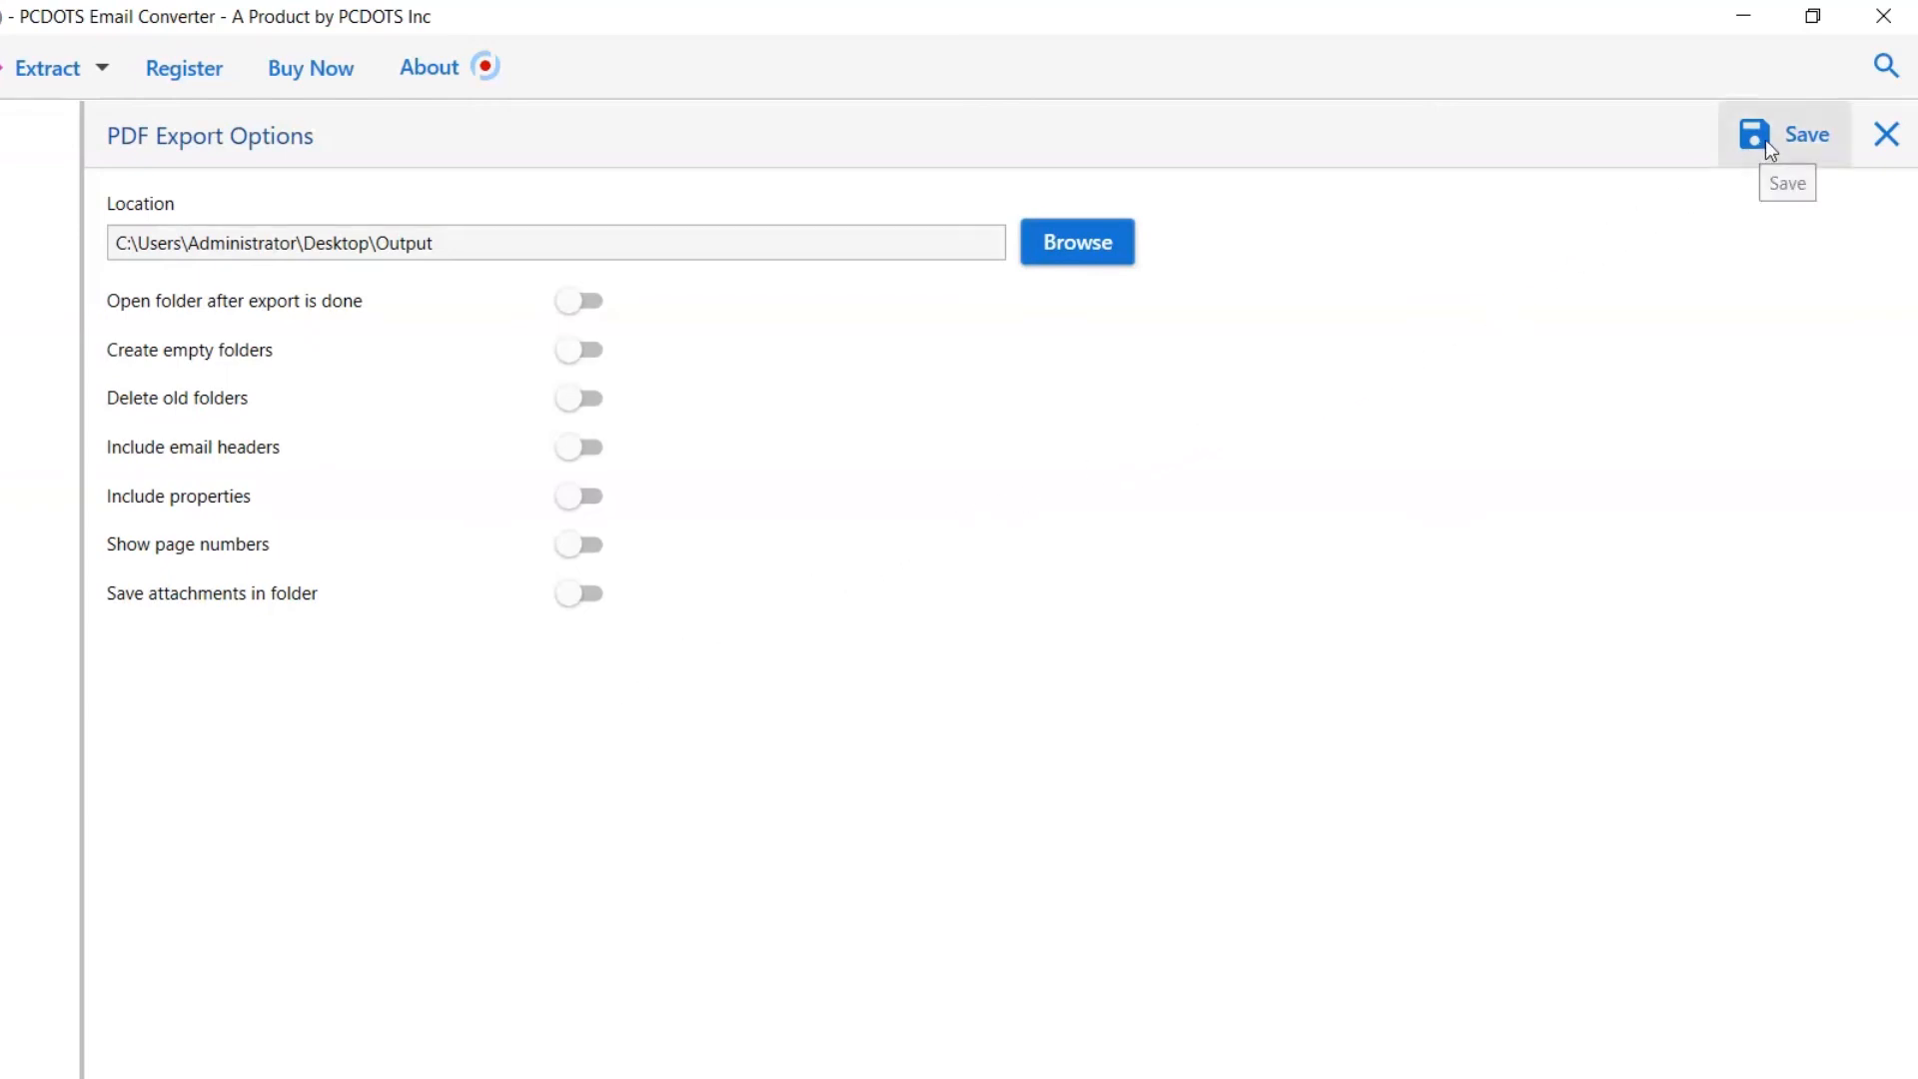
# Run the PDF export of the checked mailbox folders into Desktop\Output
pyautogui.click(1800, 134)
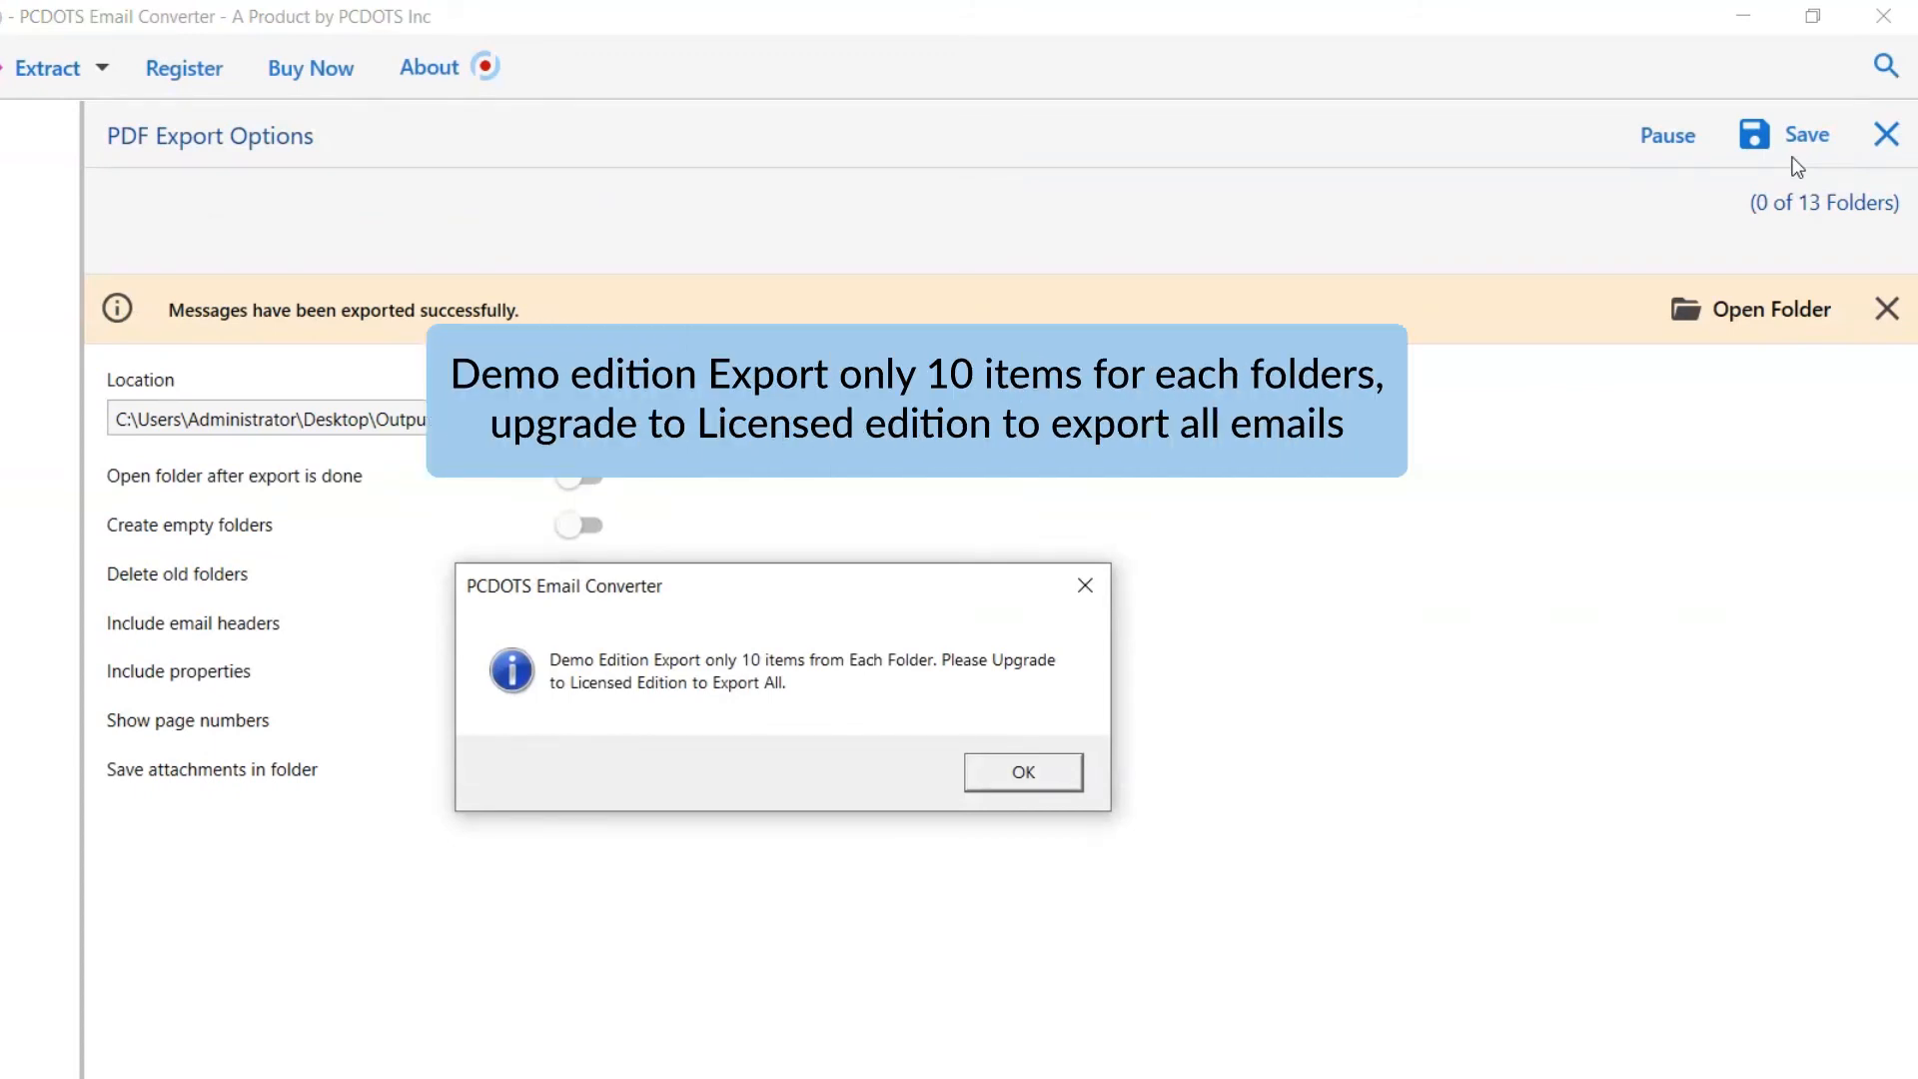
pyautogui.moveTo(1175, 695)
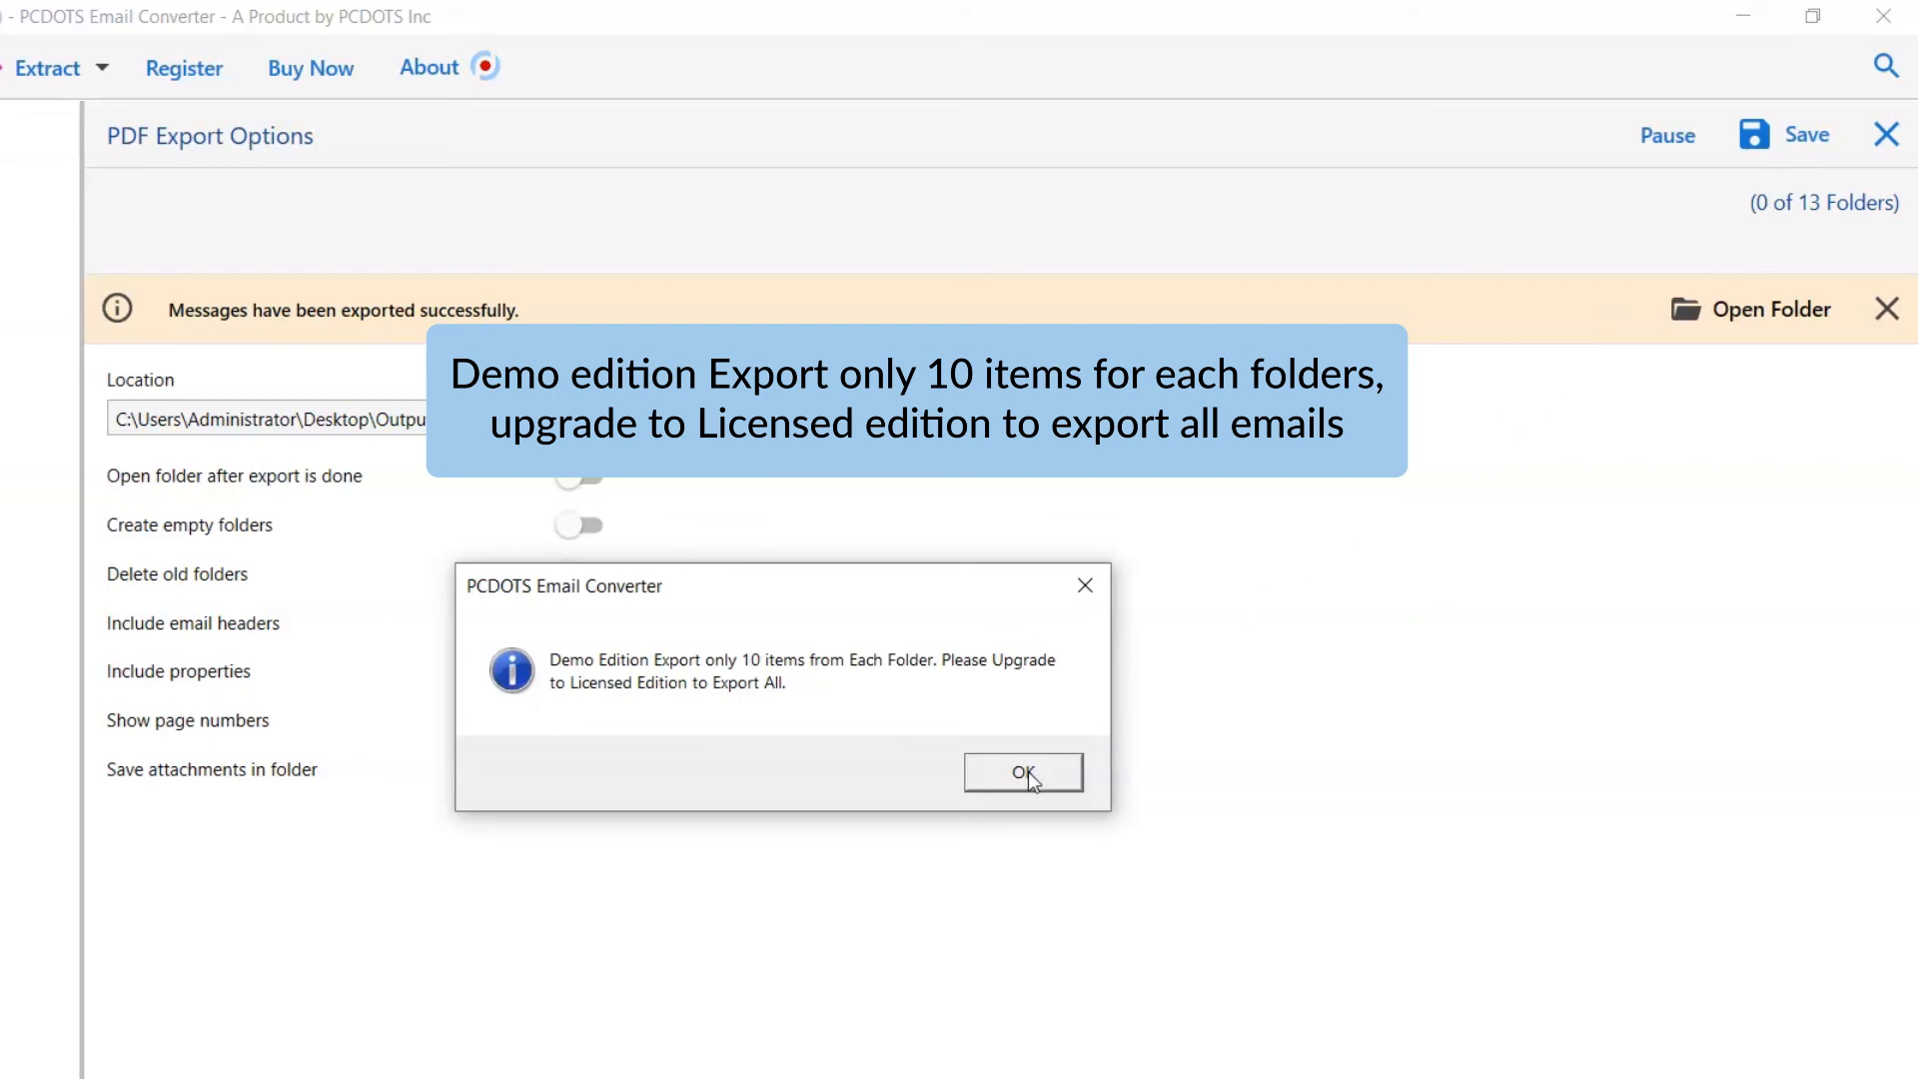
# Dismiss the demo 10-items-per-folder notice and open the Output folder of exported results
pyautogui.click(1023, 771)
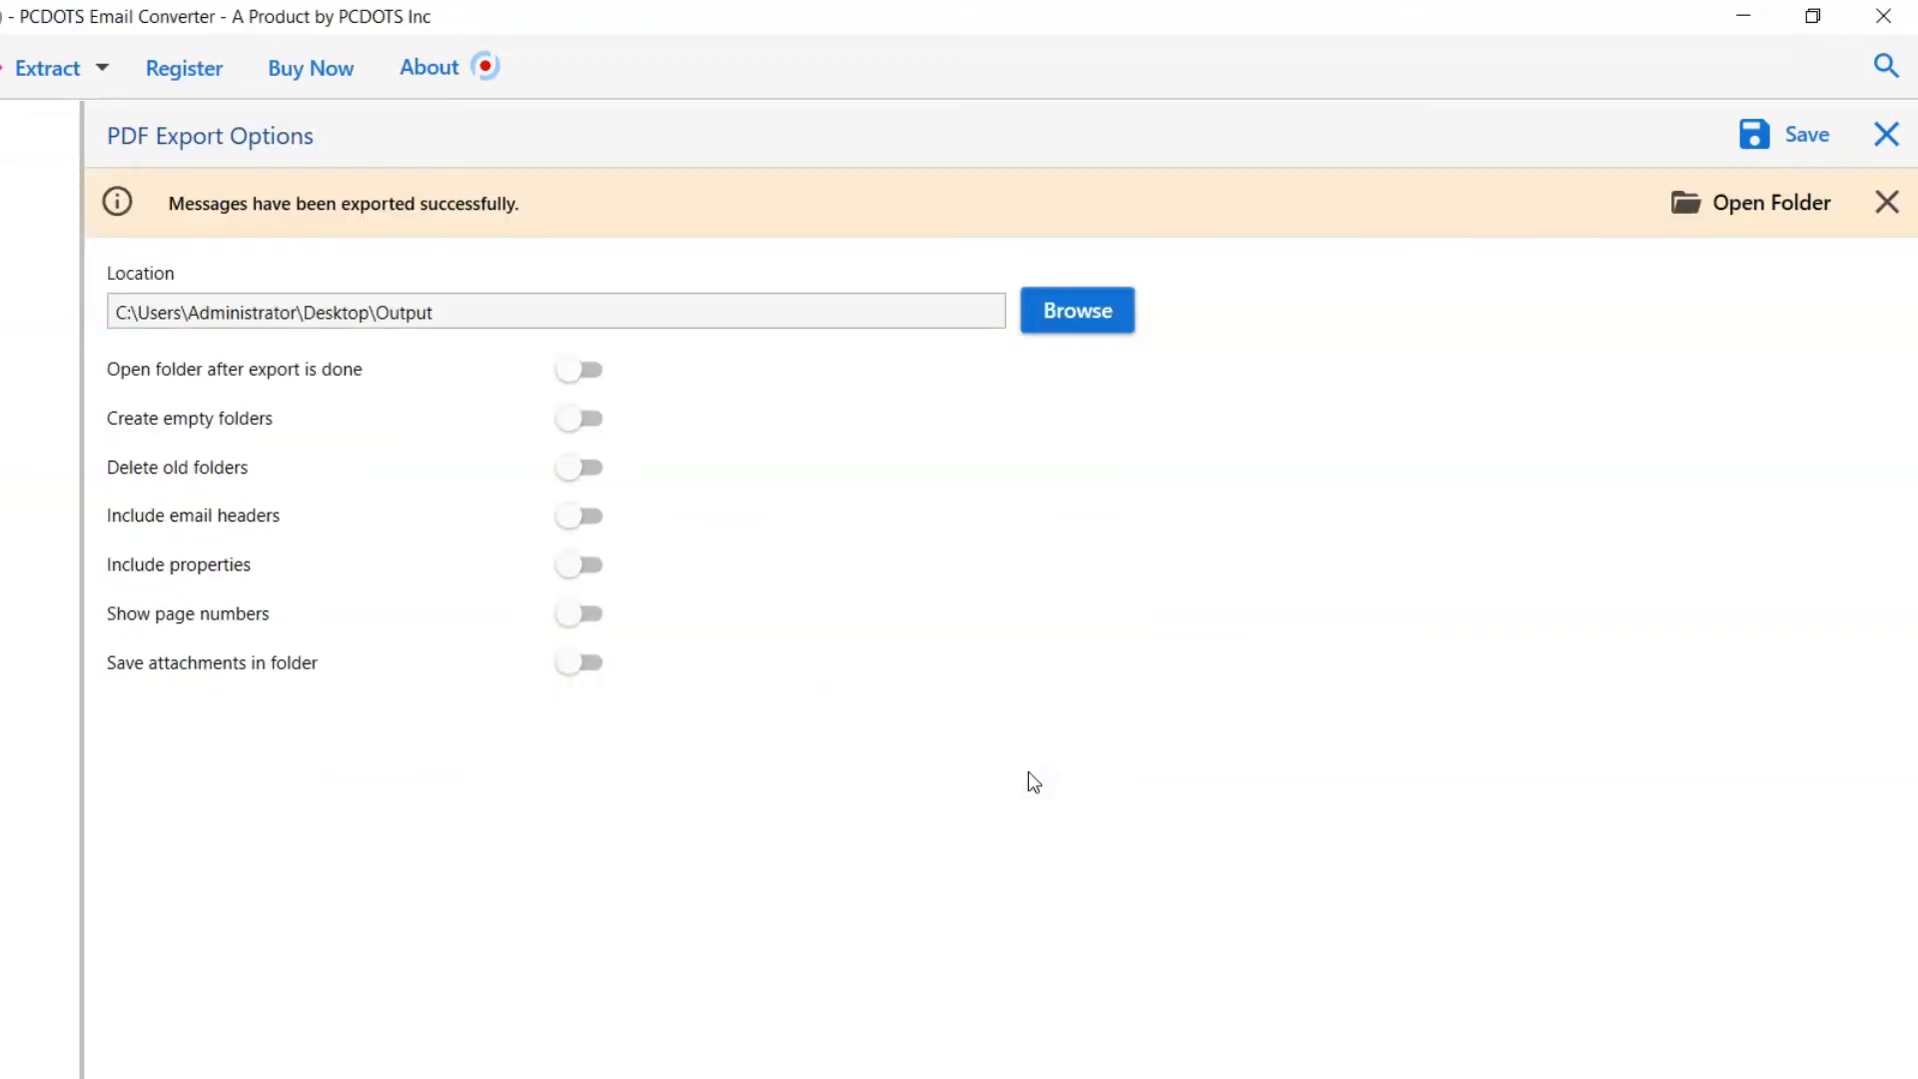
pyautogui.moveTo(1645, 306)
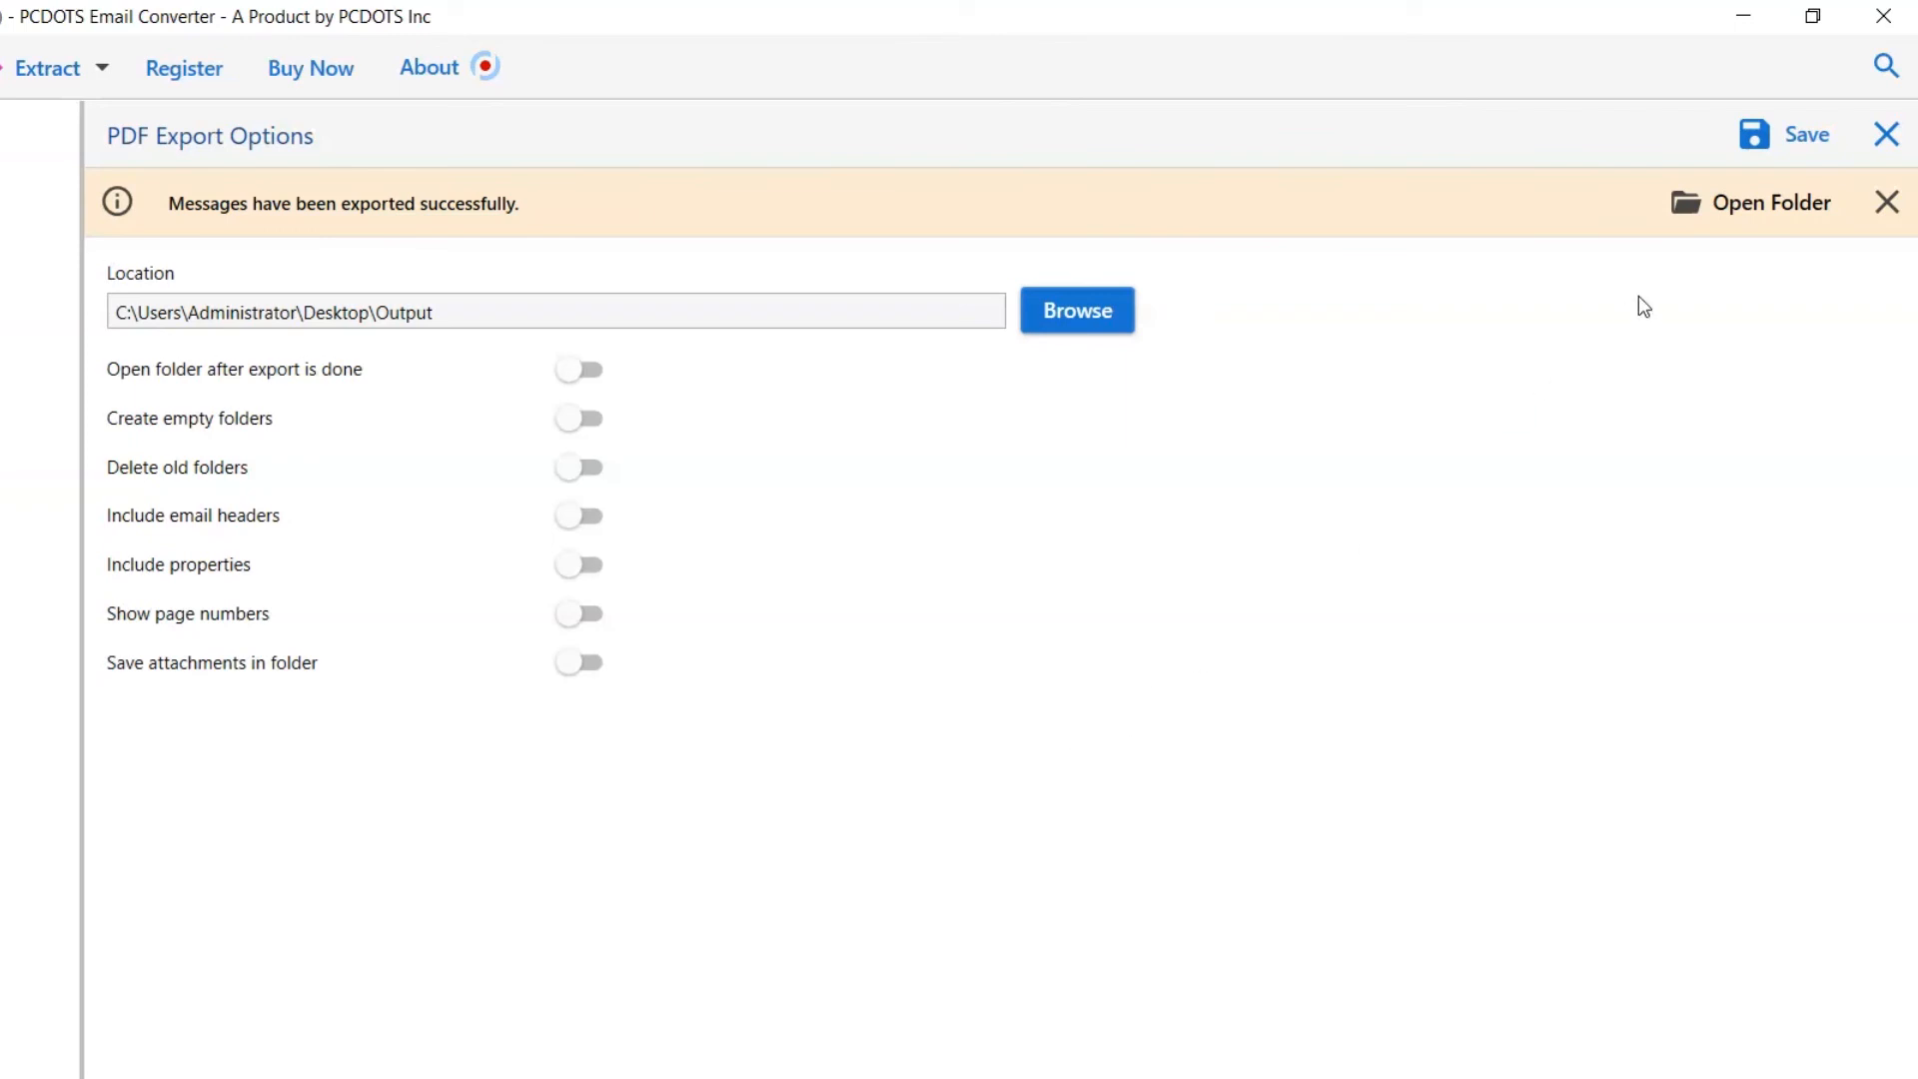
pyautogui.click(1770, 202)
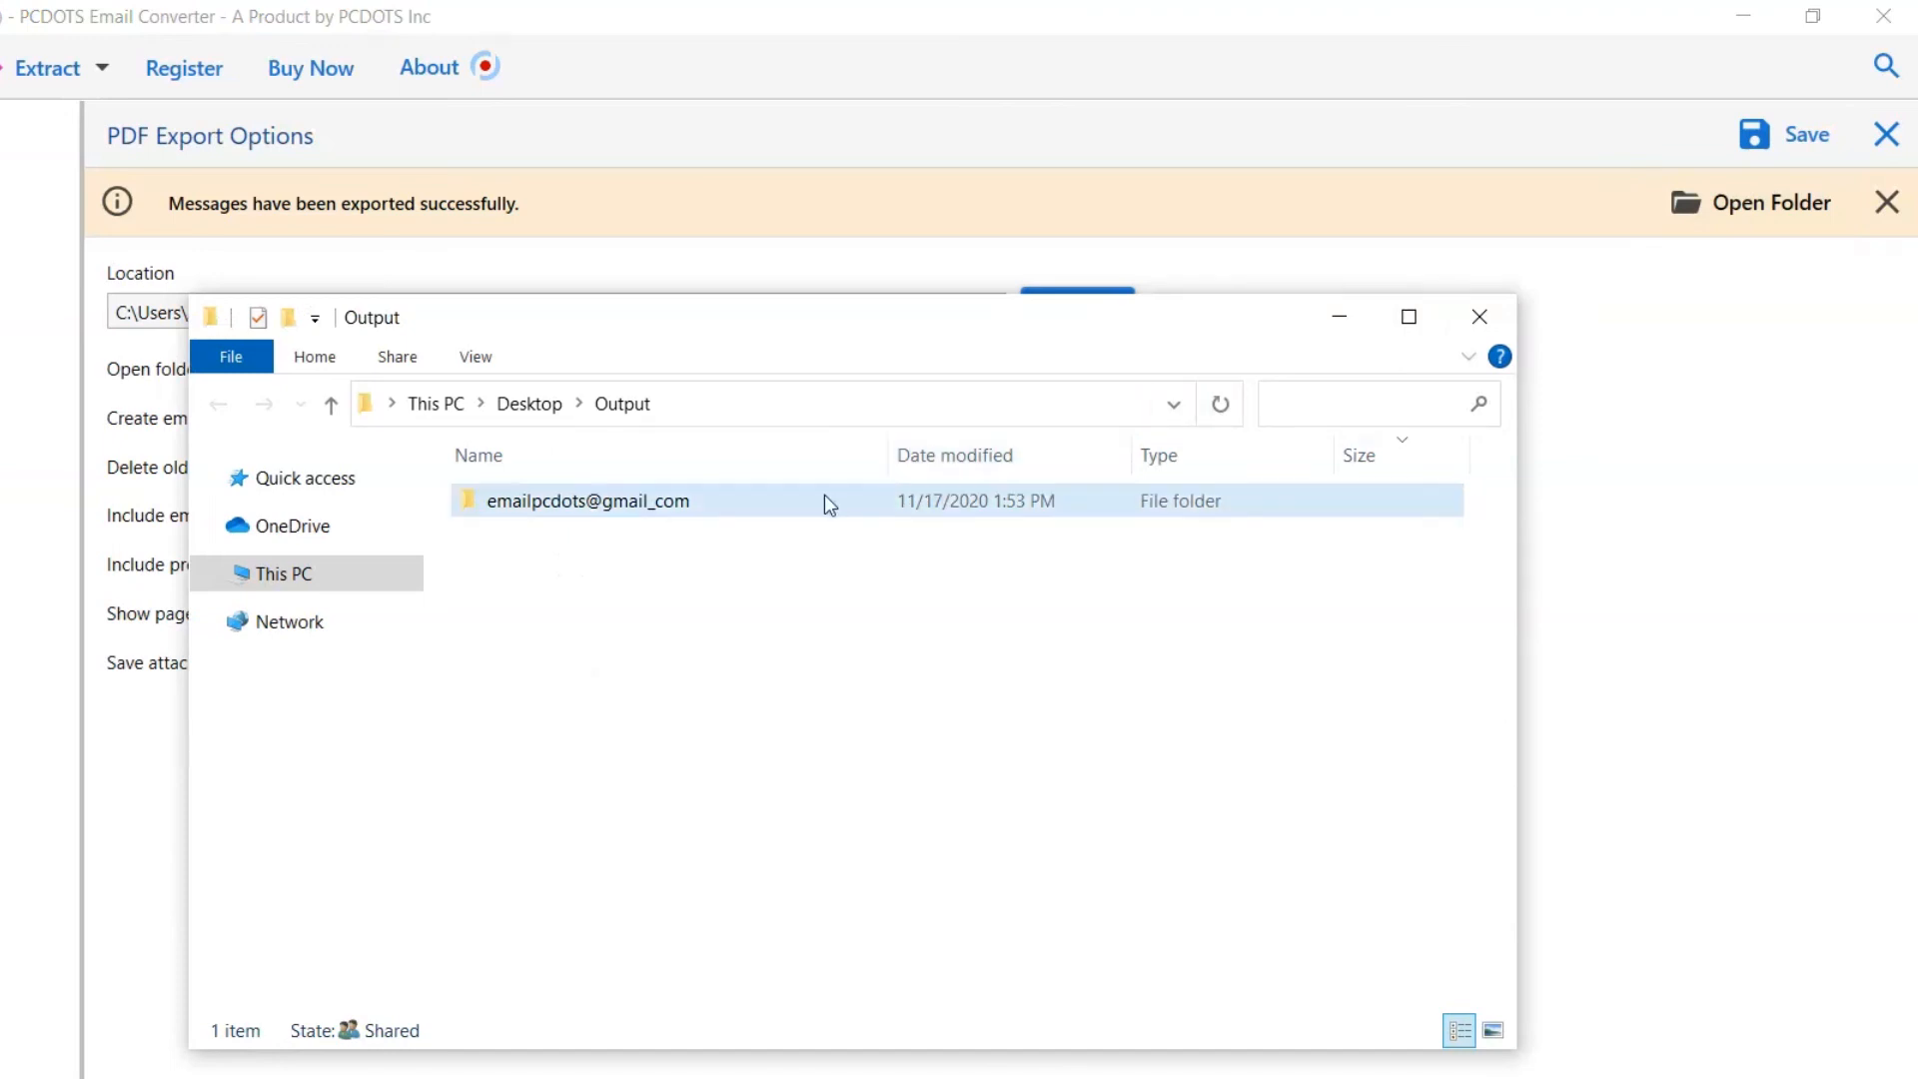
# Open the account folder's INBOX subfolder showing its ten exported email PDFs
pyautogui.click(588, 499)
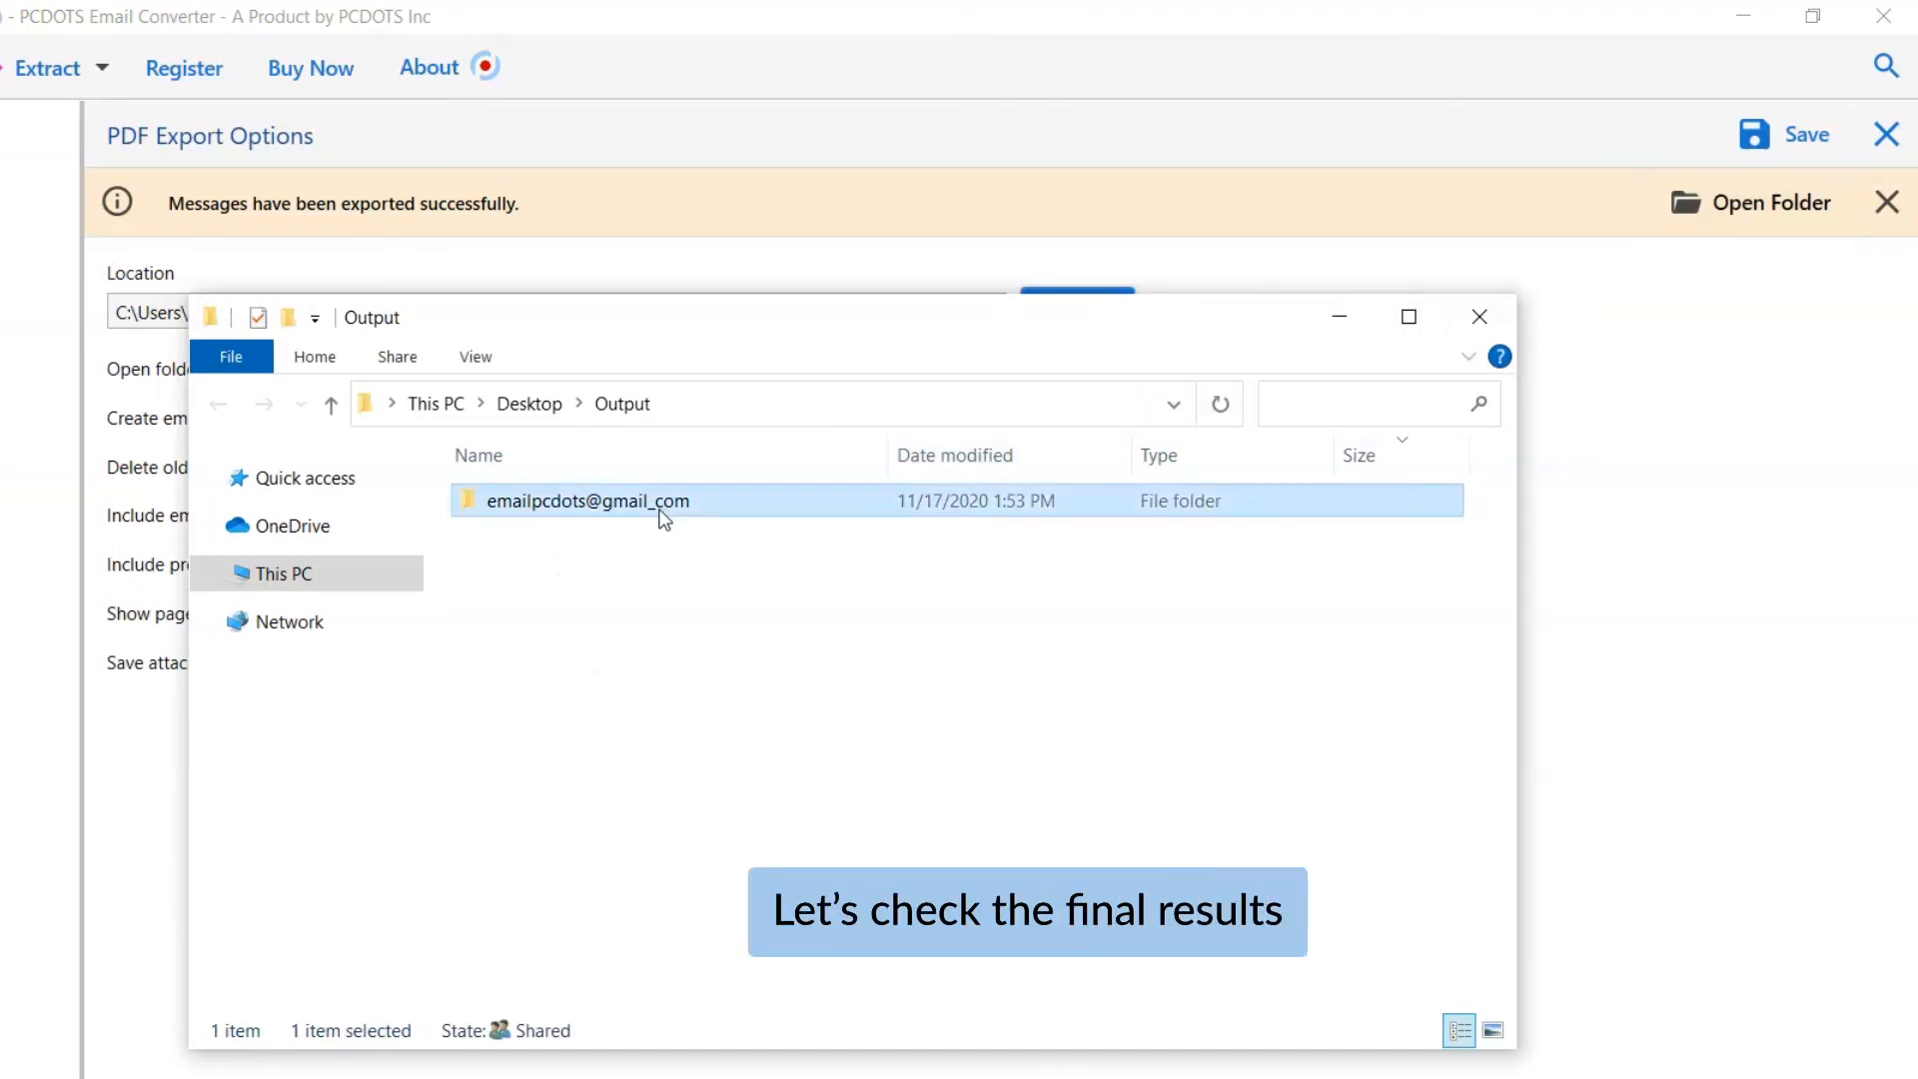
pyautogui.doubleClick(587, 500)
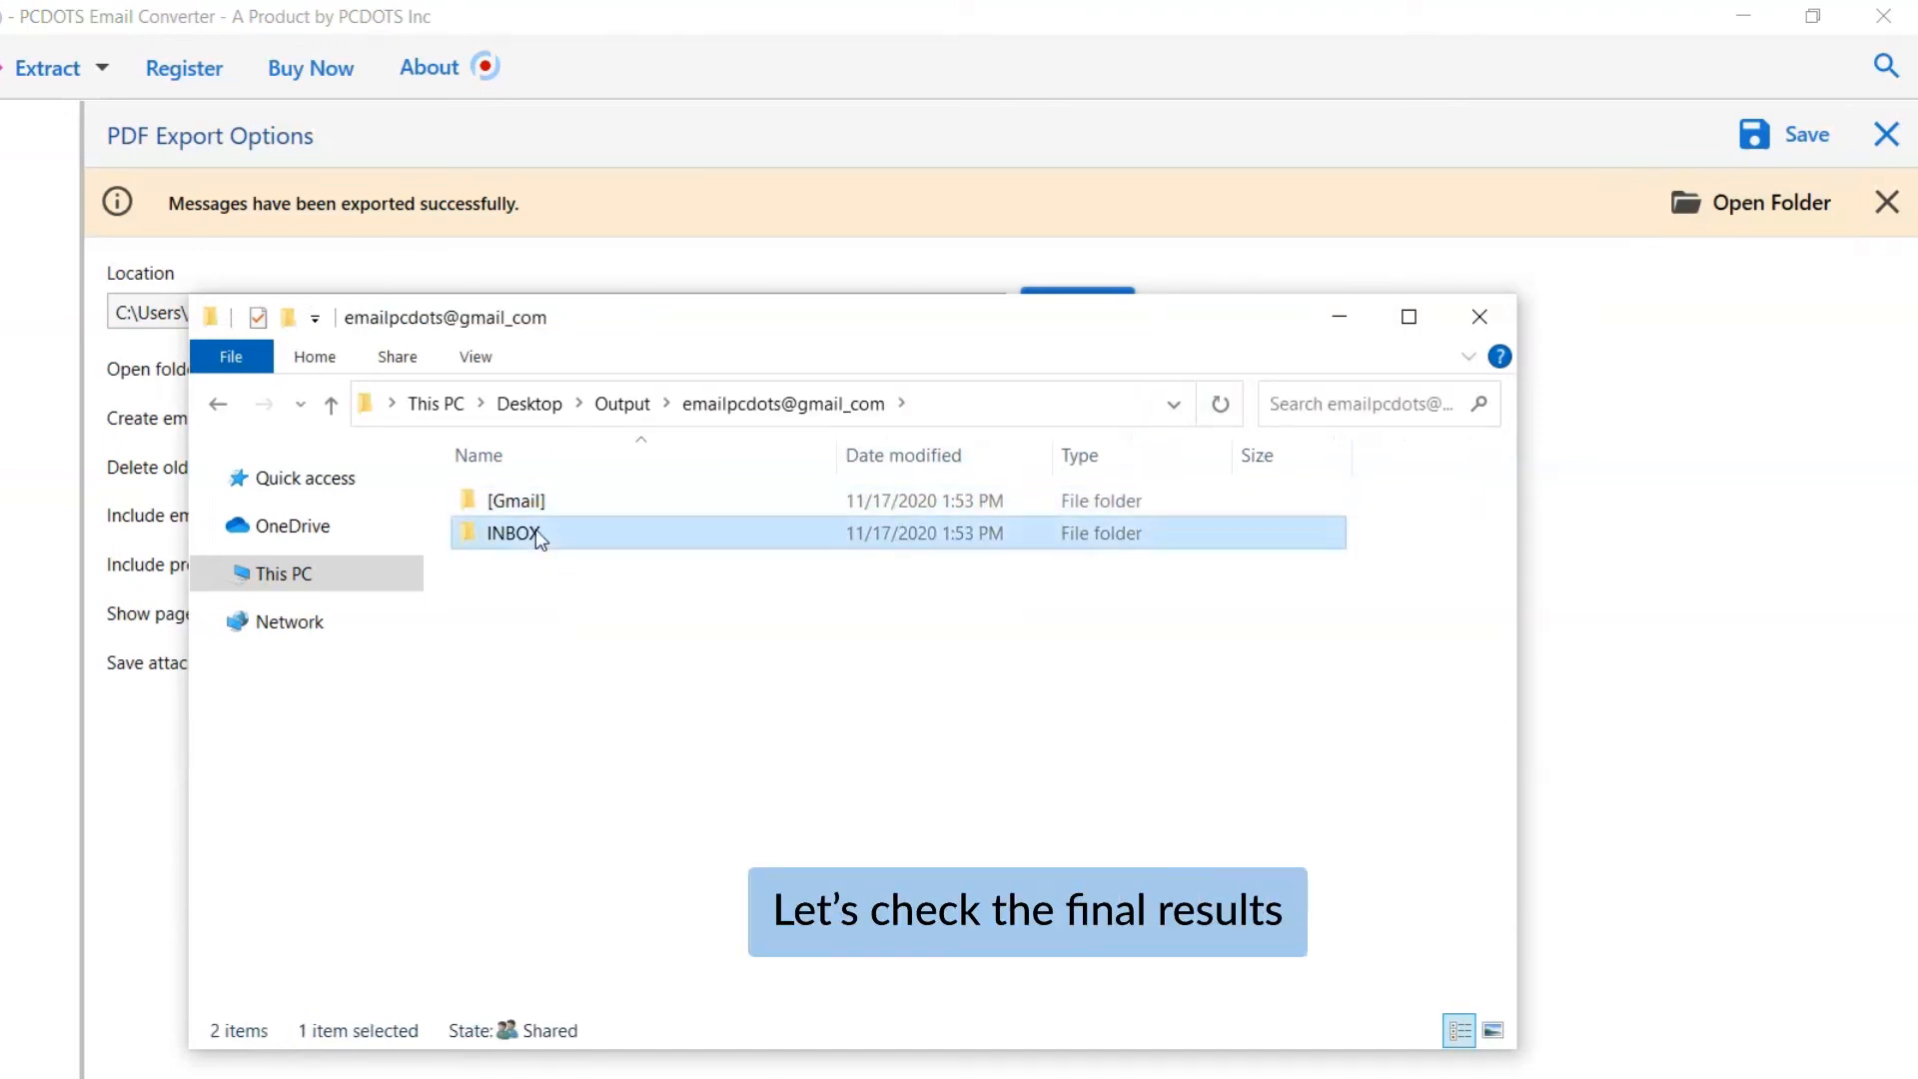
pyautogui.doubleClick(513, 532)
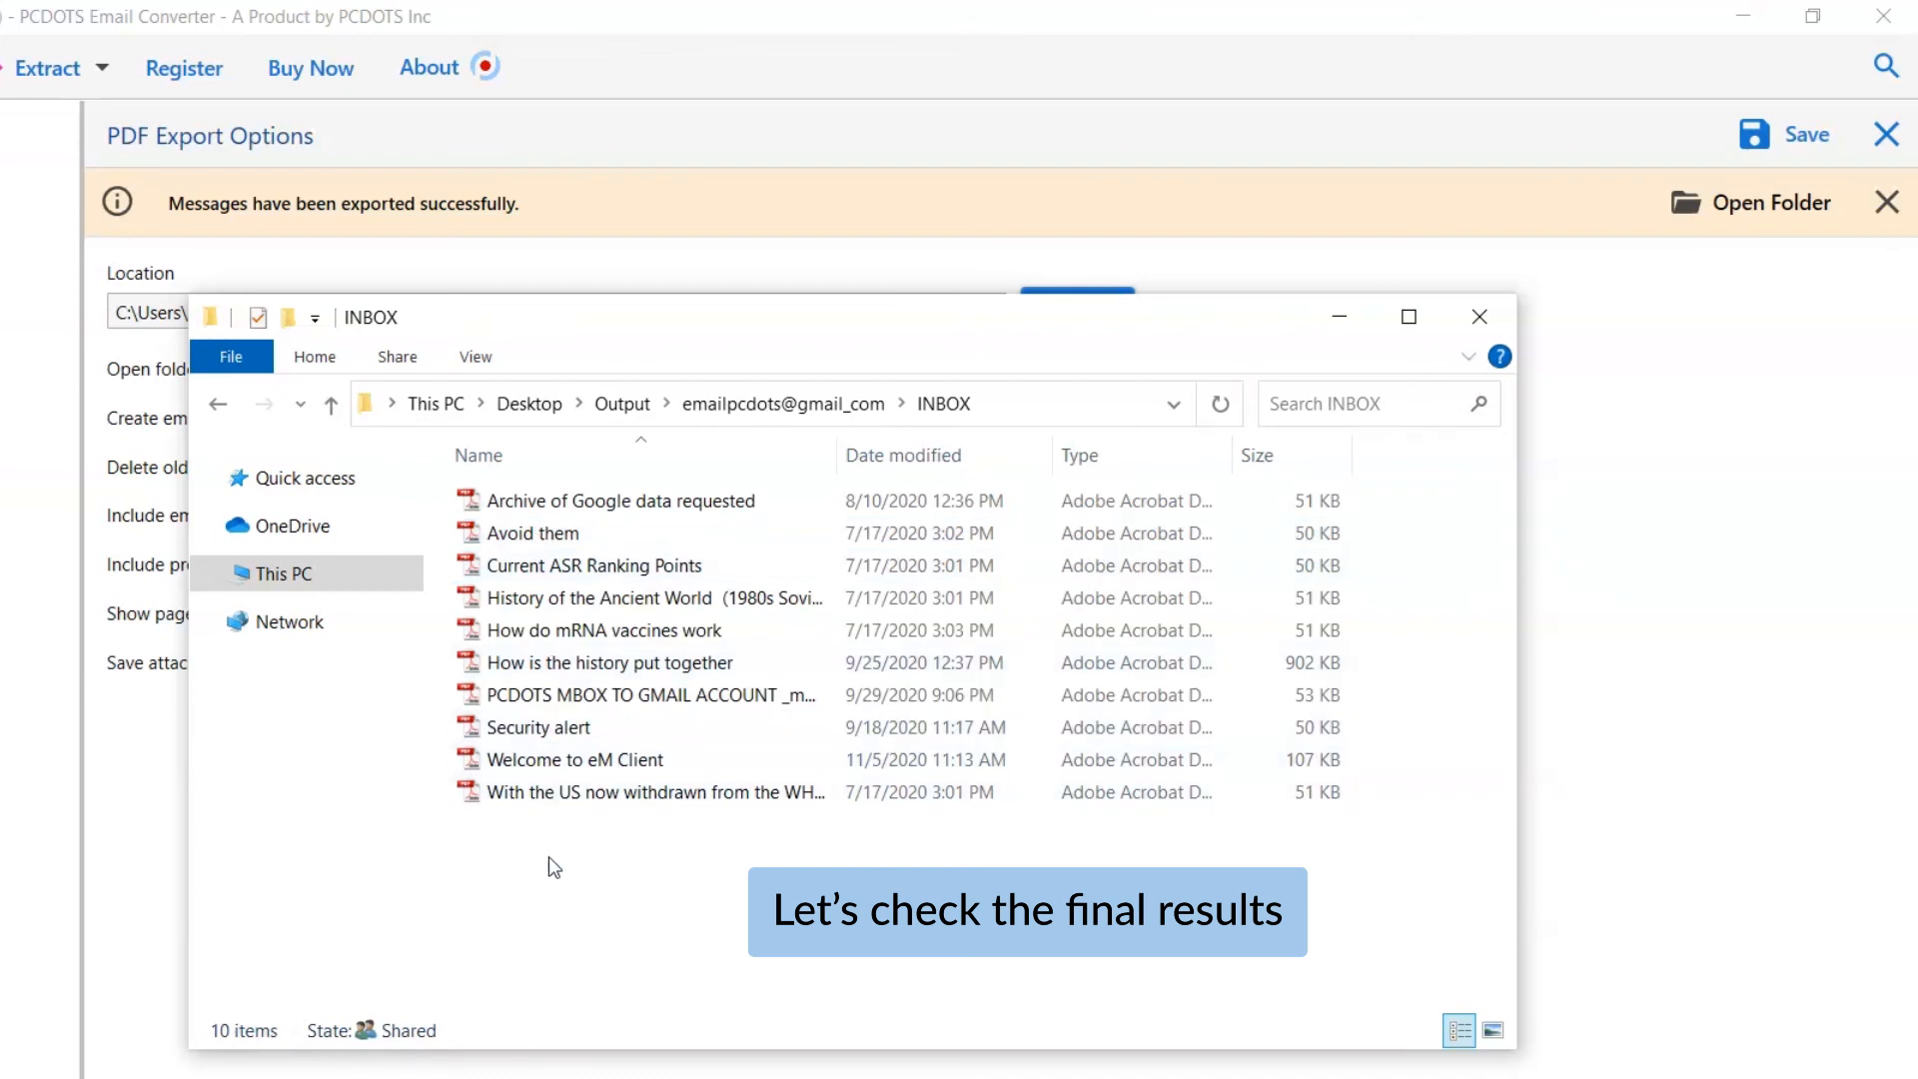